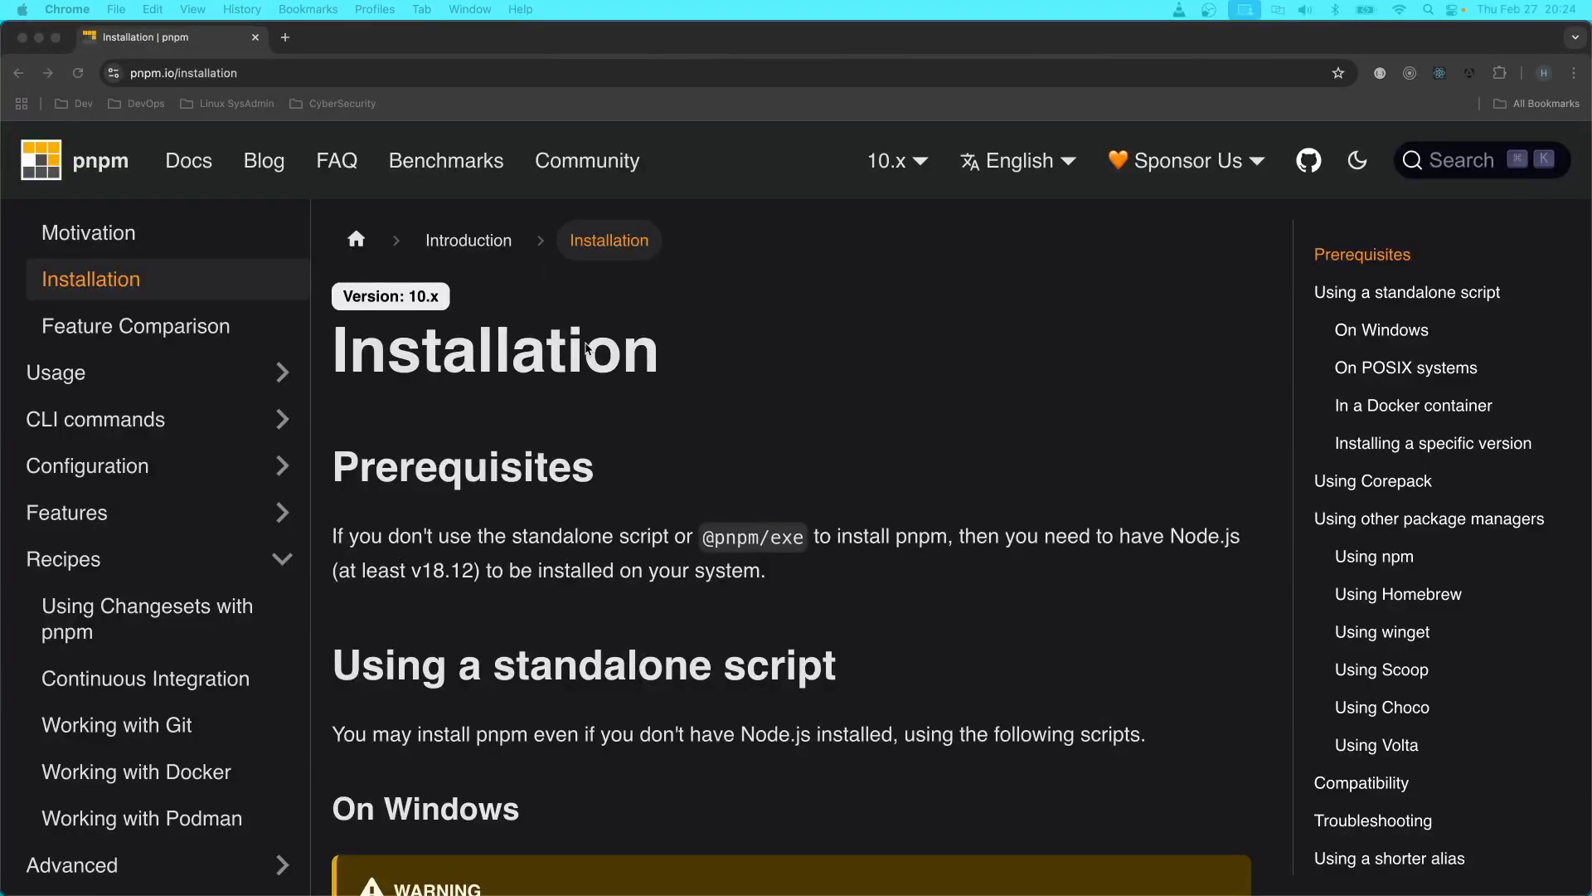
mouse_move(599, 472)
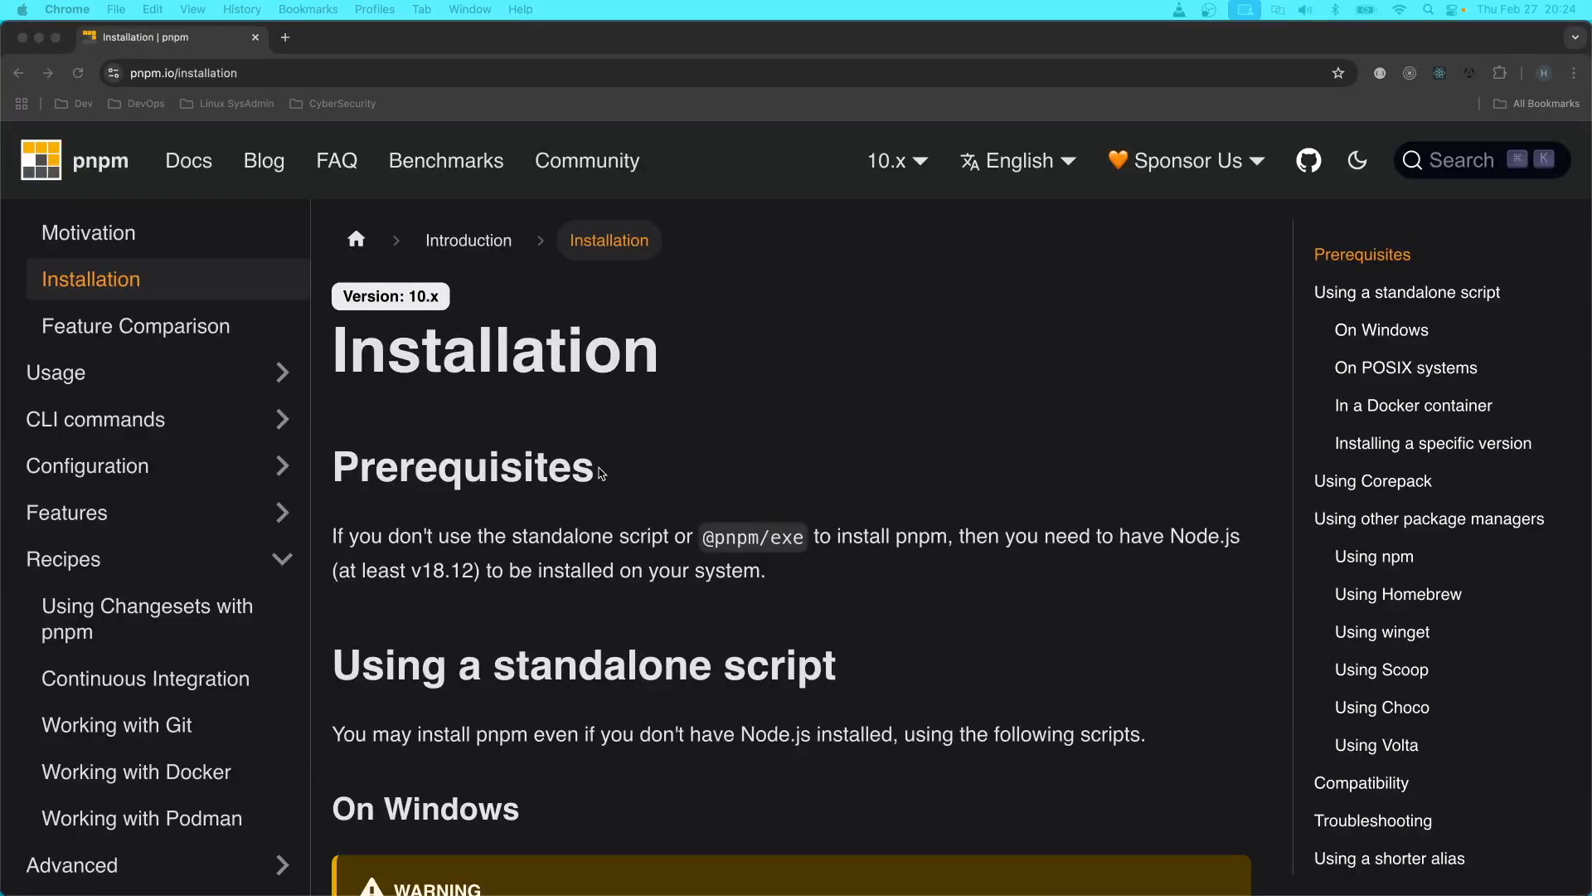
mouse_move(431, 402)
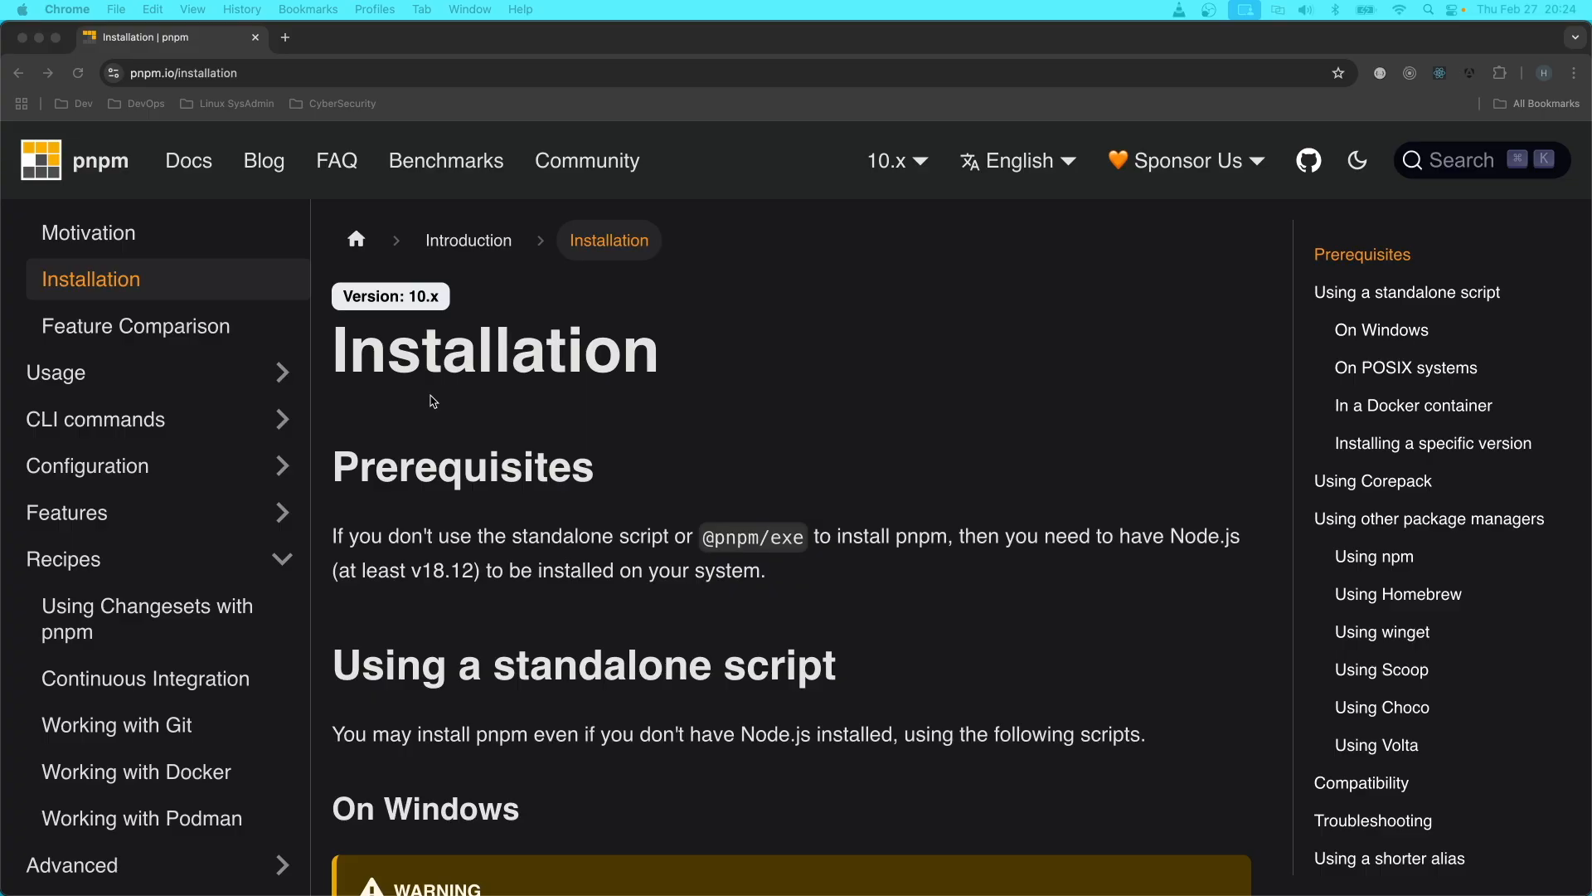
mouse_move(148, 200)
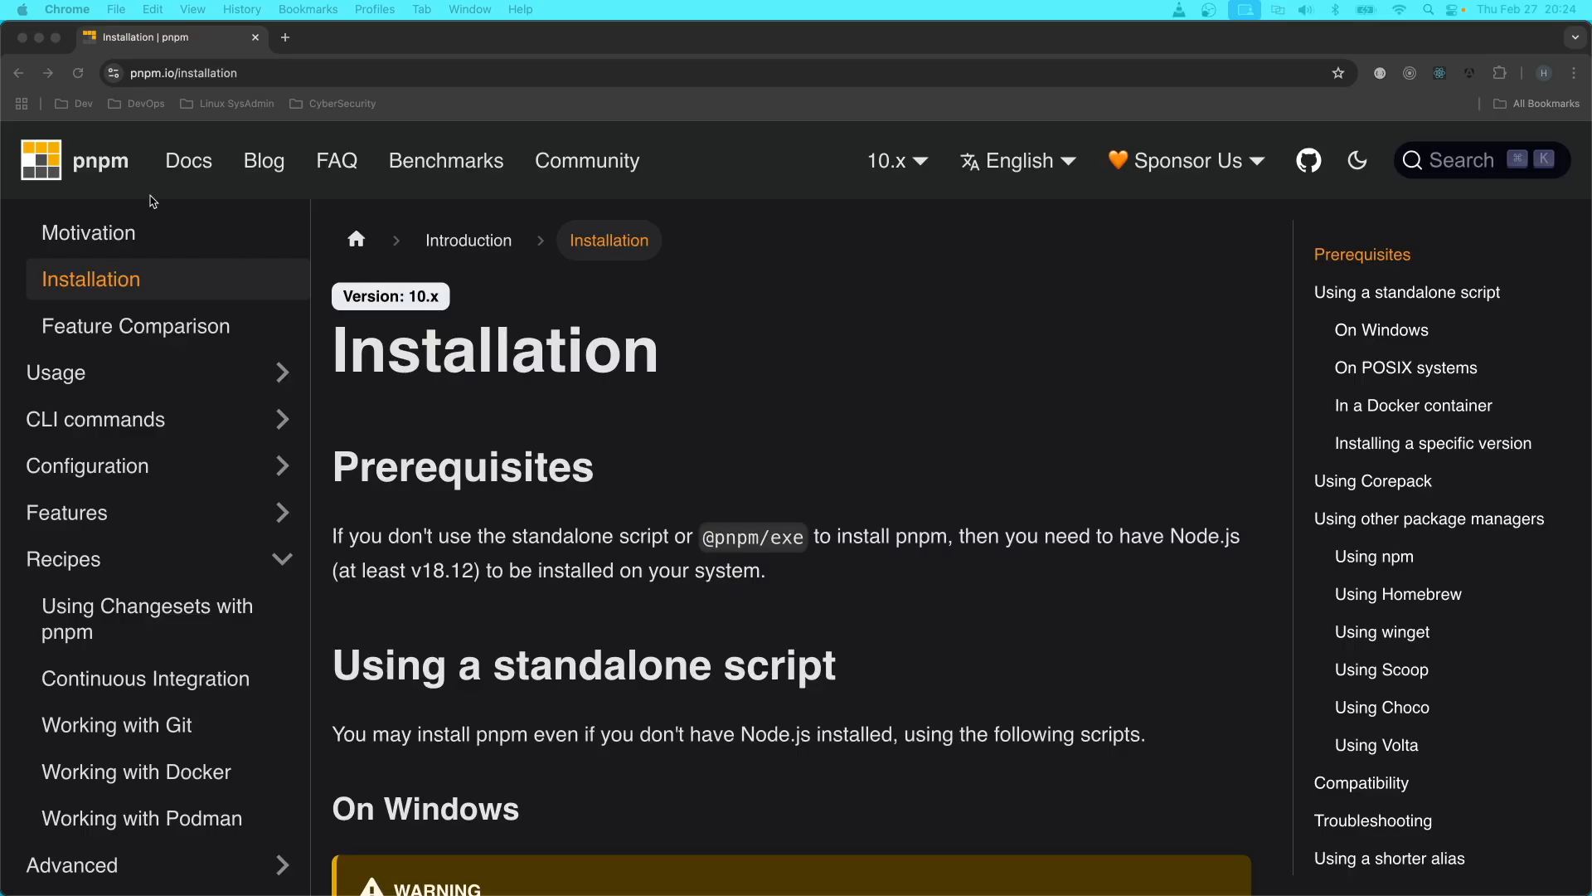
mouse_move(102, 184)
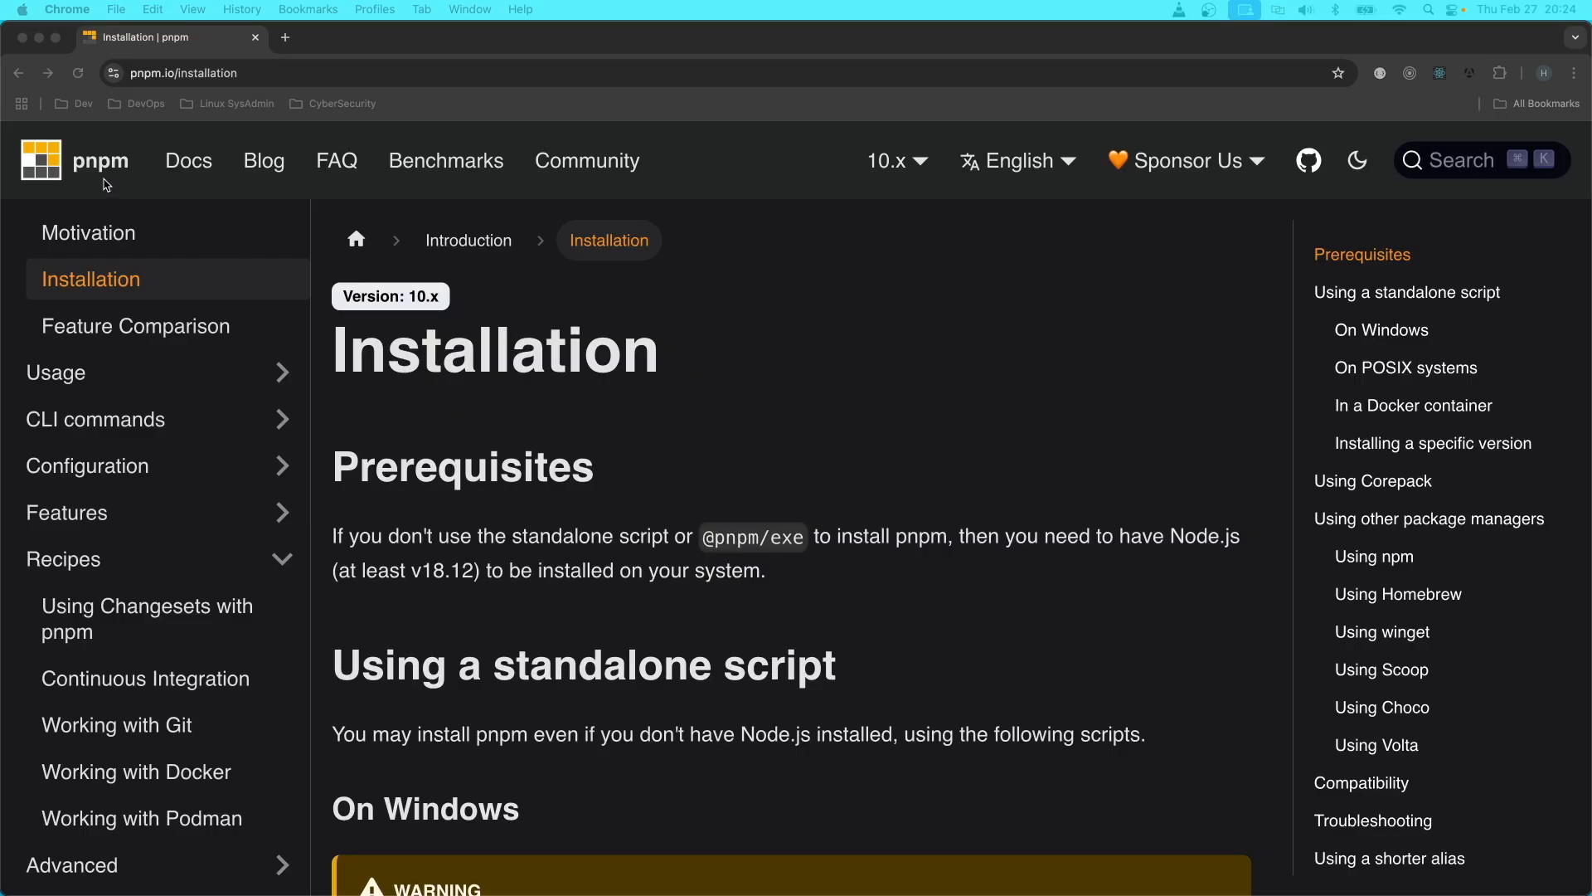
mouse_move(689, 504)
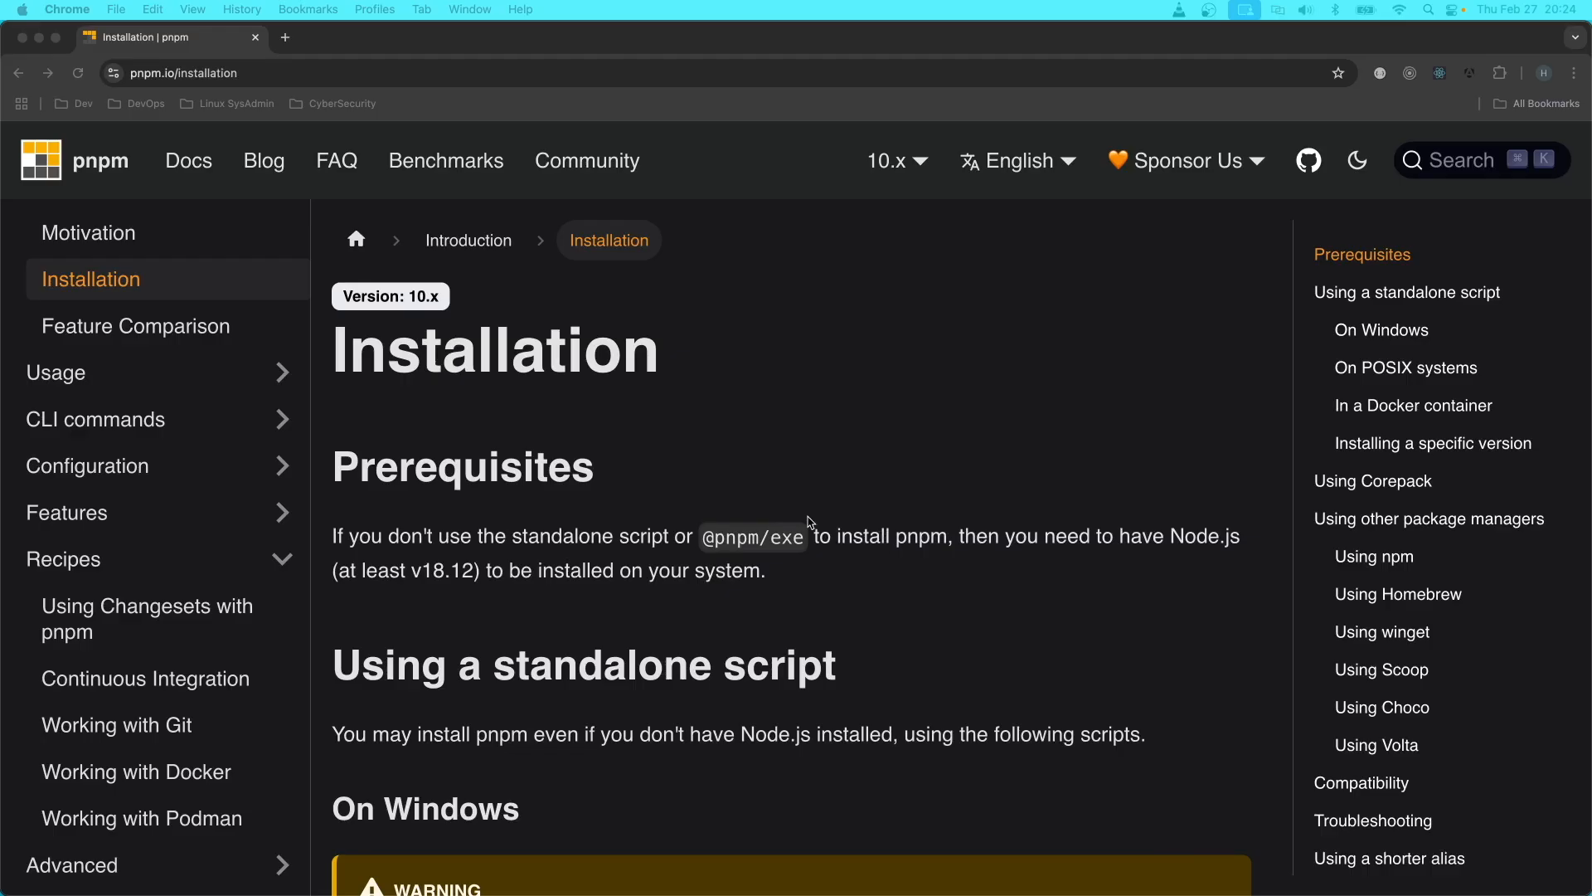
mouse_move(614, 601)
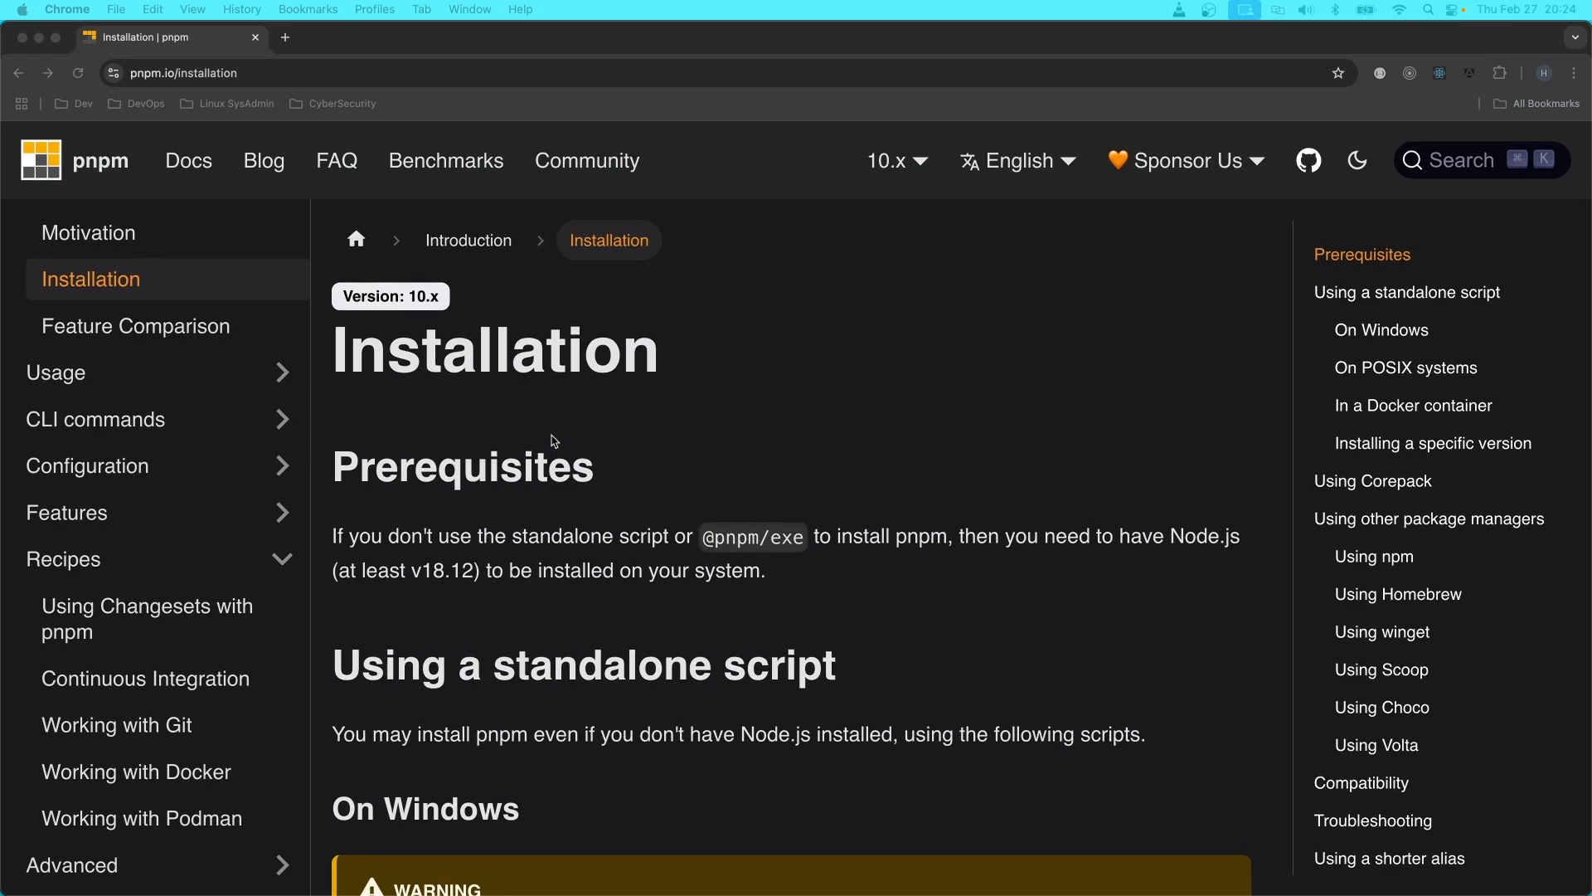
mouse_move(340, 282)
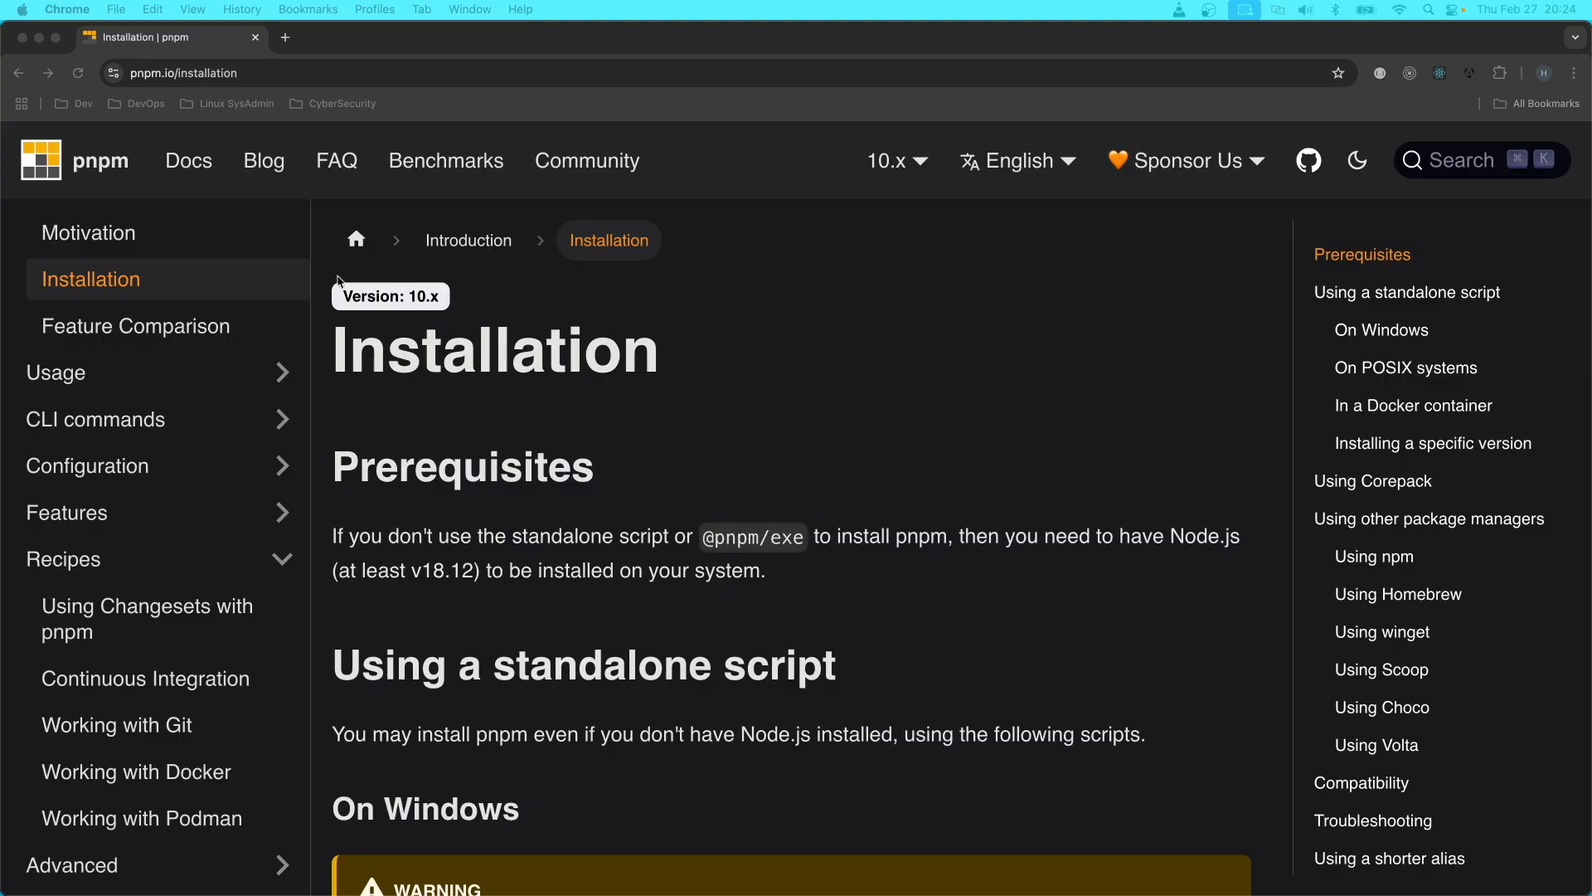
mouse_move(92, 179)
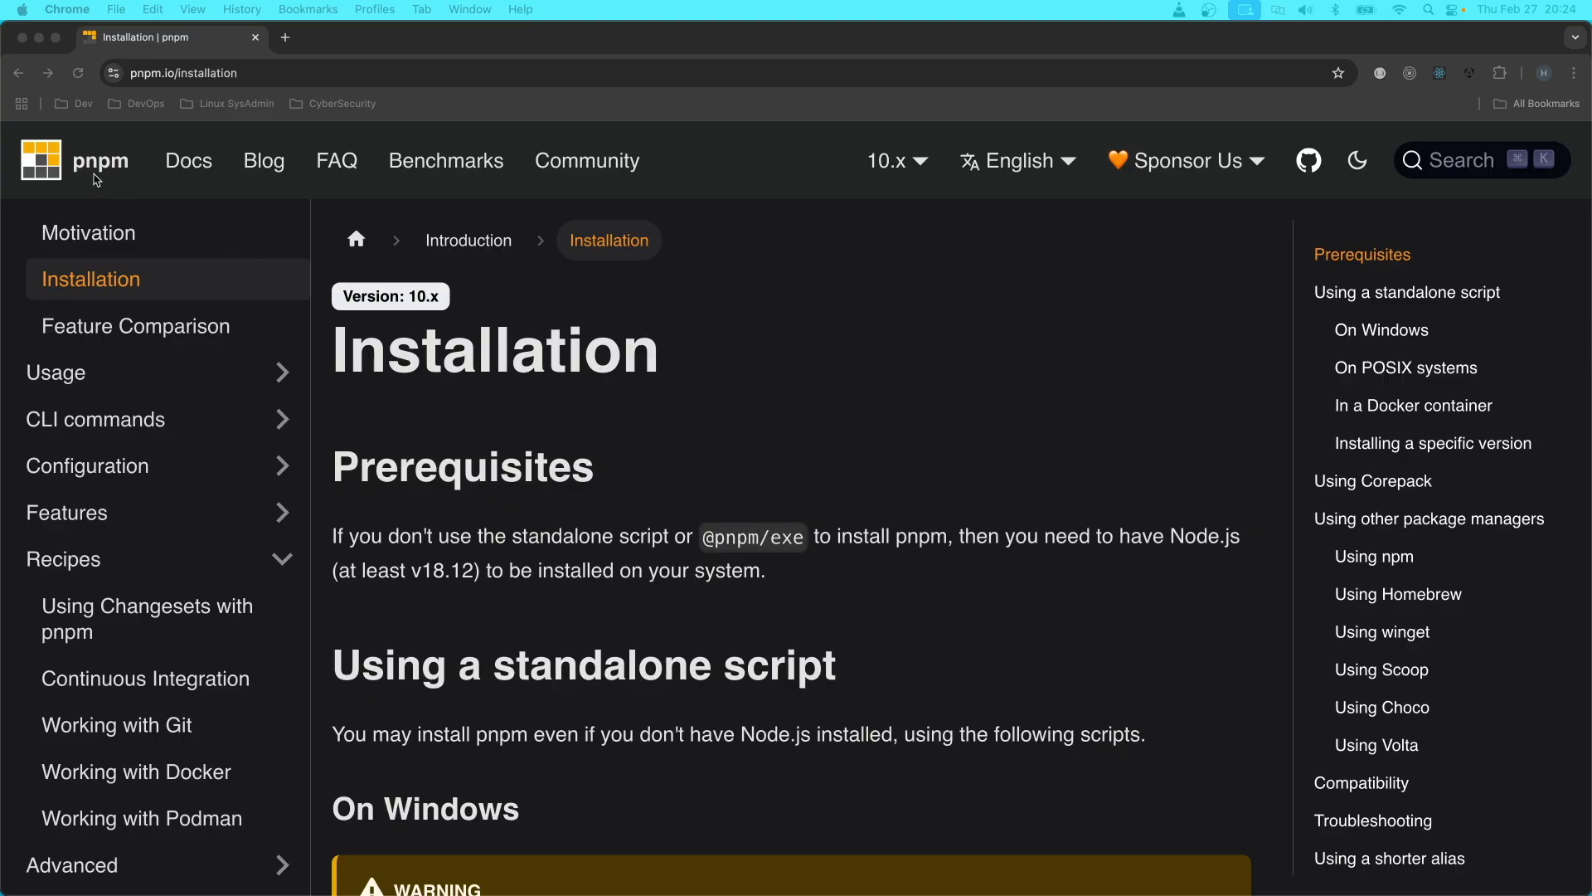
mouse_move(716, 464)
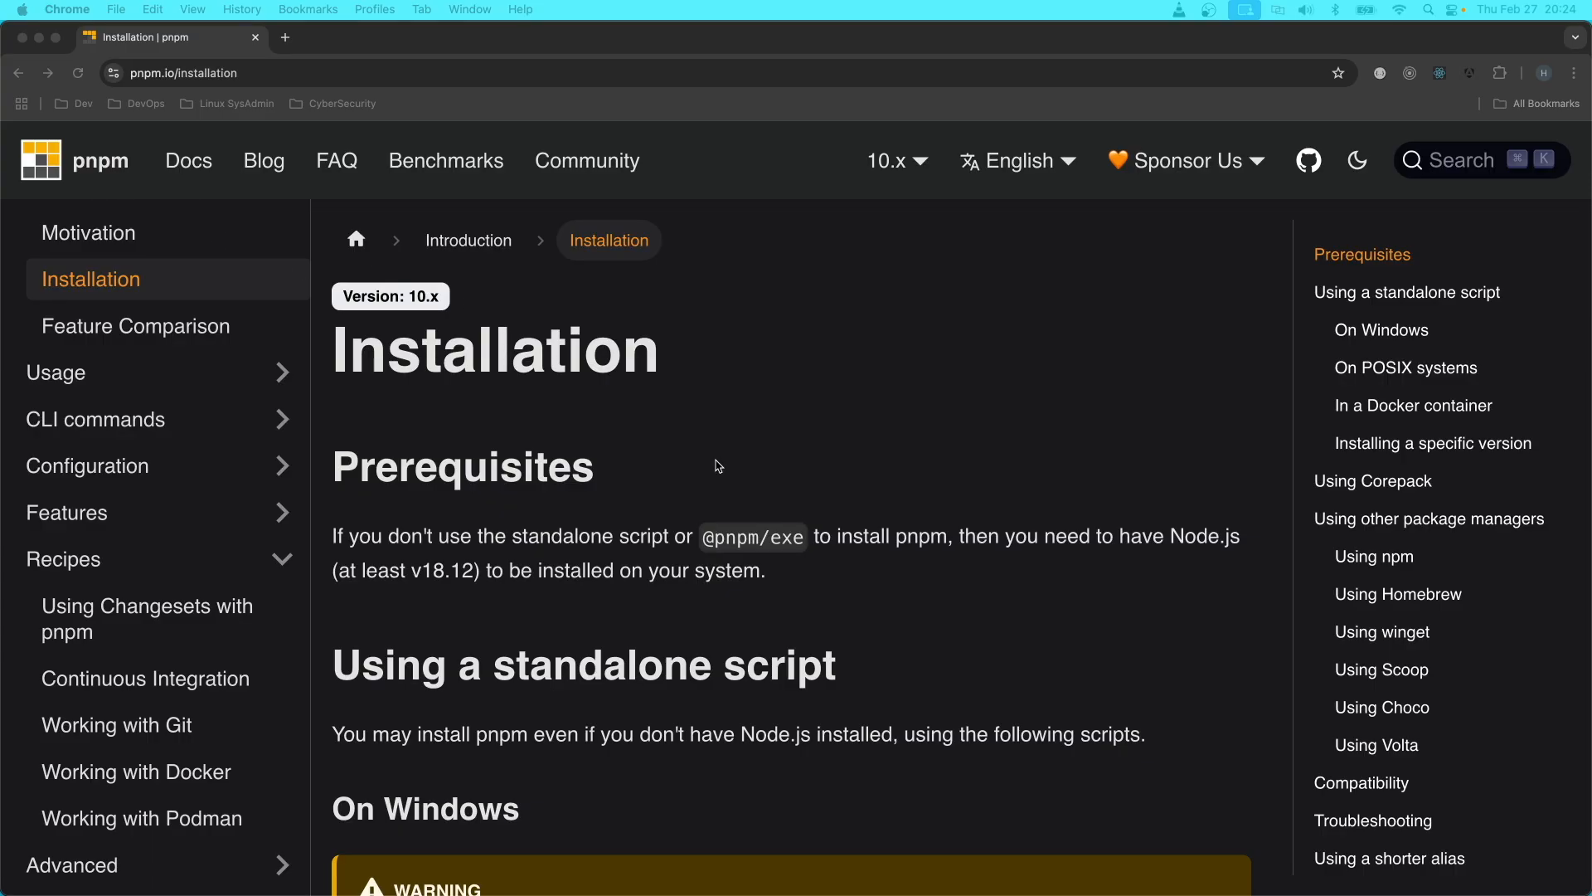
mouse_move(763, 517)
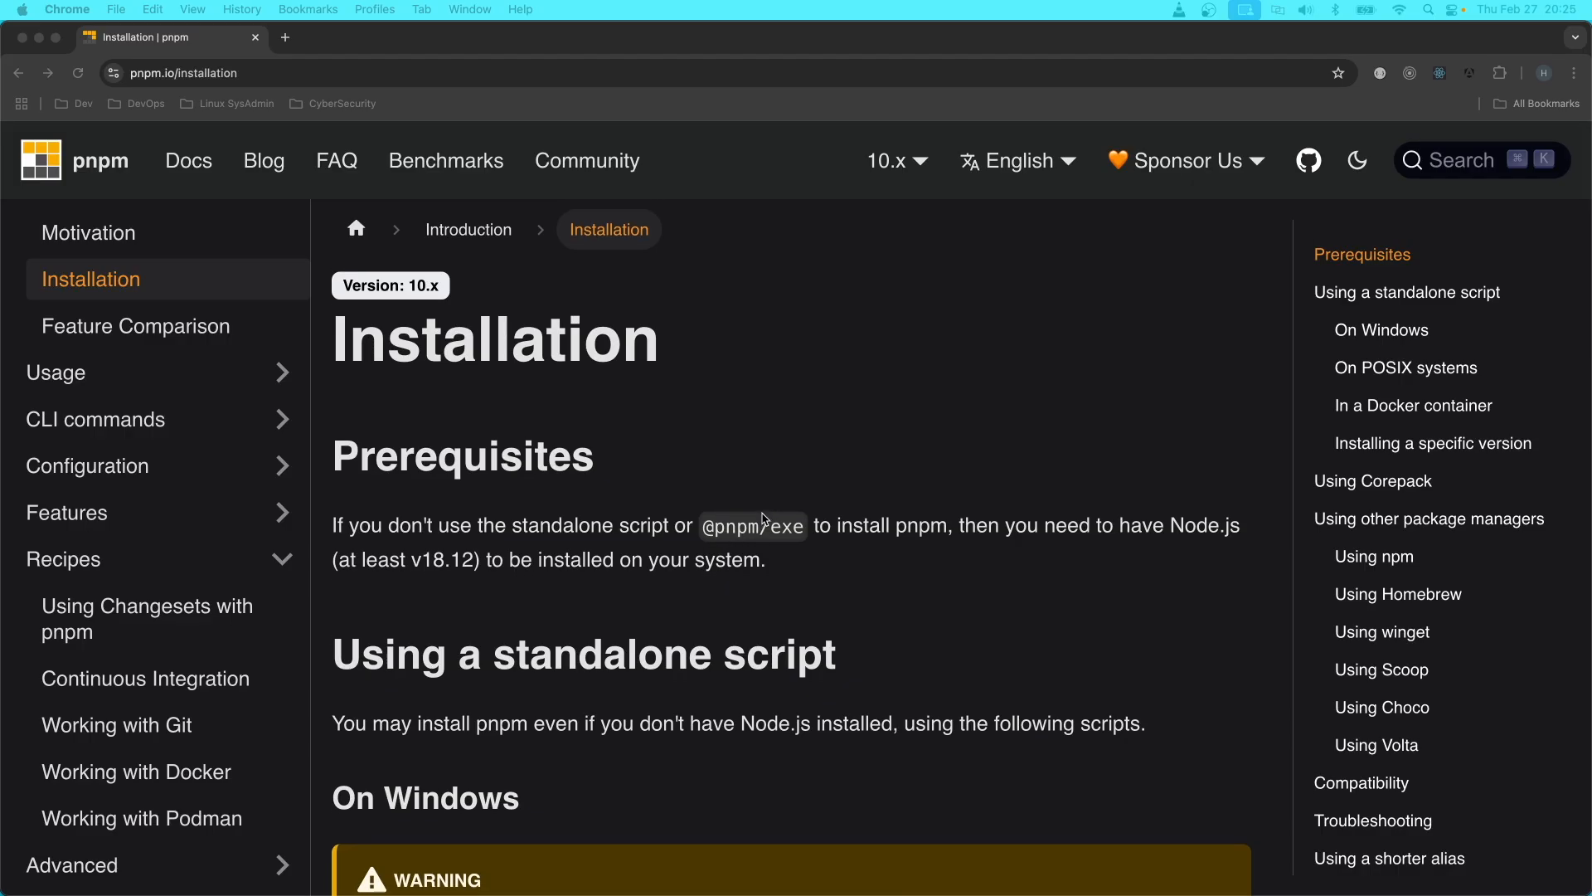
- View the Continuous Integration recipe in the pnpm docs down to the GitHub Actions workflow
scroll(down, 3)
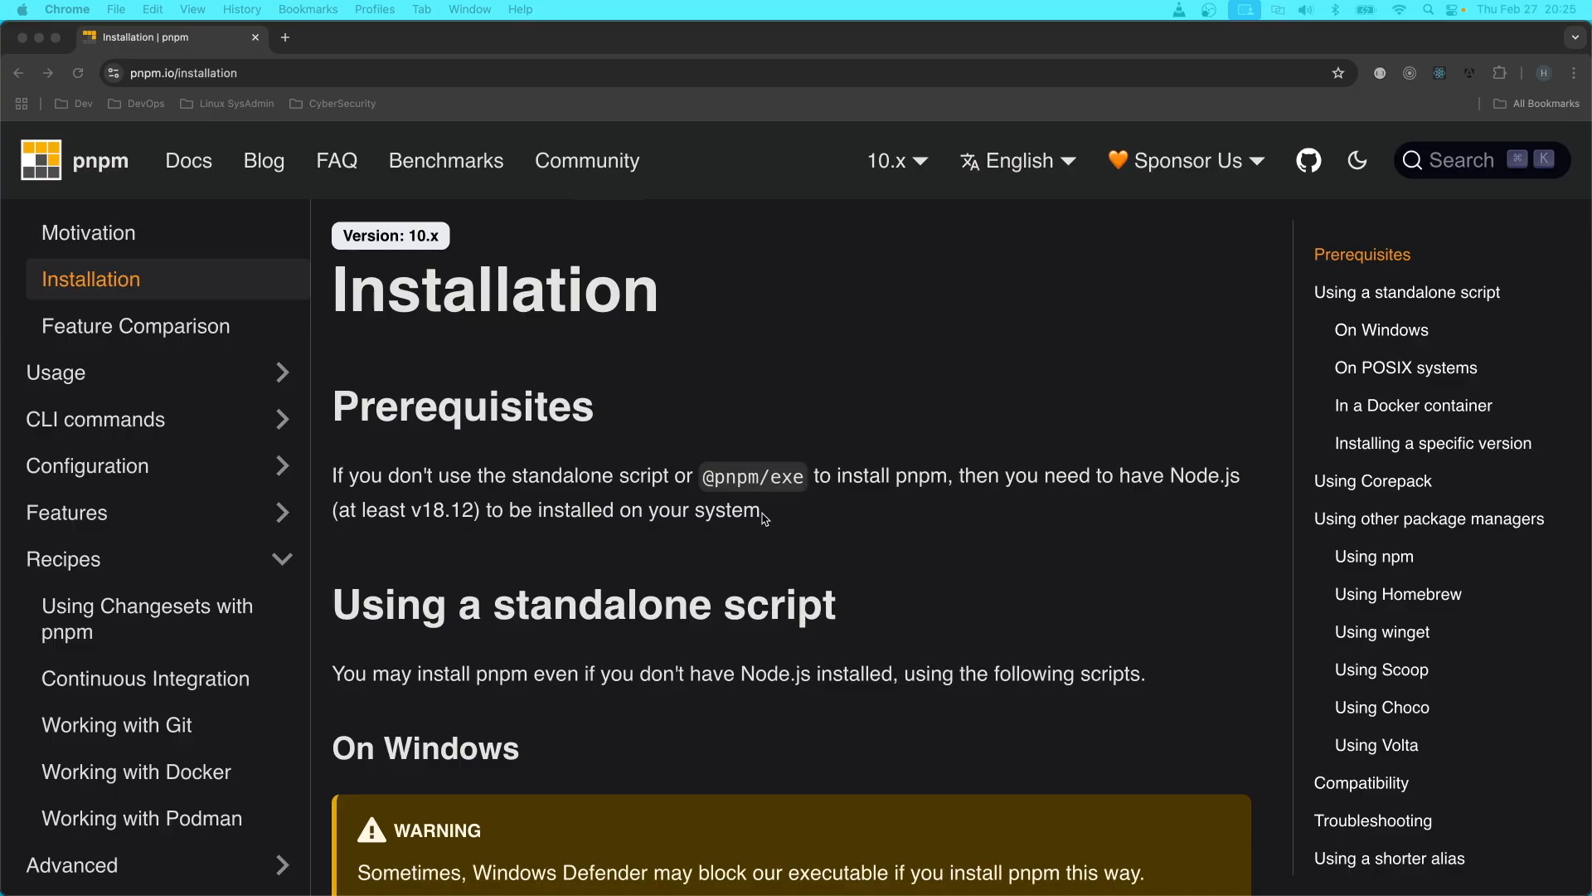
mouse_move(765, 517)
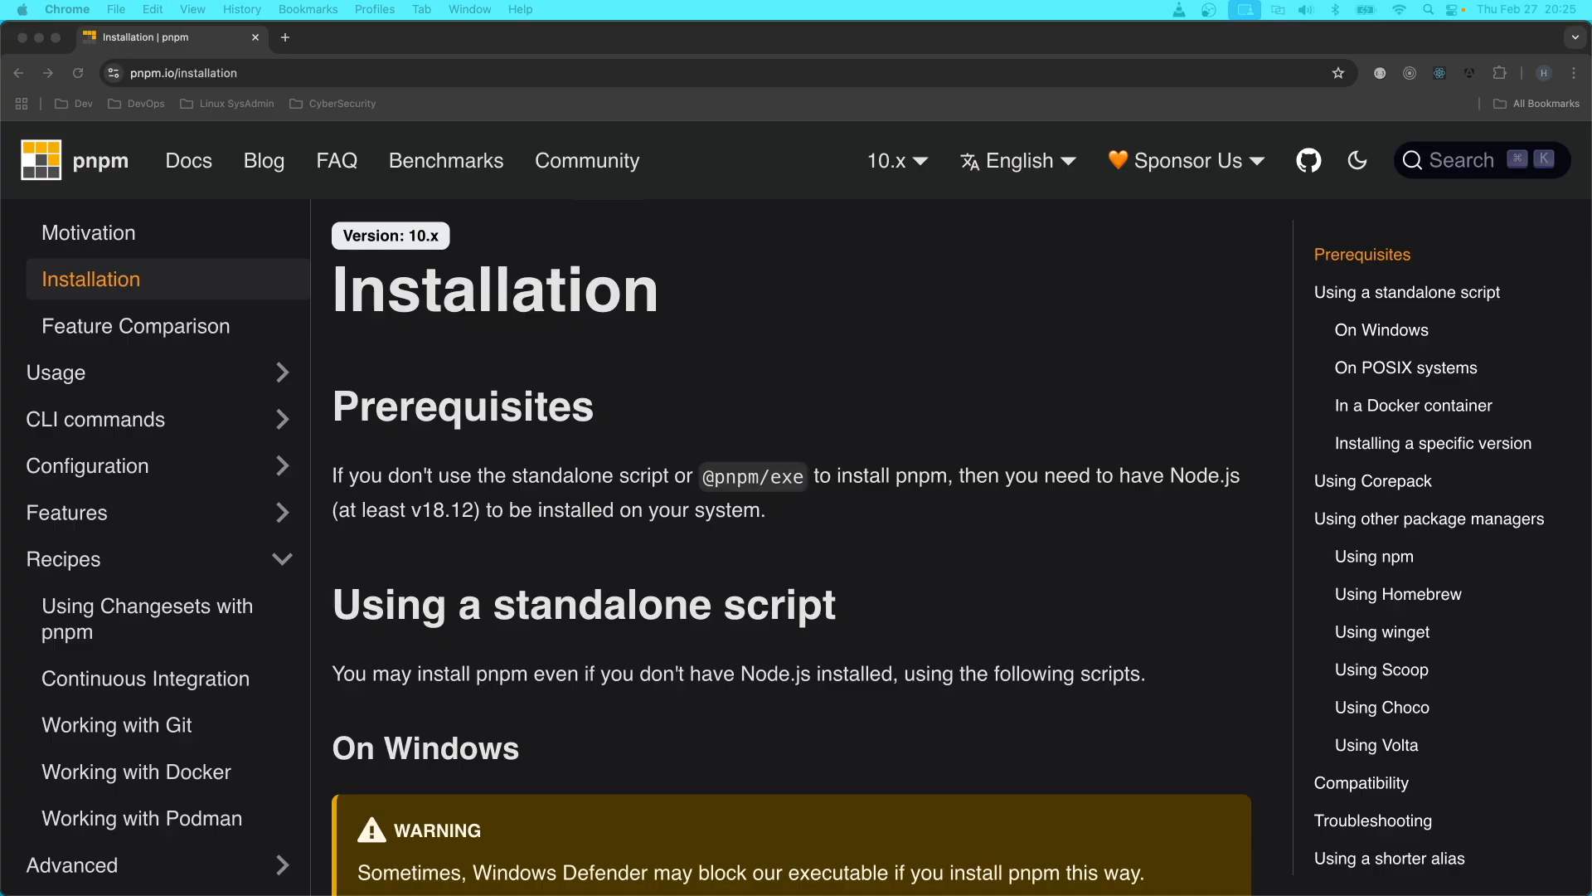
click(146, 676)
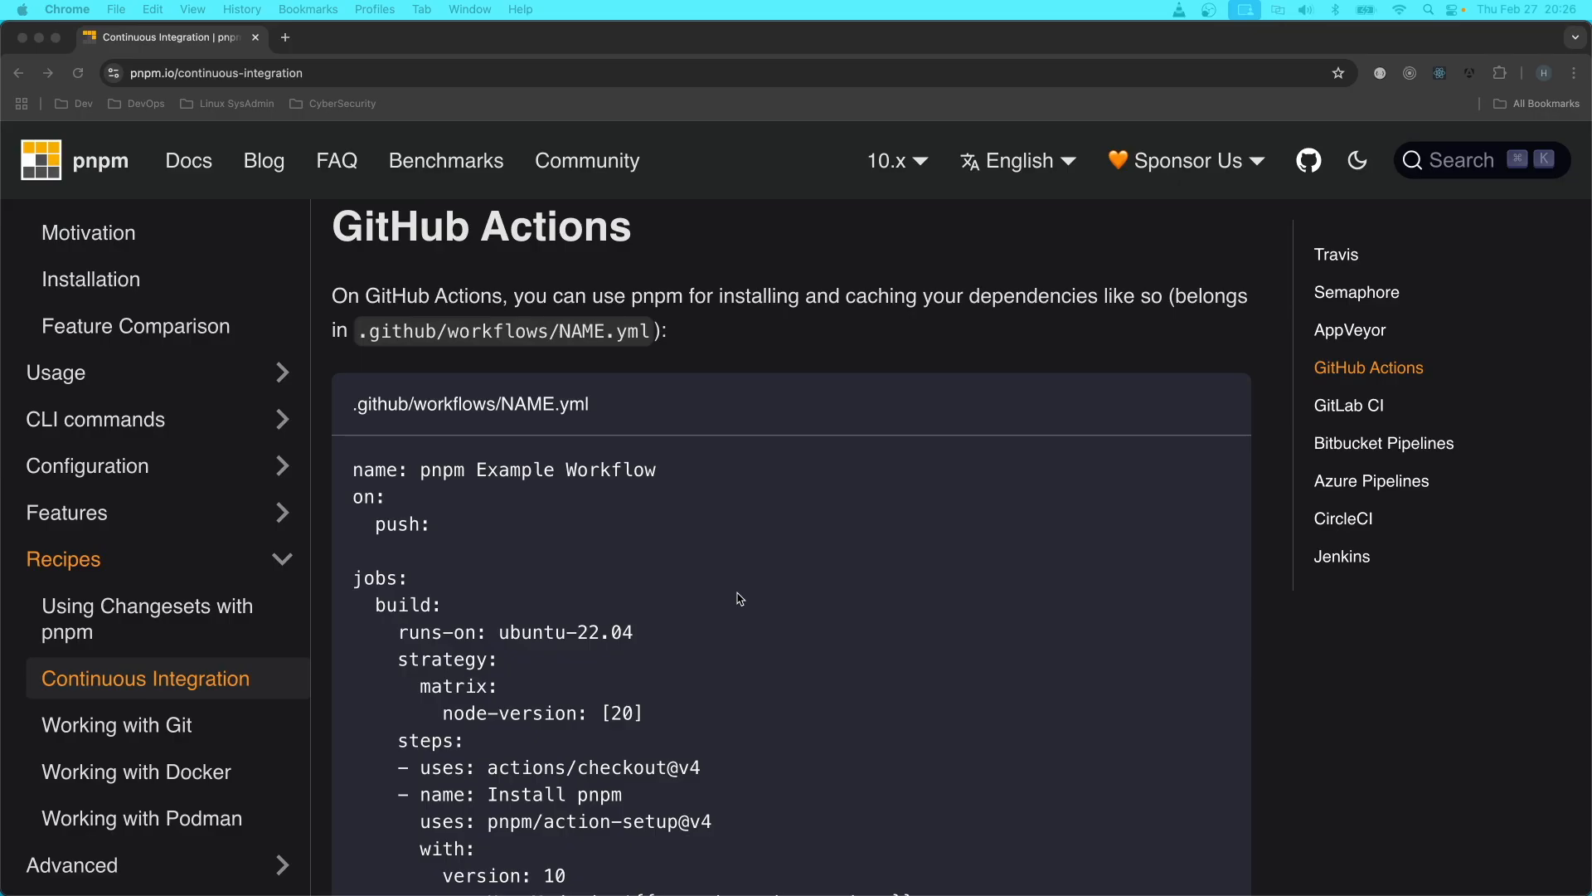
mouse_move(715, 501)
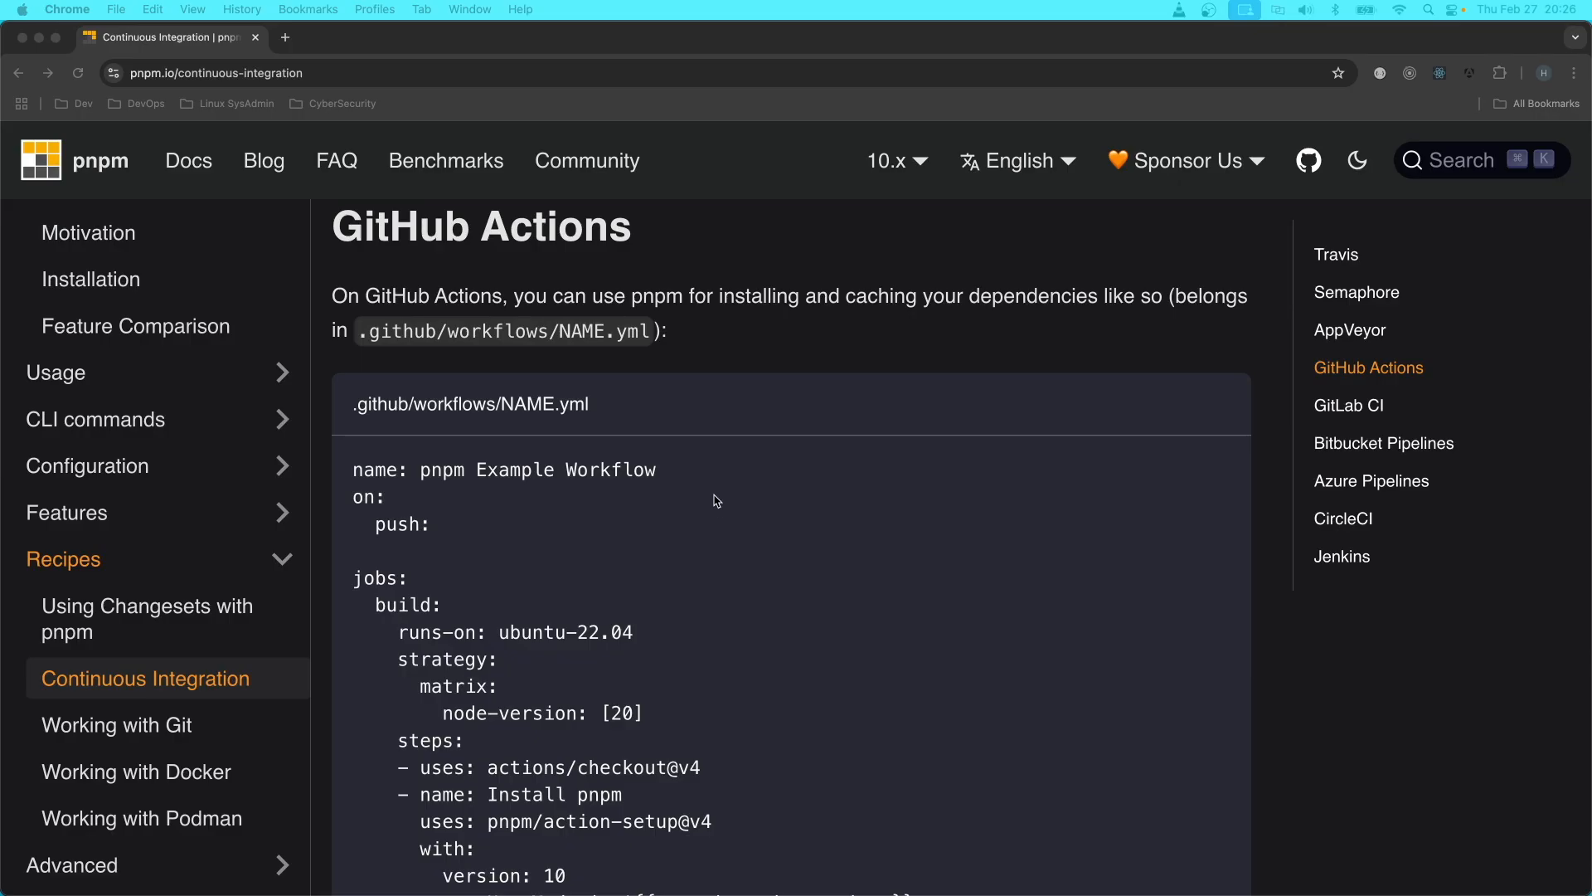
scroll(down, 3)
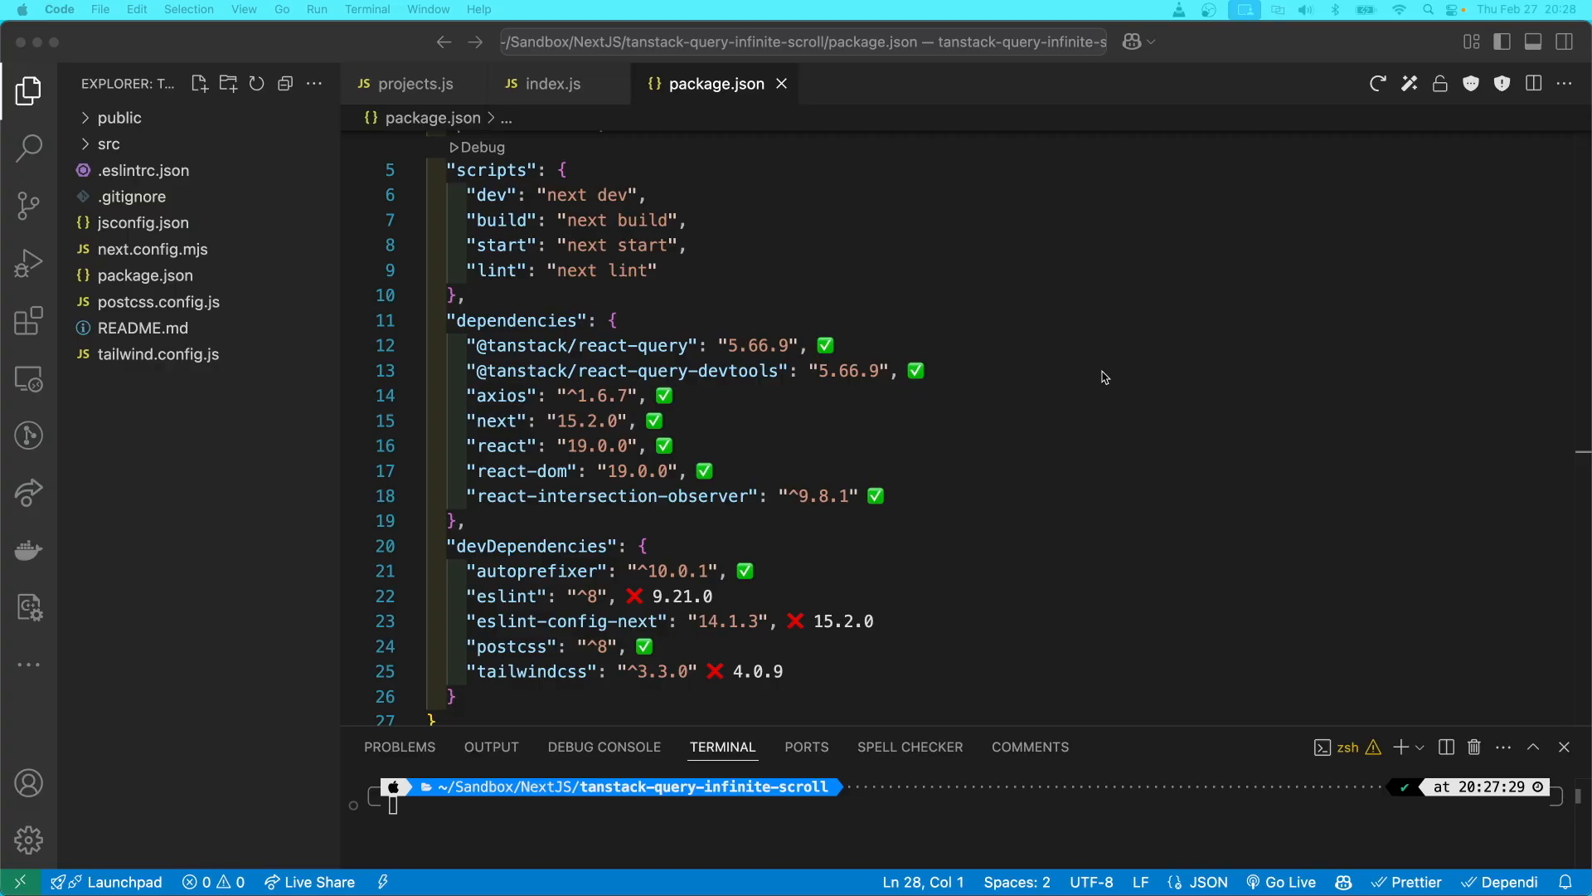
mouse_move(1038, 293)
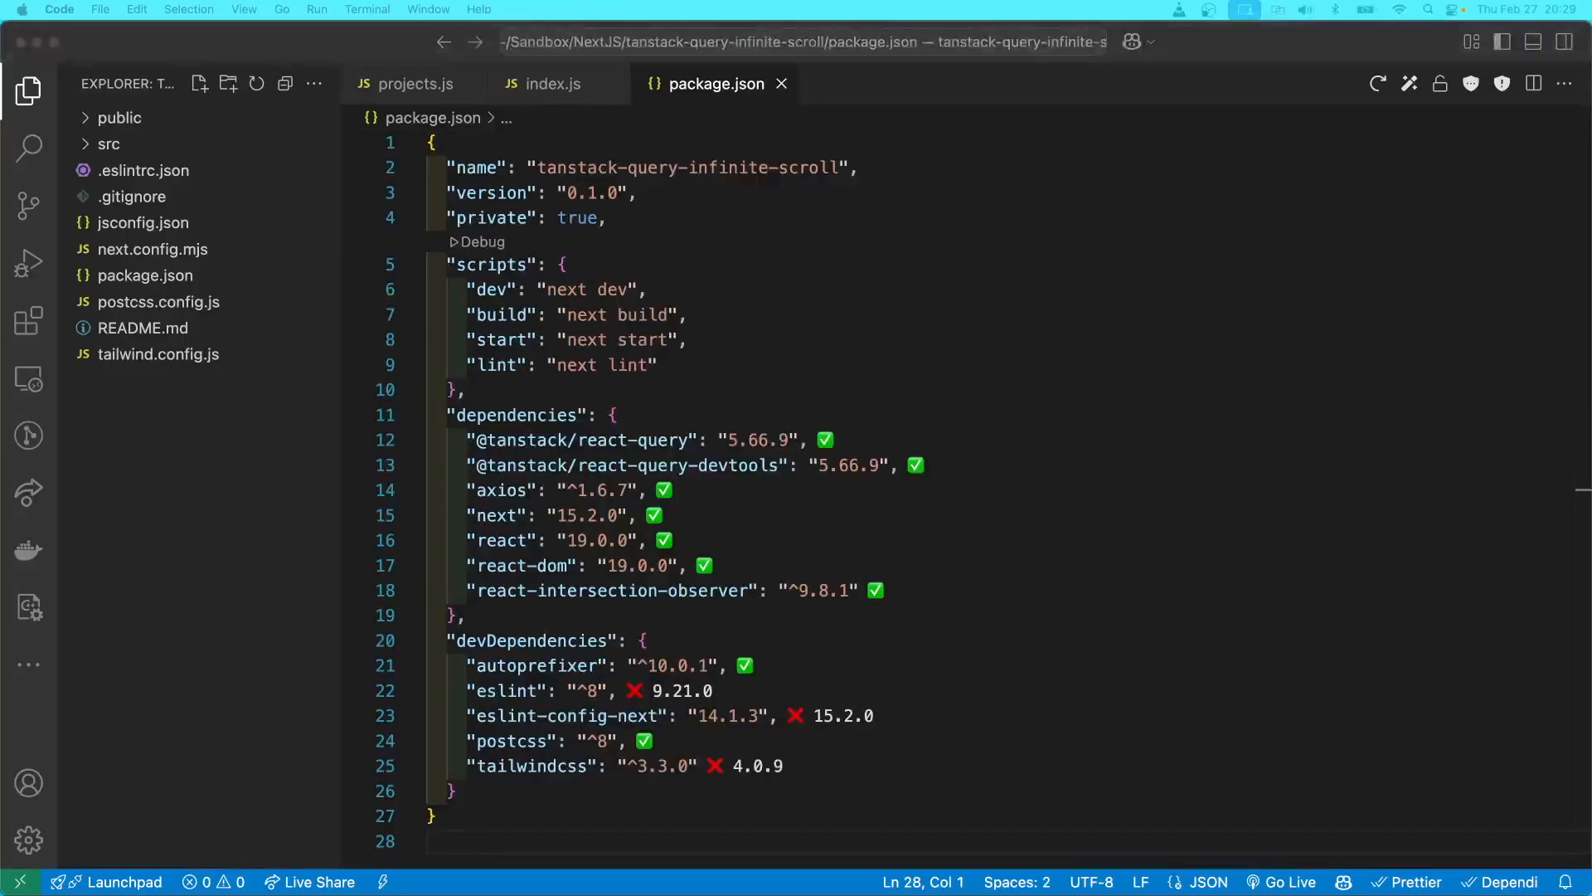
- Expand the src folder in the Explorer to show its pages and styles subfolders
click(613, 414)
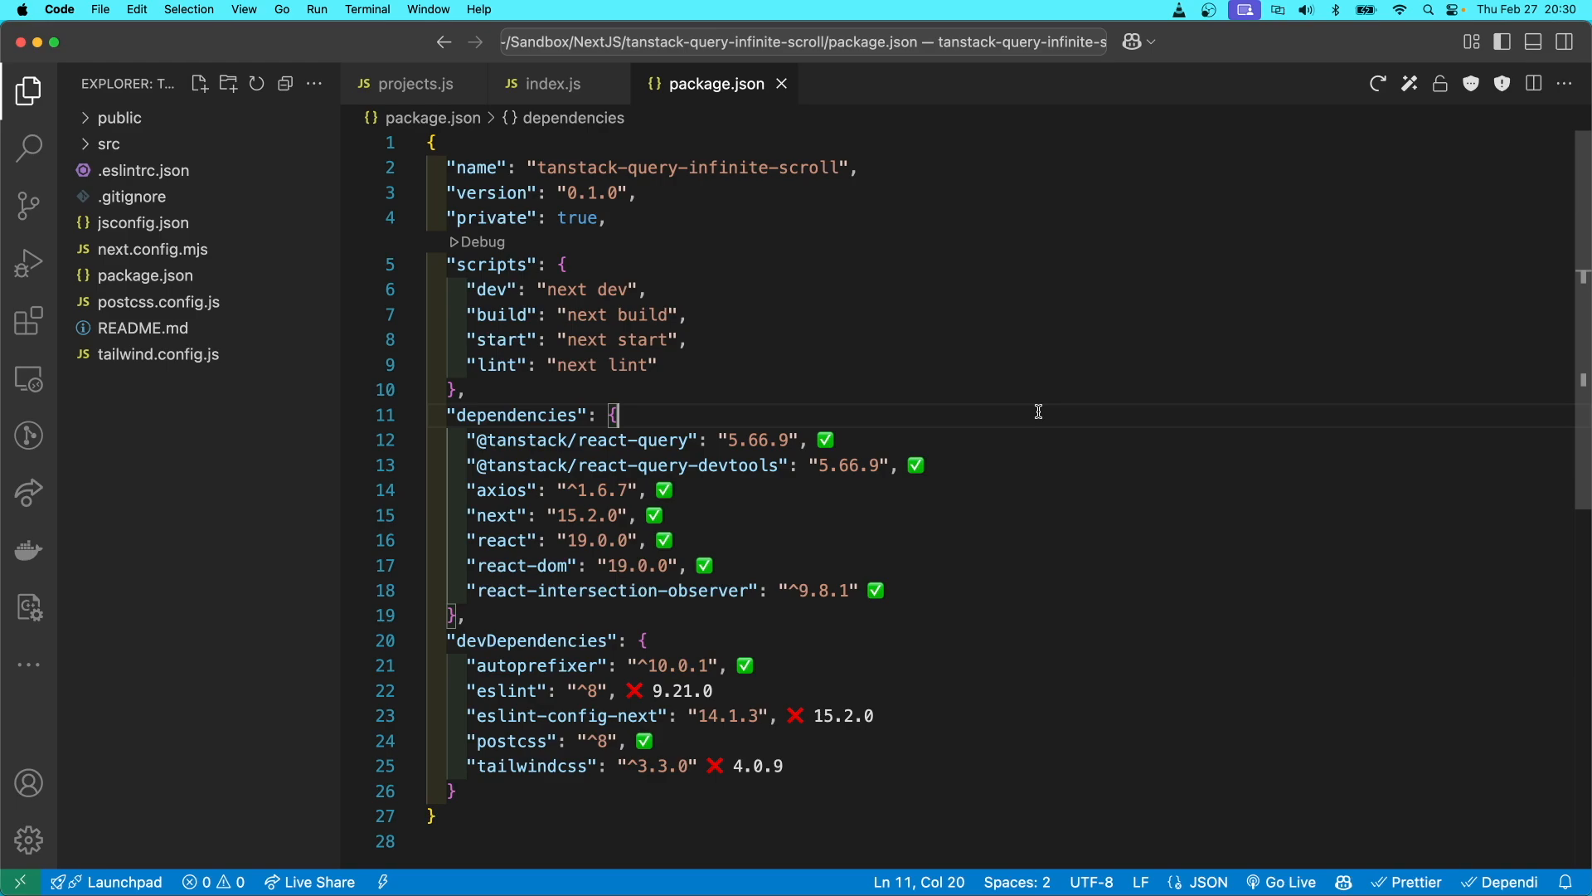
mouse_move(797, 338)
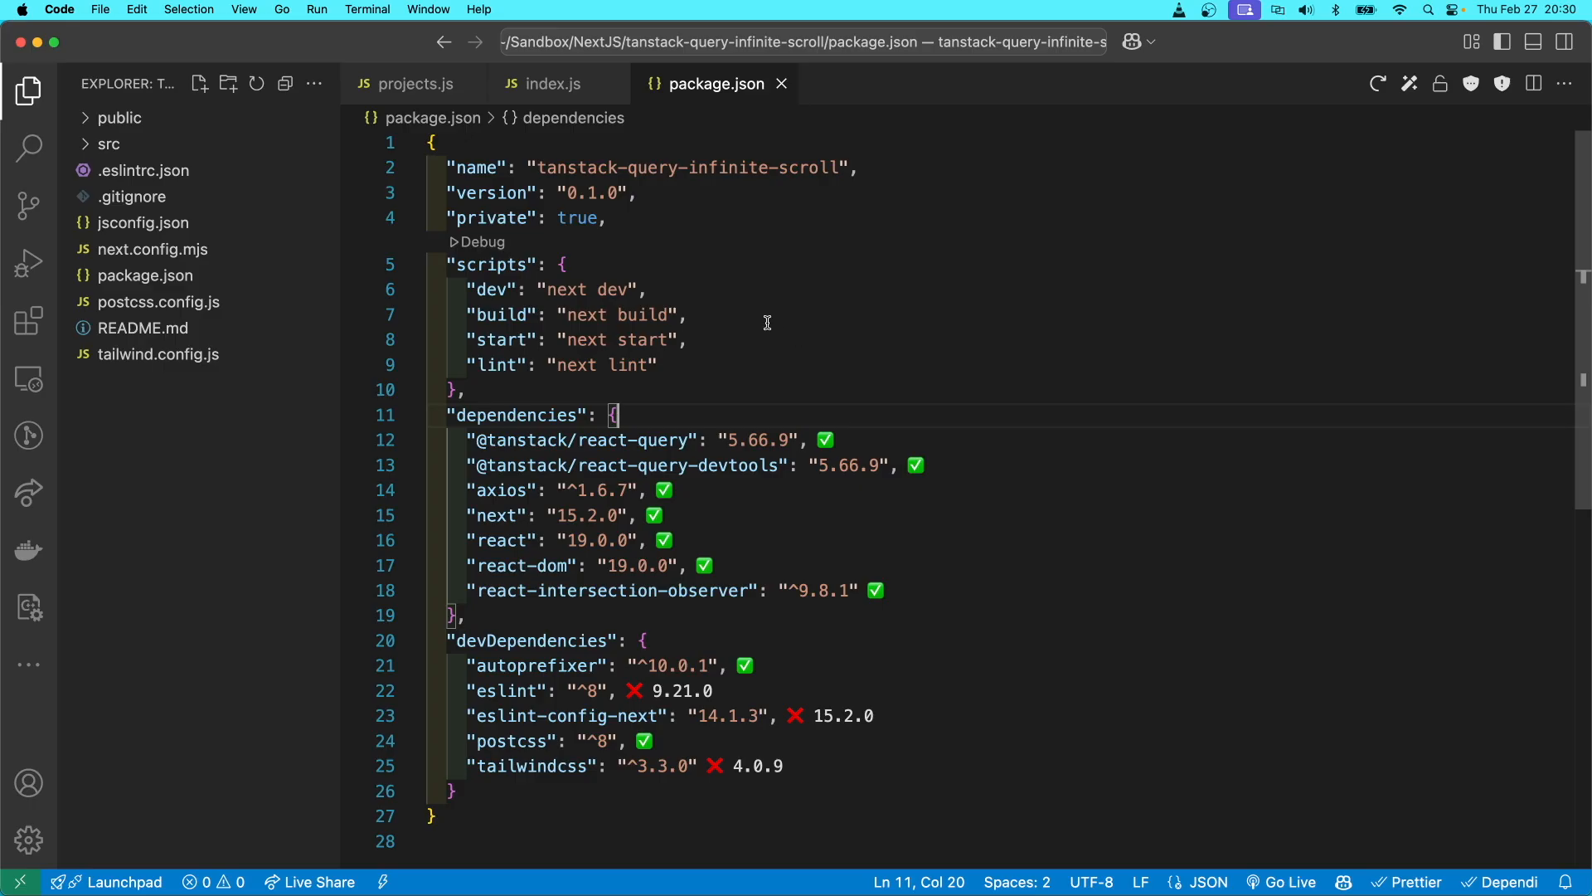
mouse_move(740, 435)
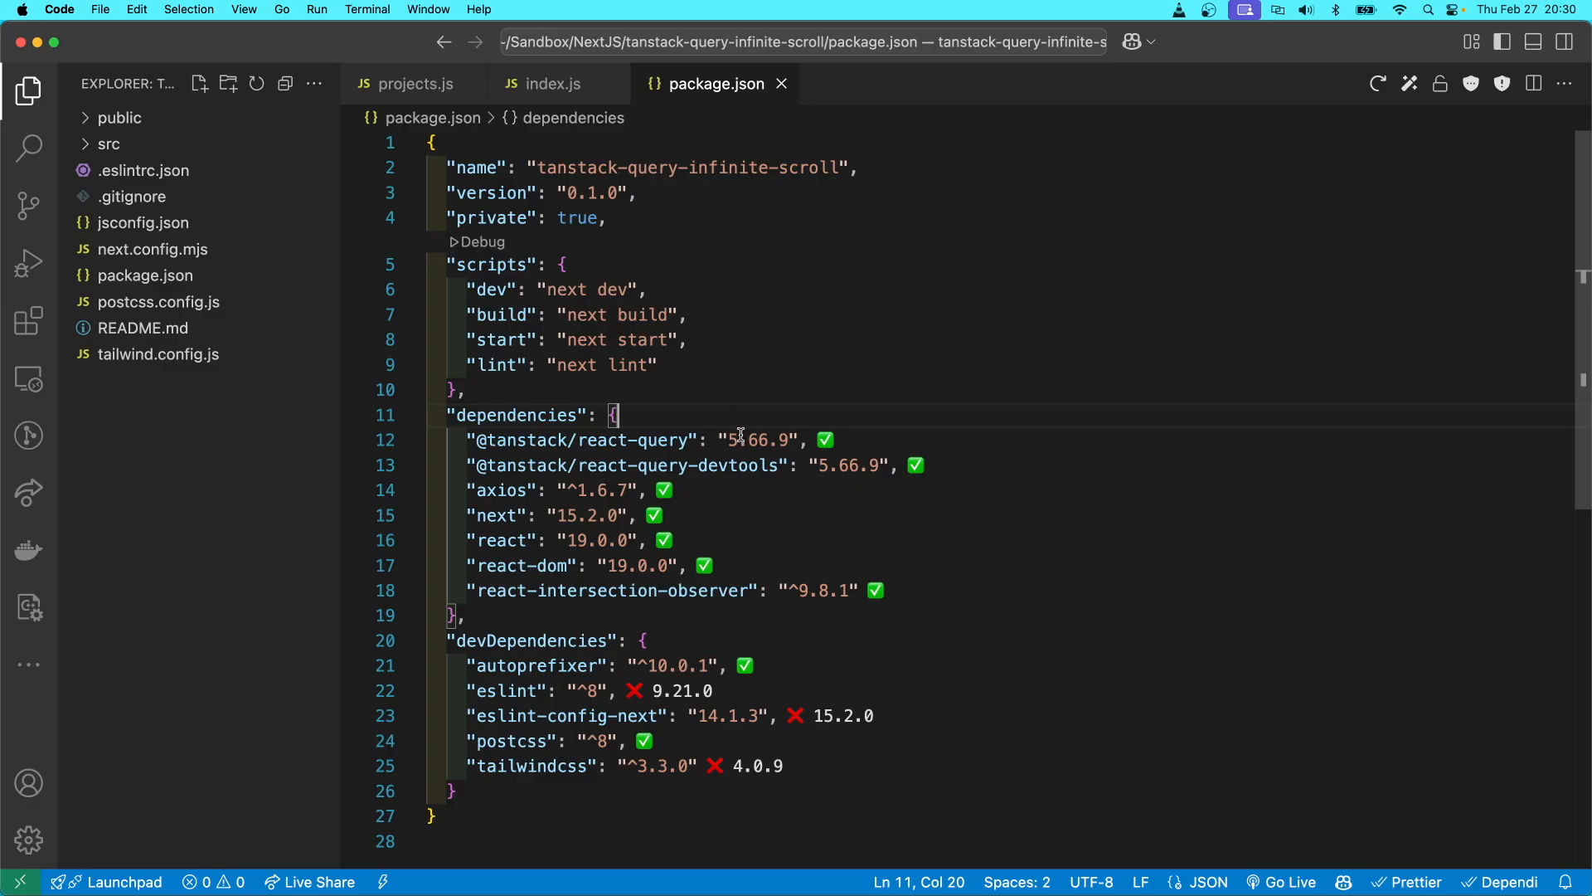
mouse_move(761, 516)
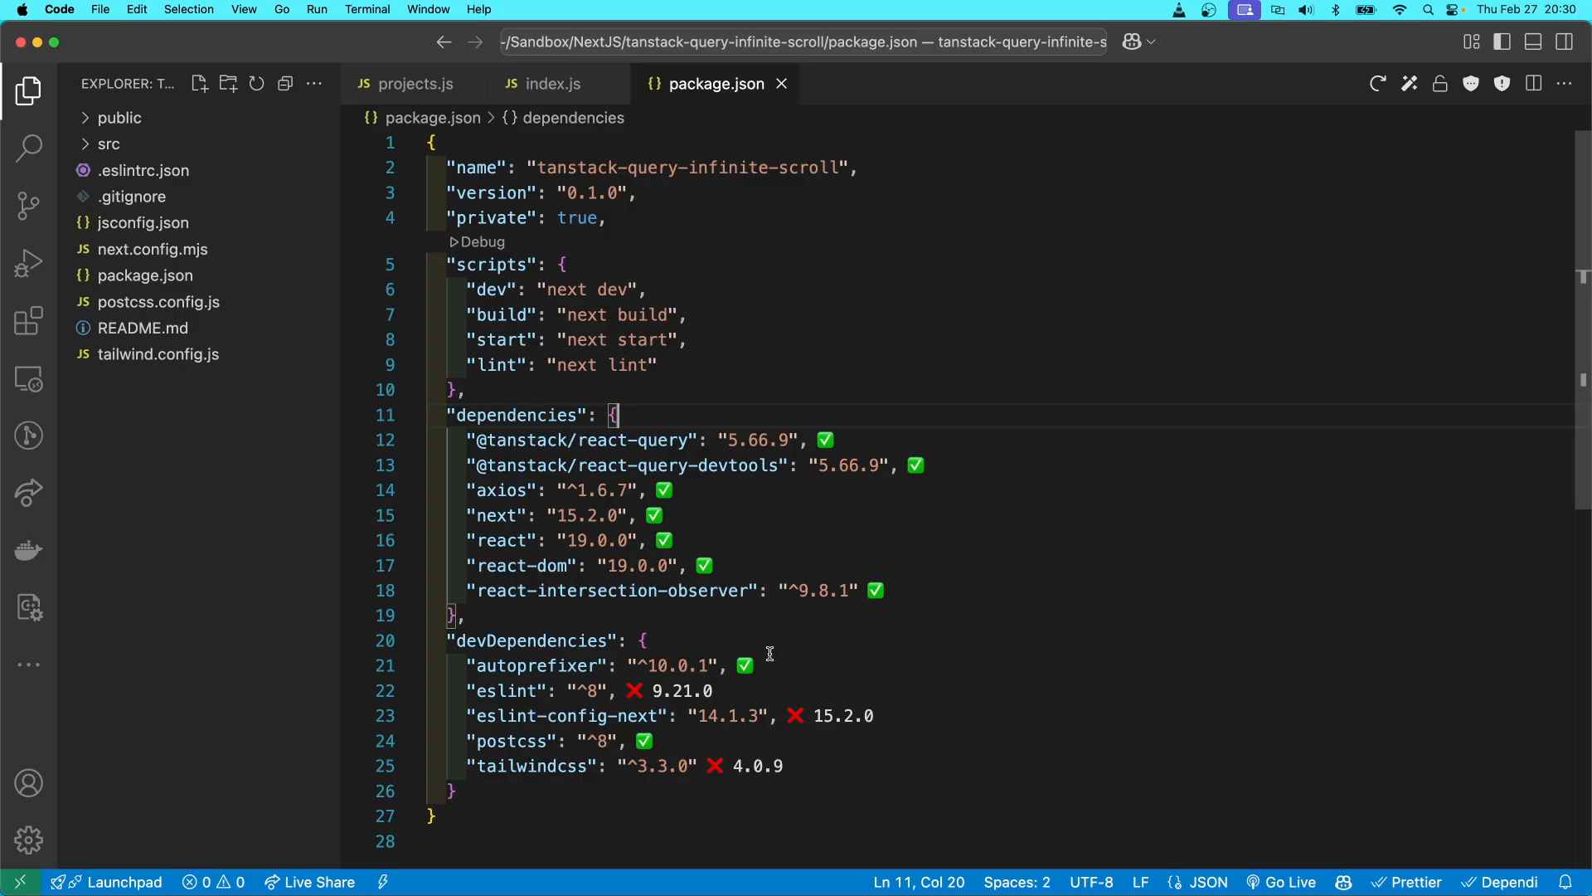
mouse_move(460, 690)
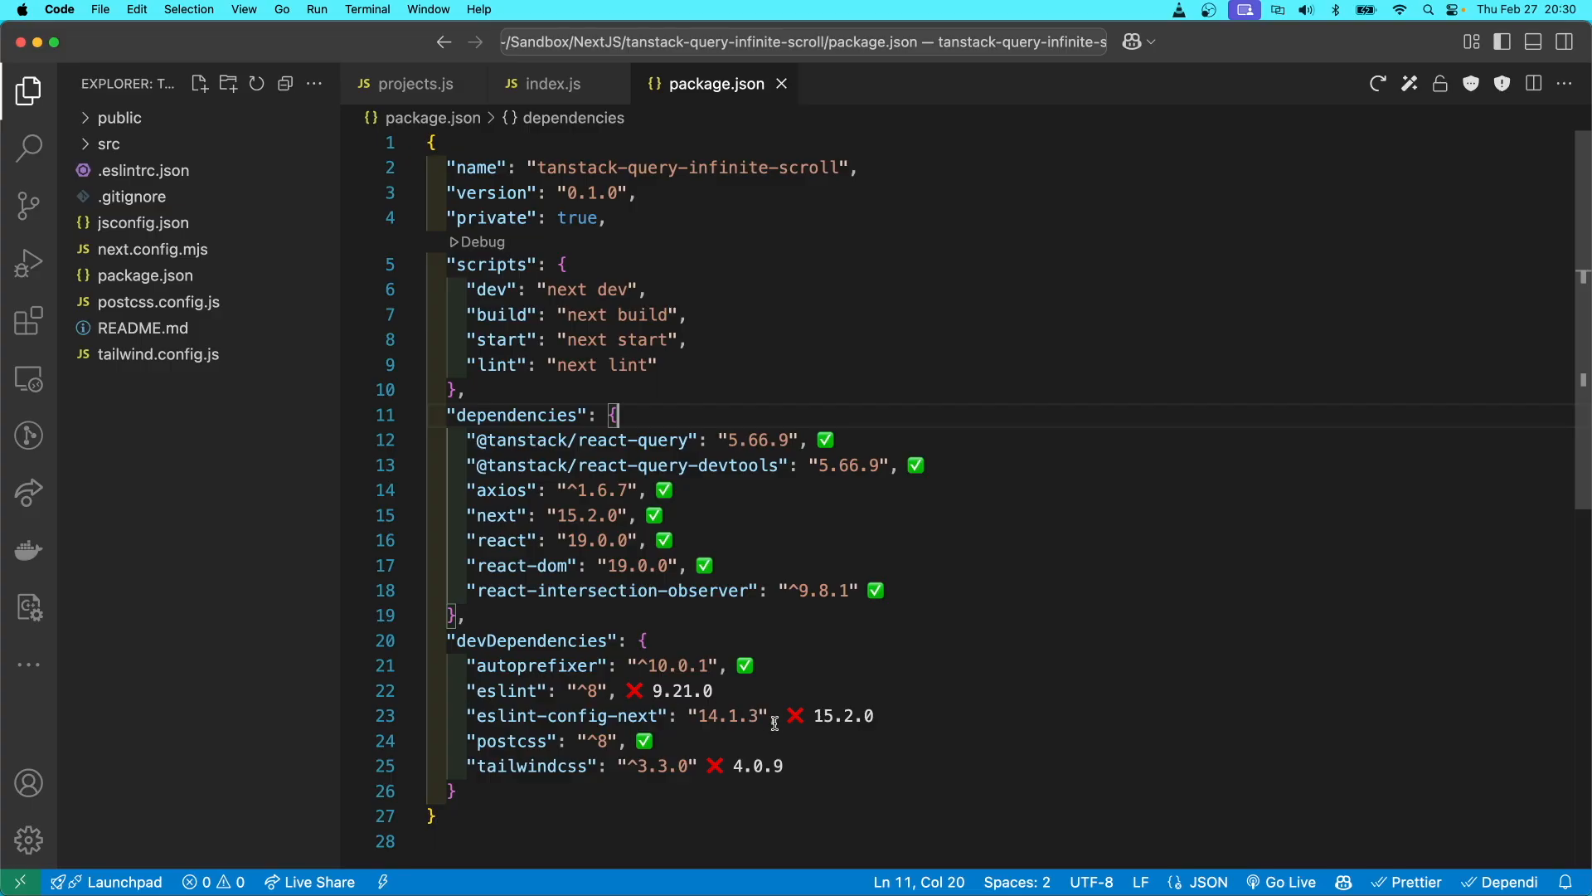
mouse_move(532, 766)
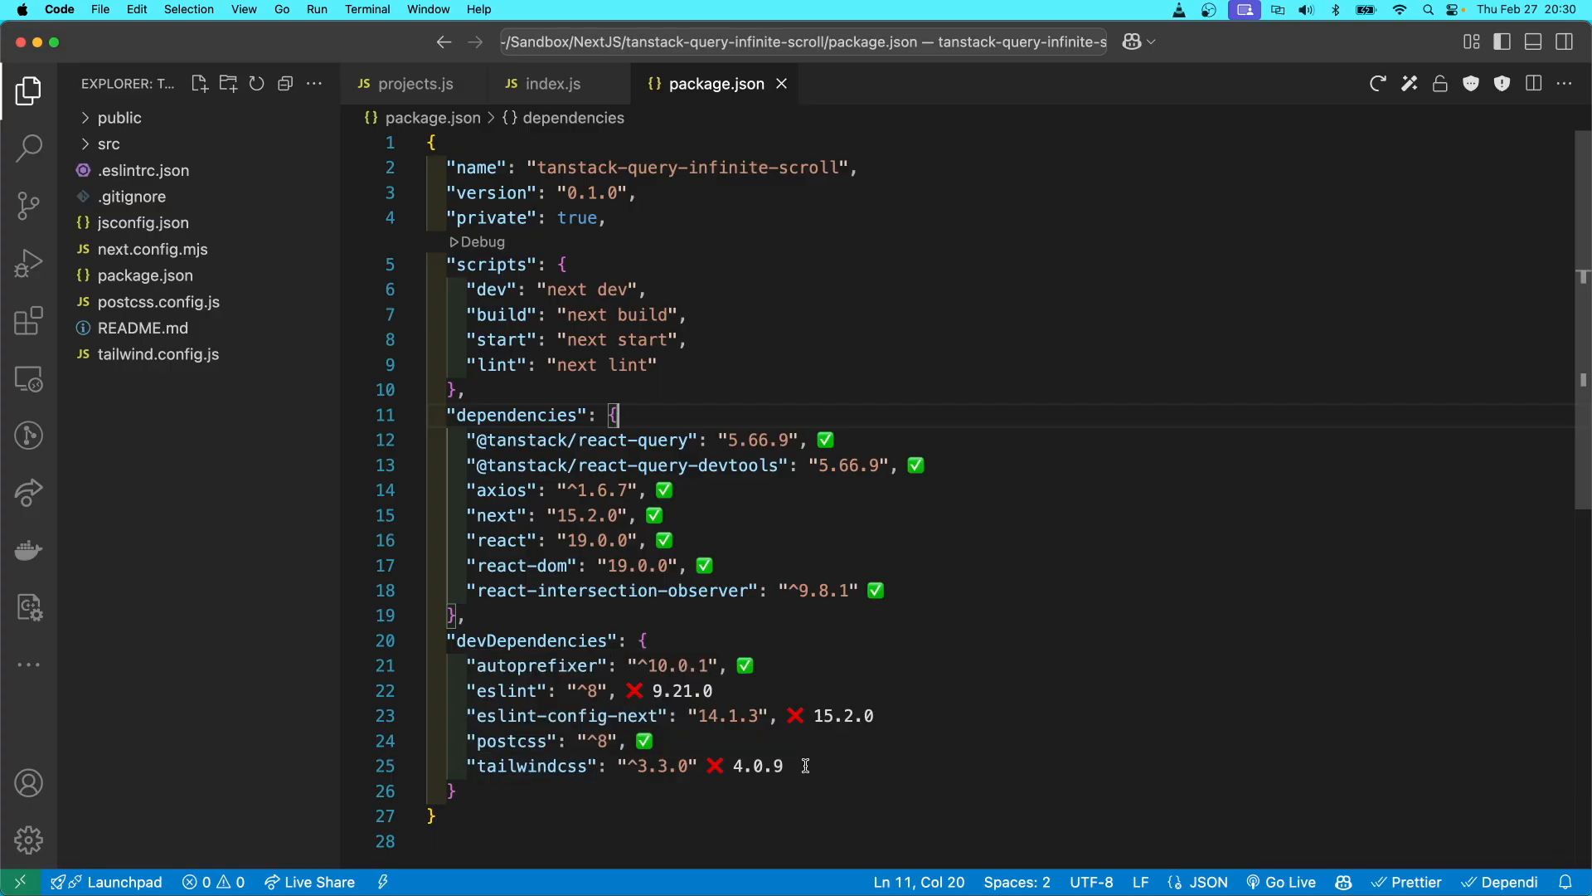
mouse_move(604, 365)
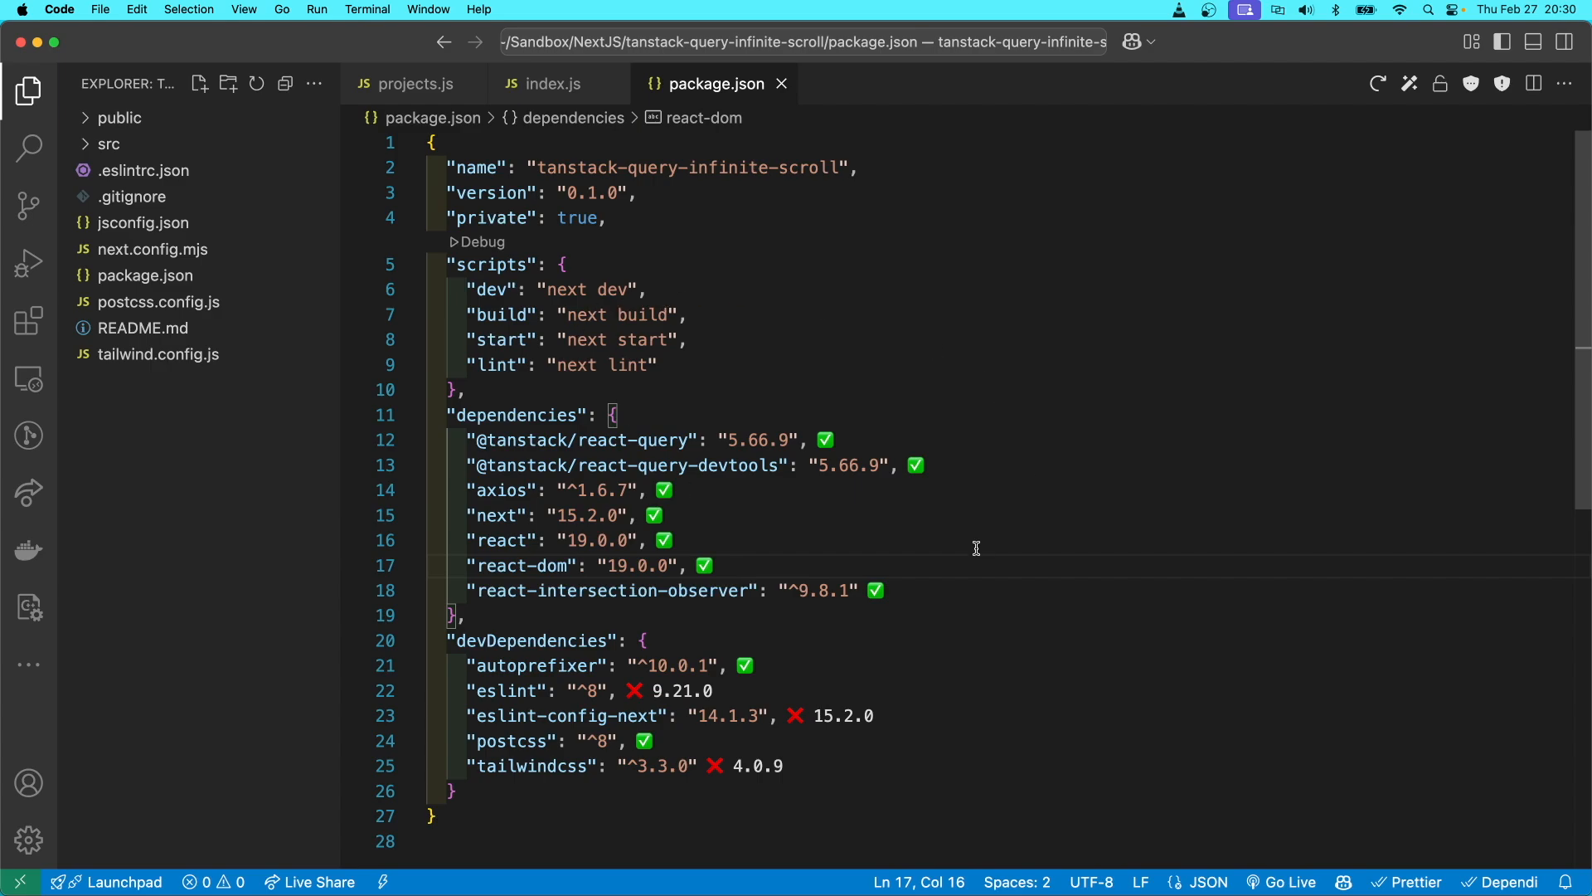
mouse_move(658, 619)
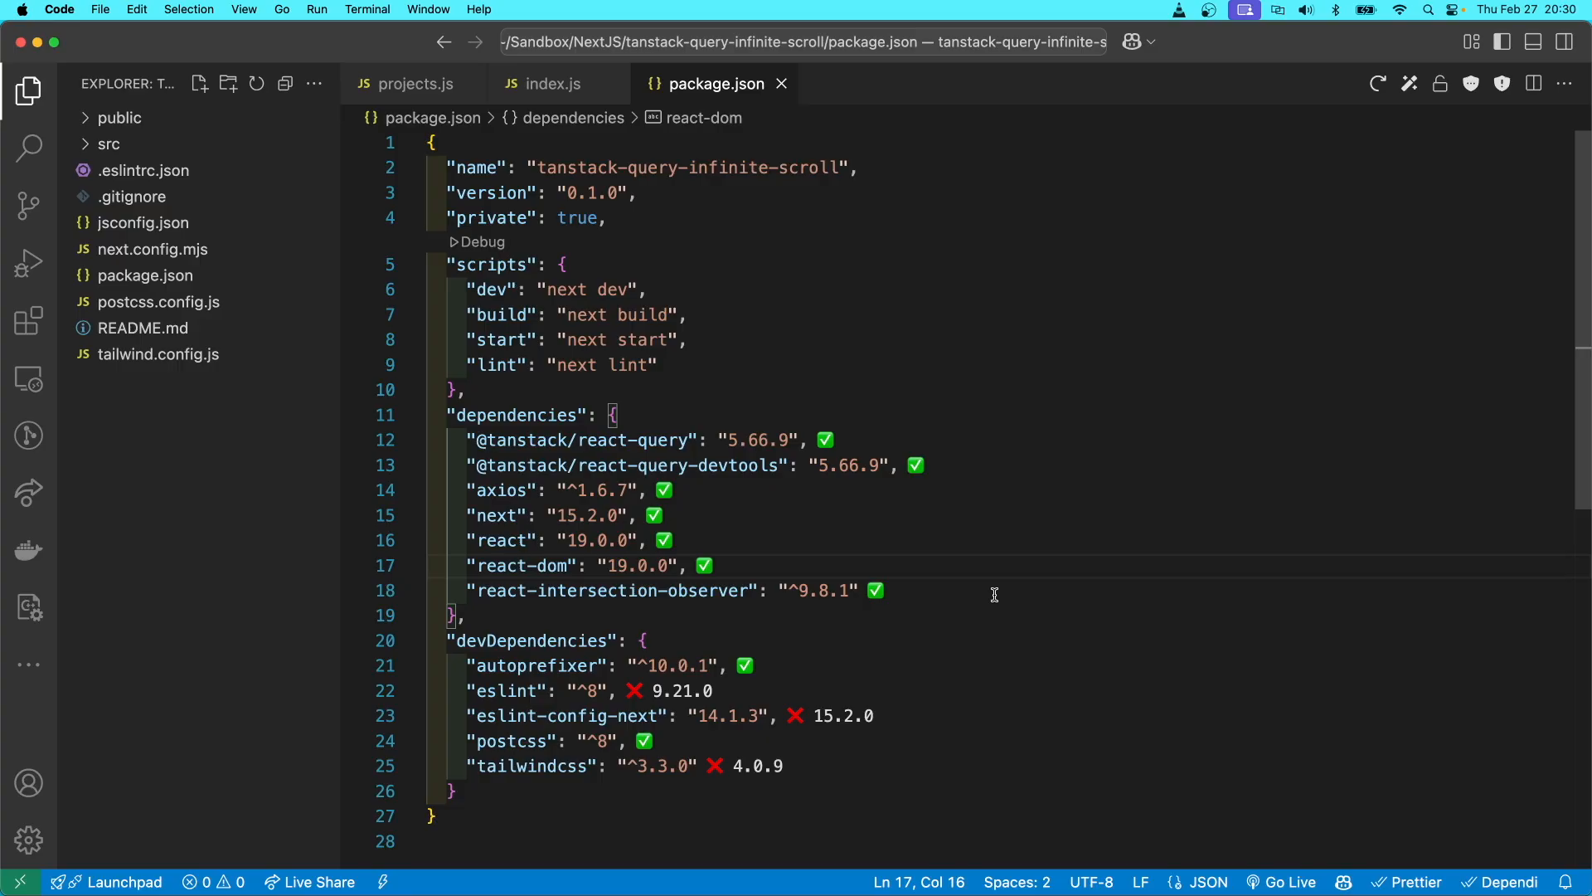
mouse_move(481, 479)
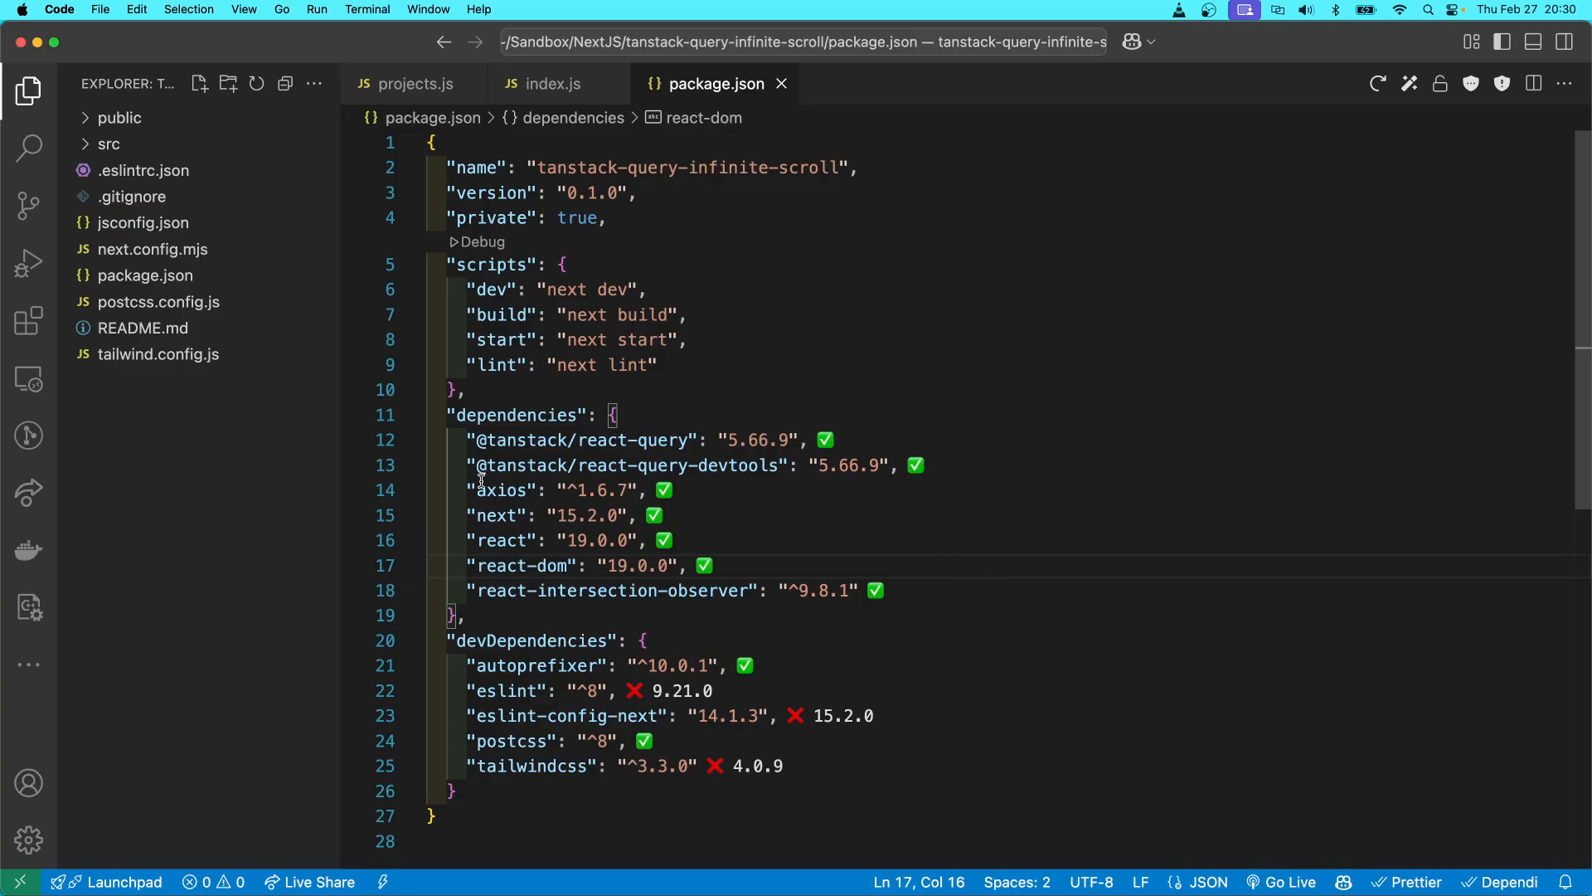
mouse_move(191, 434)
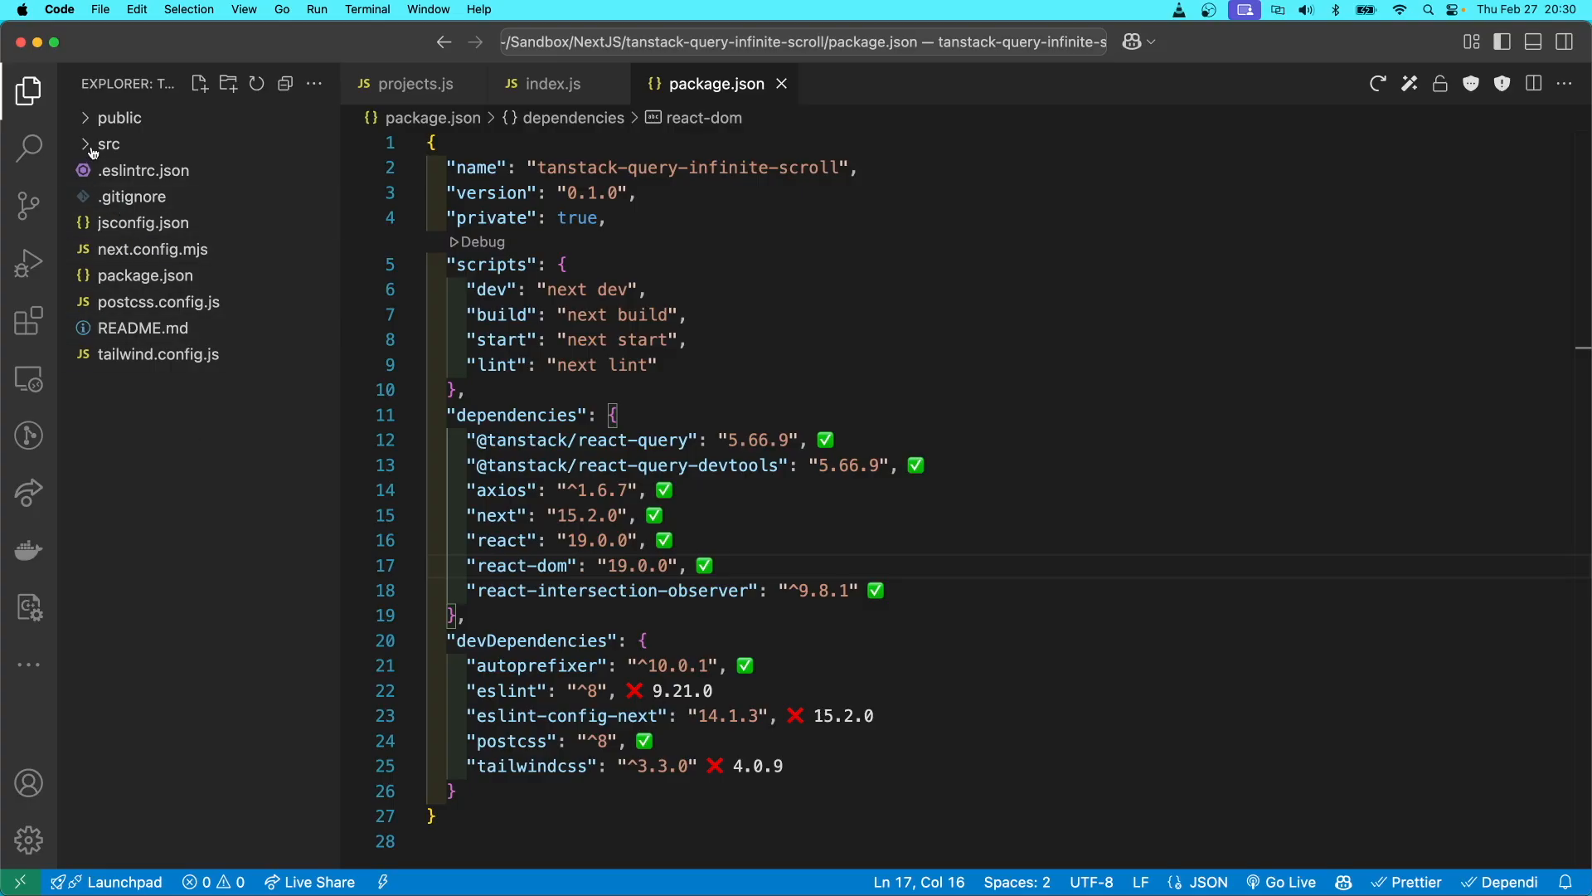
click(106, 143)
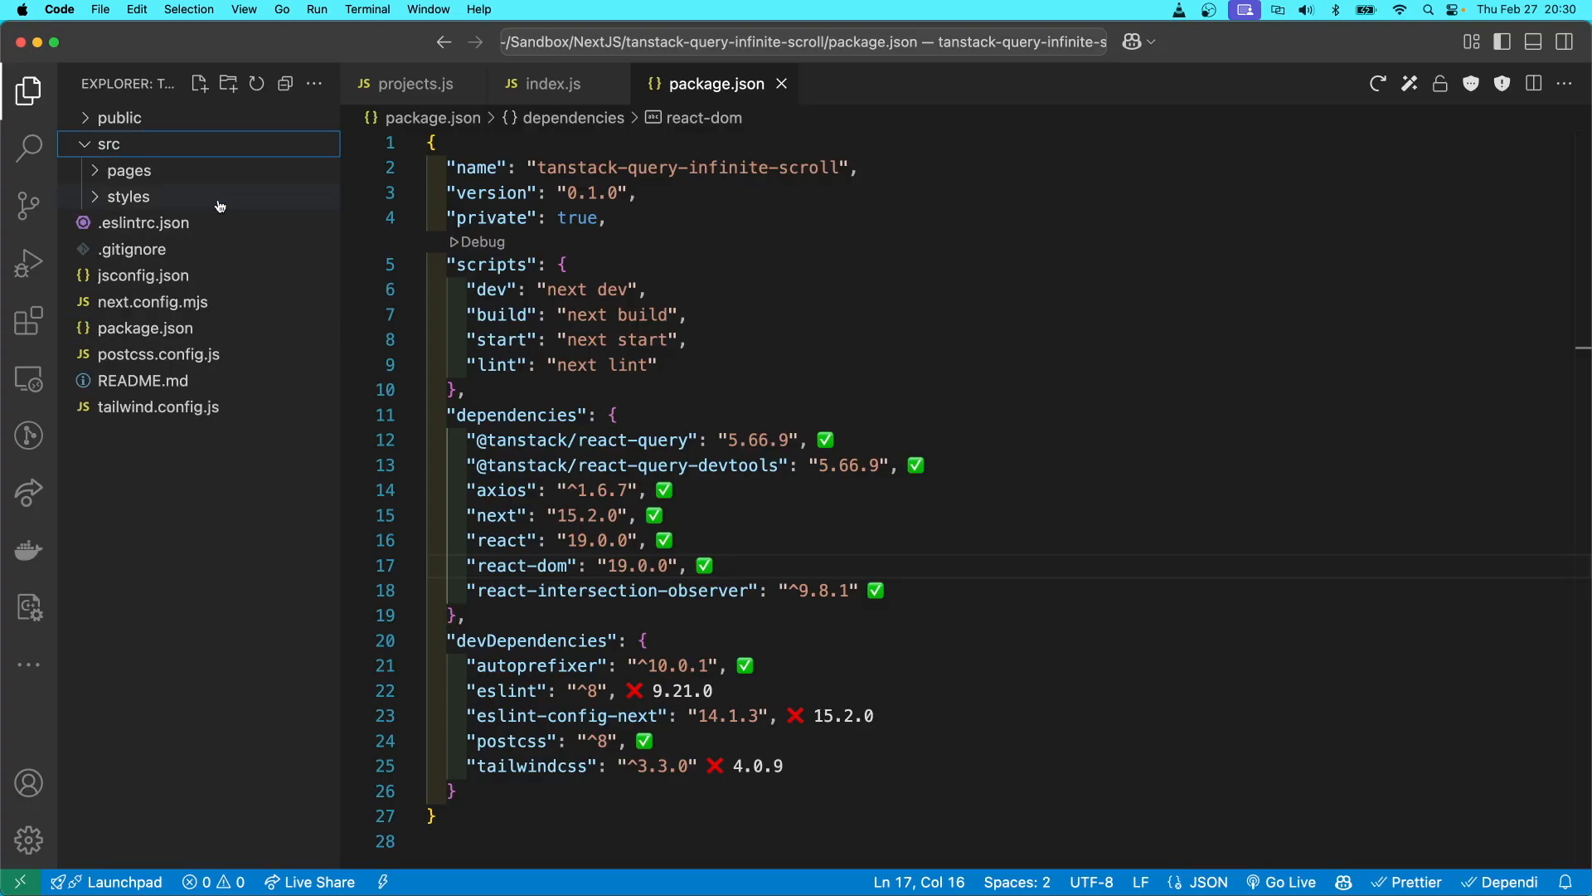
mouse_move(210, 242)
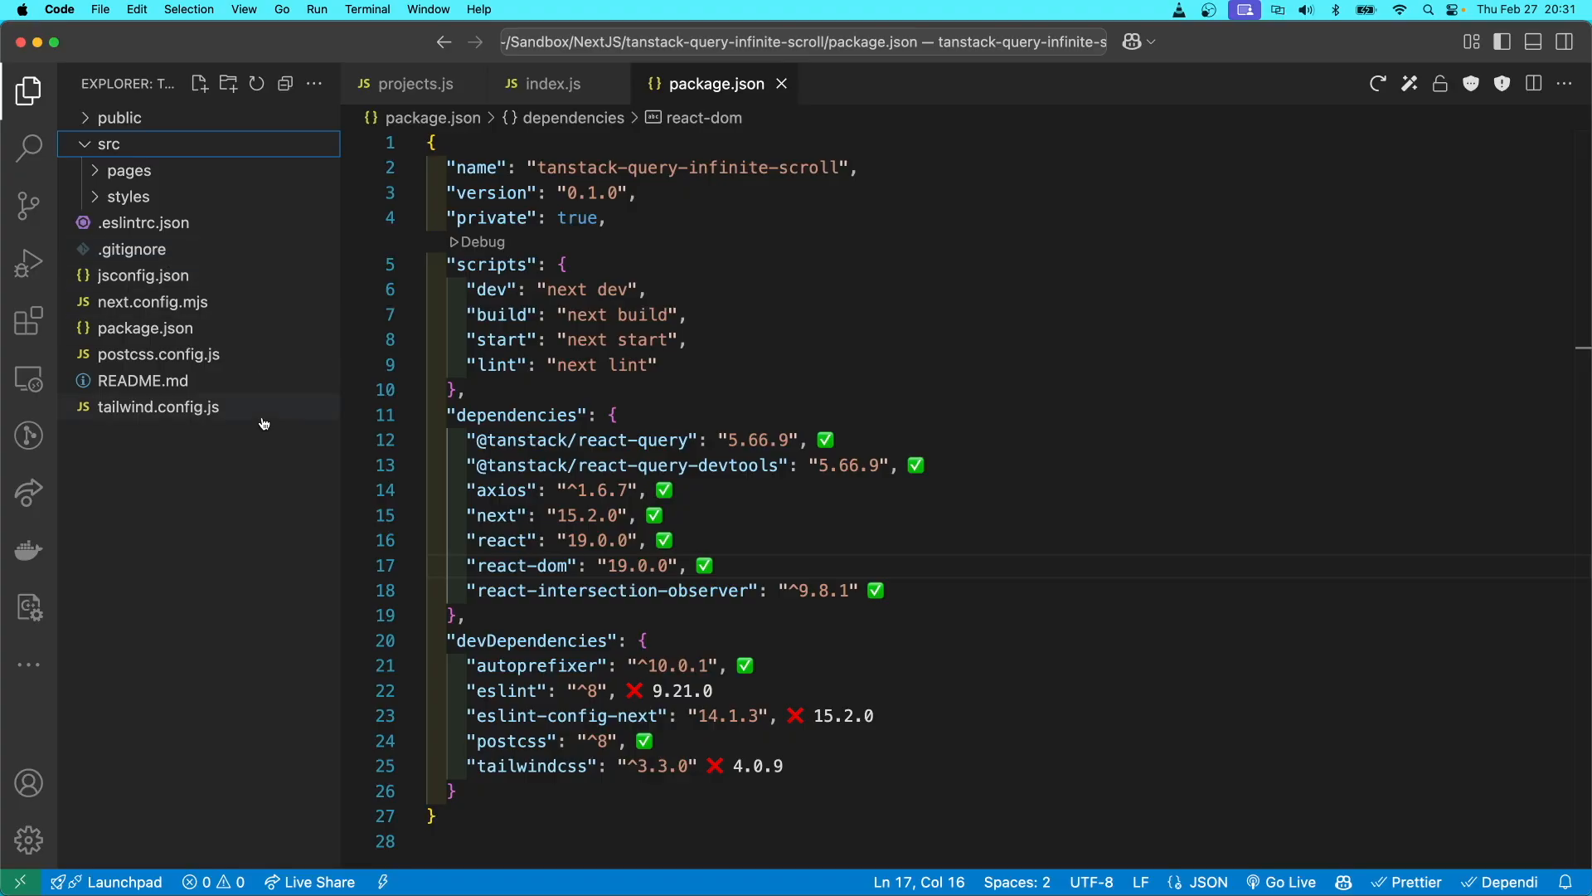
mouse_move(240, 467)
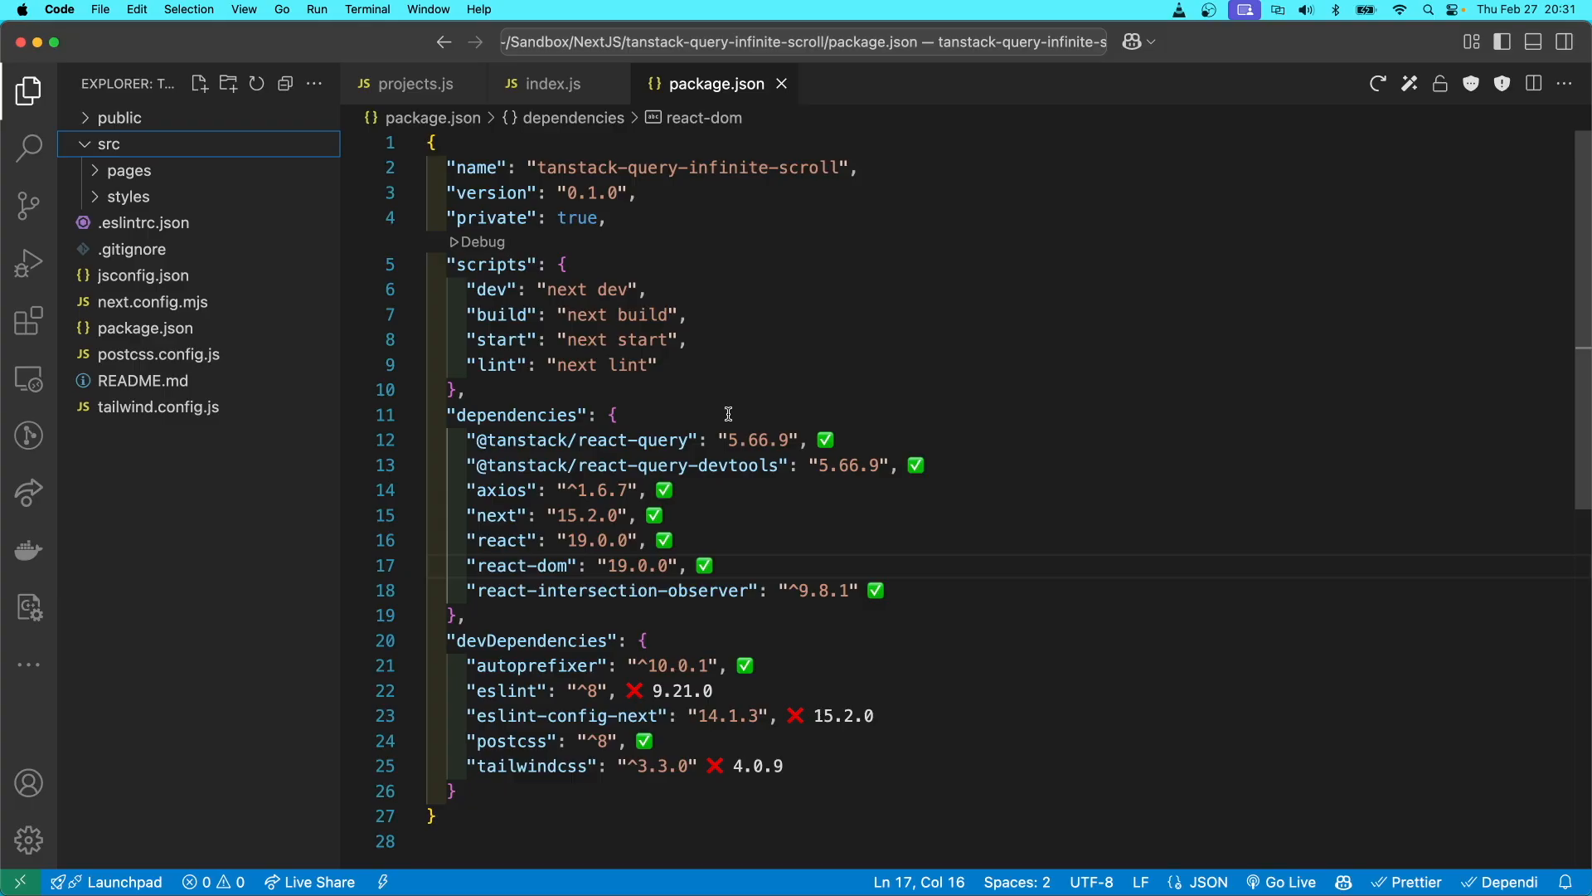
mouse_move(732, 360)
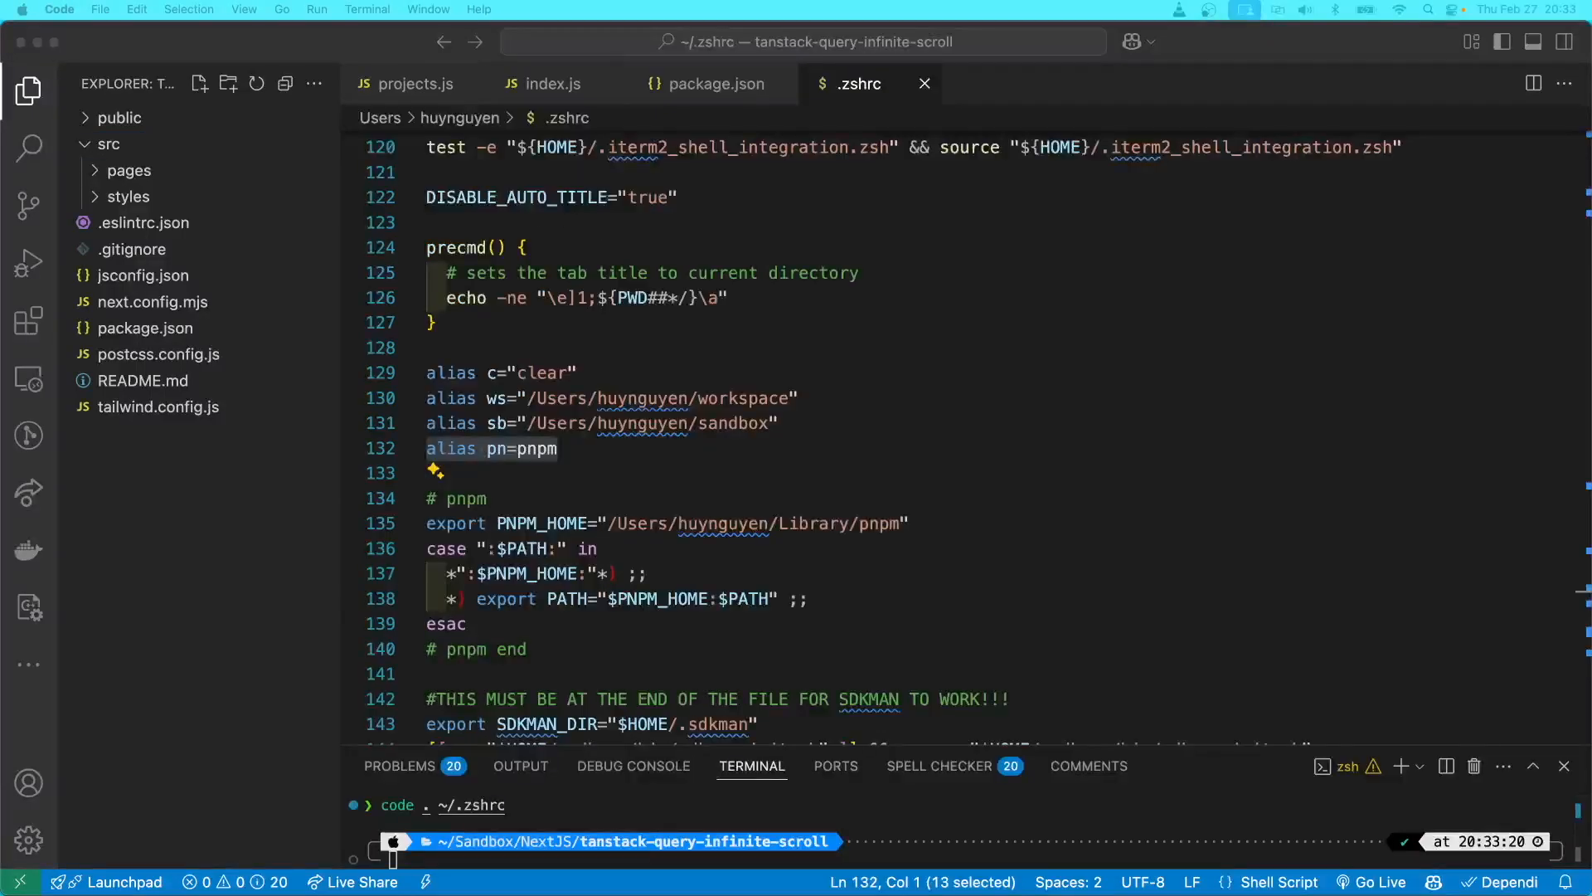
mouse_move(833, 364)
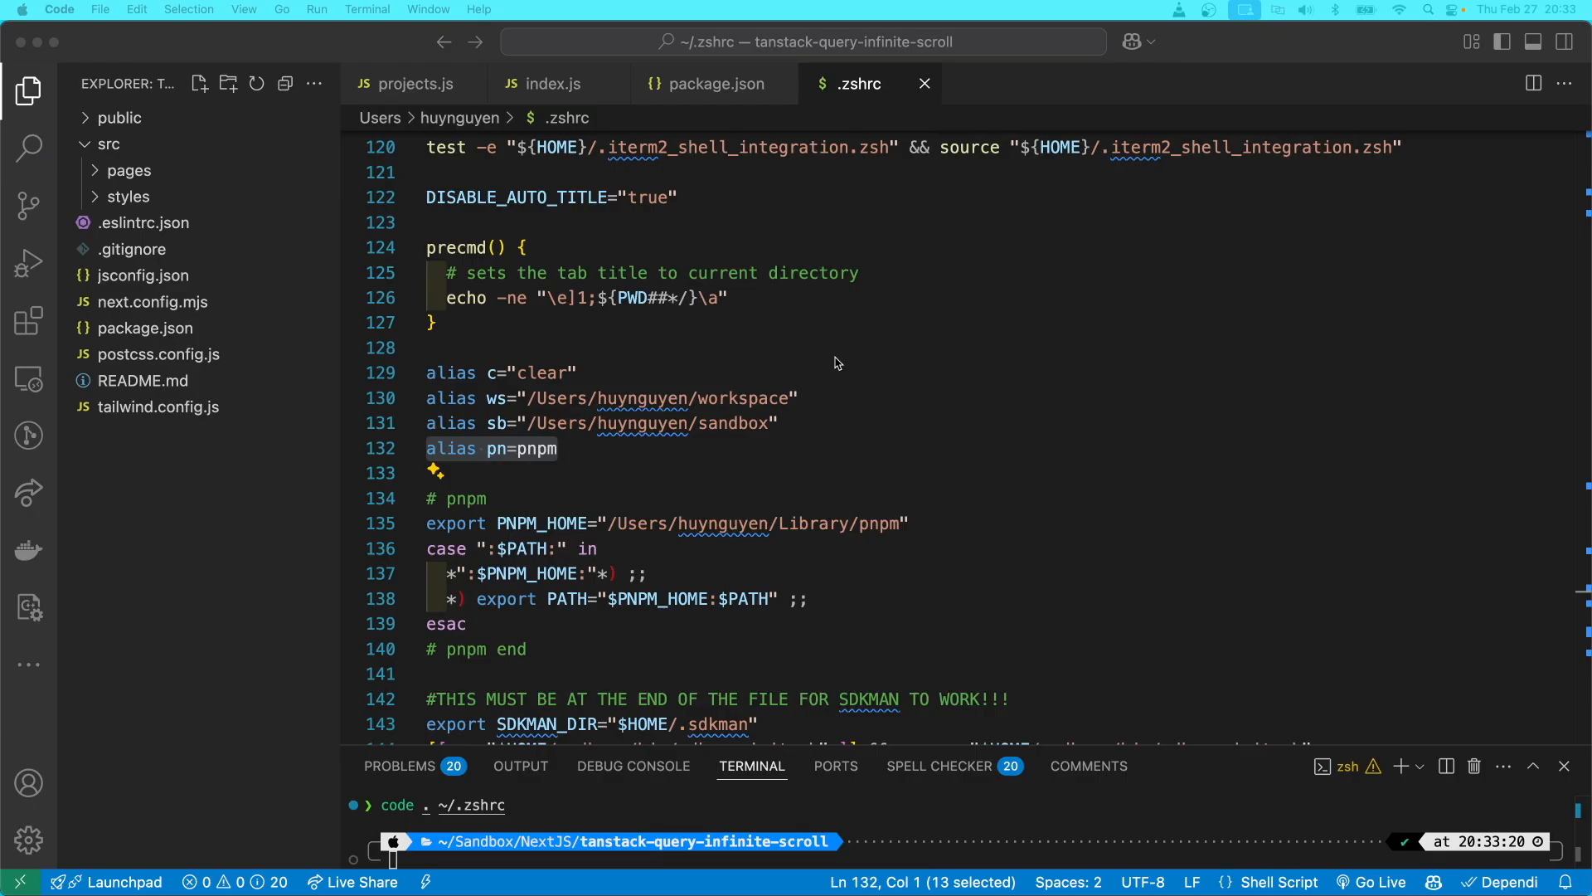
mouse_move(595, 449)
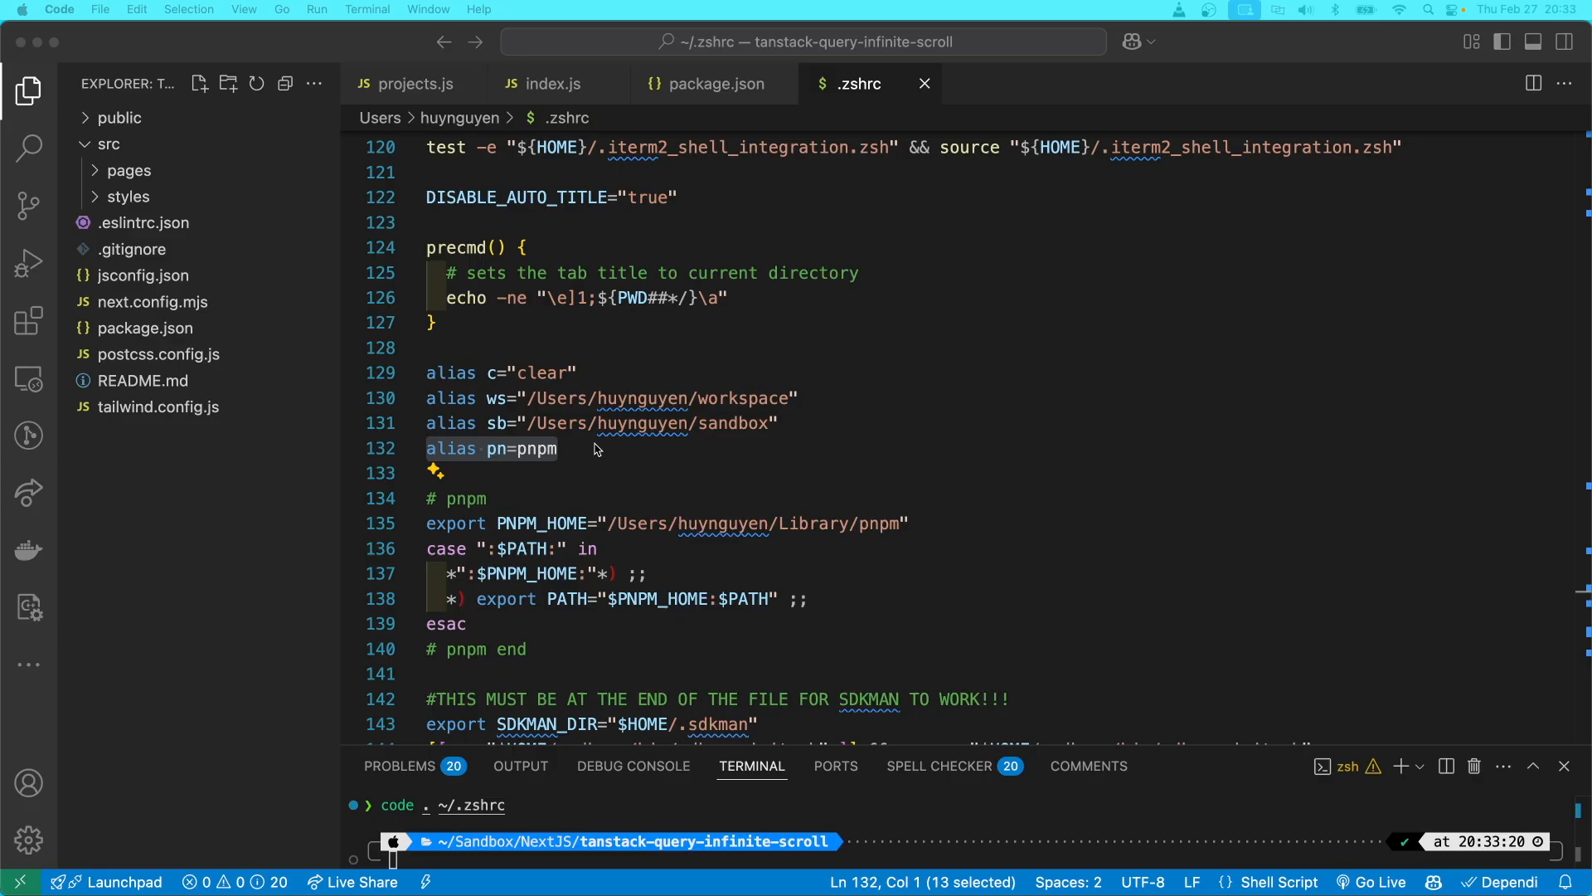
mouse_move(579, 449)
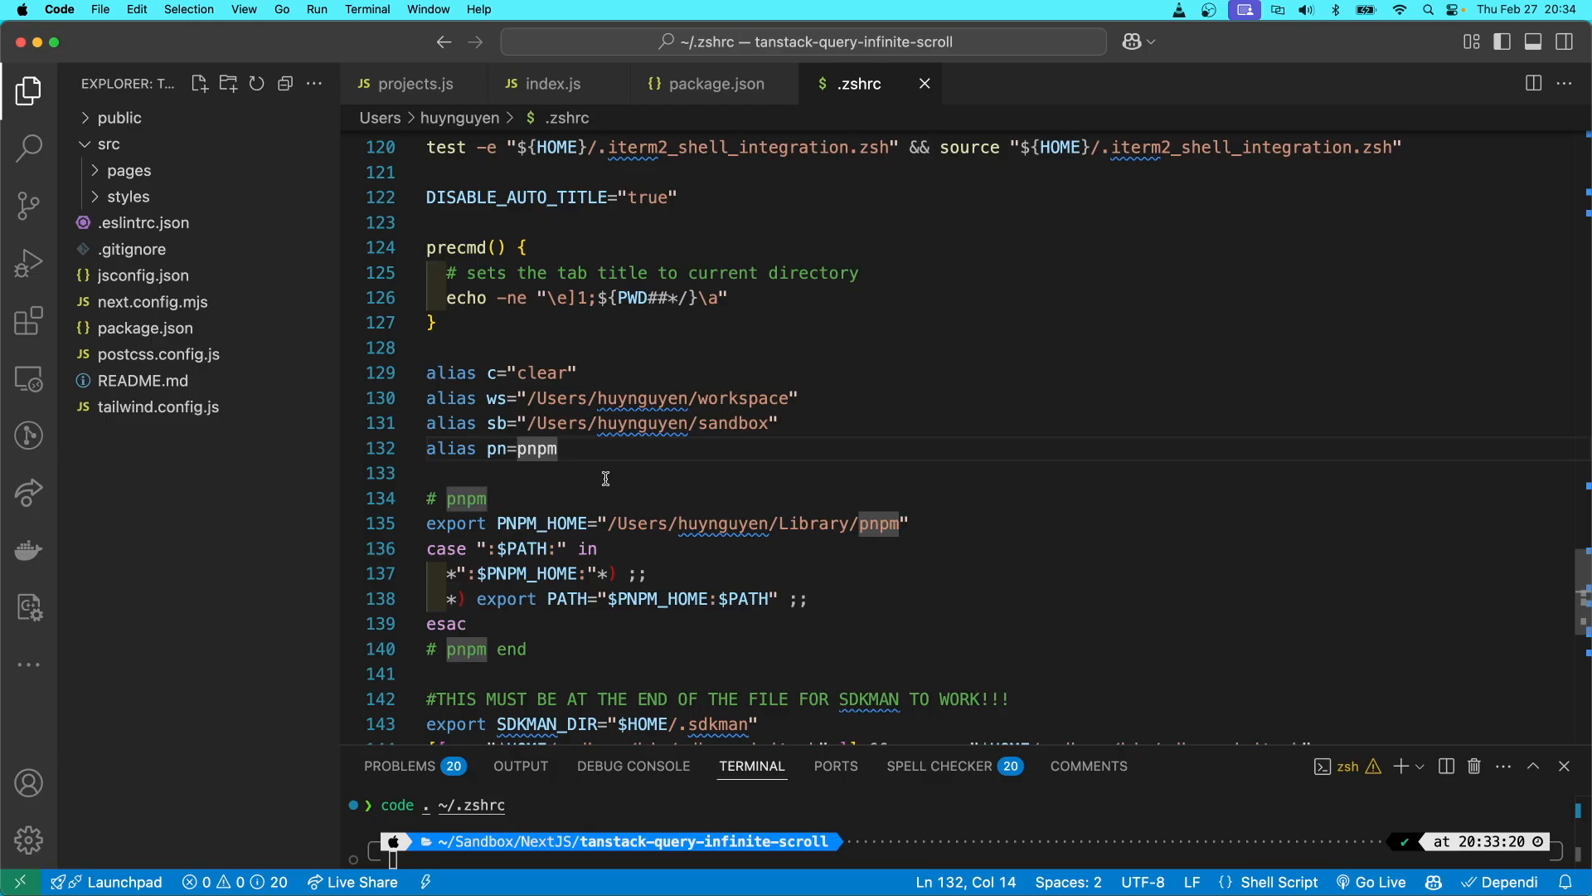
mouse_move(639, 460)
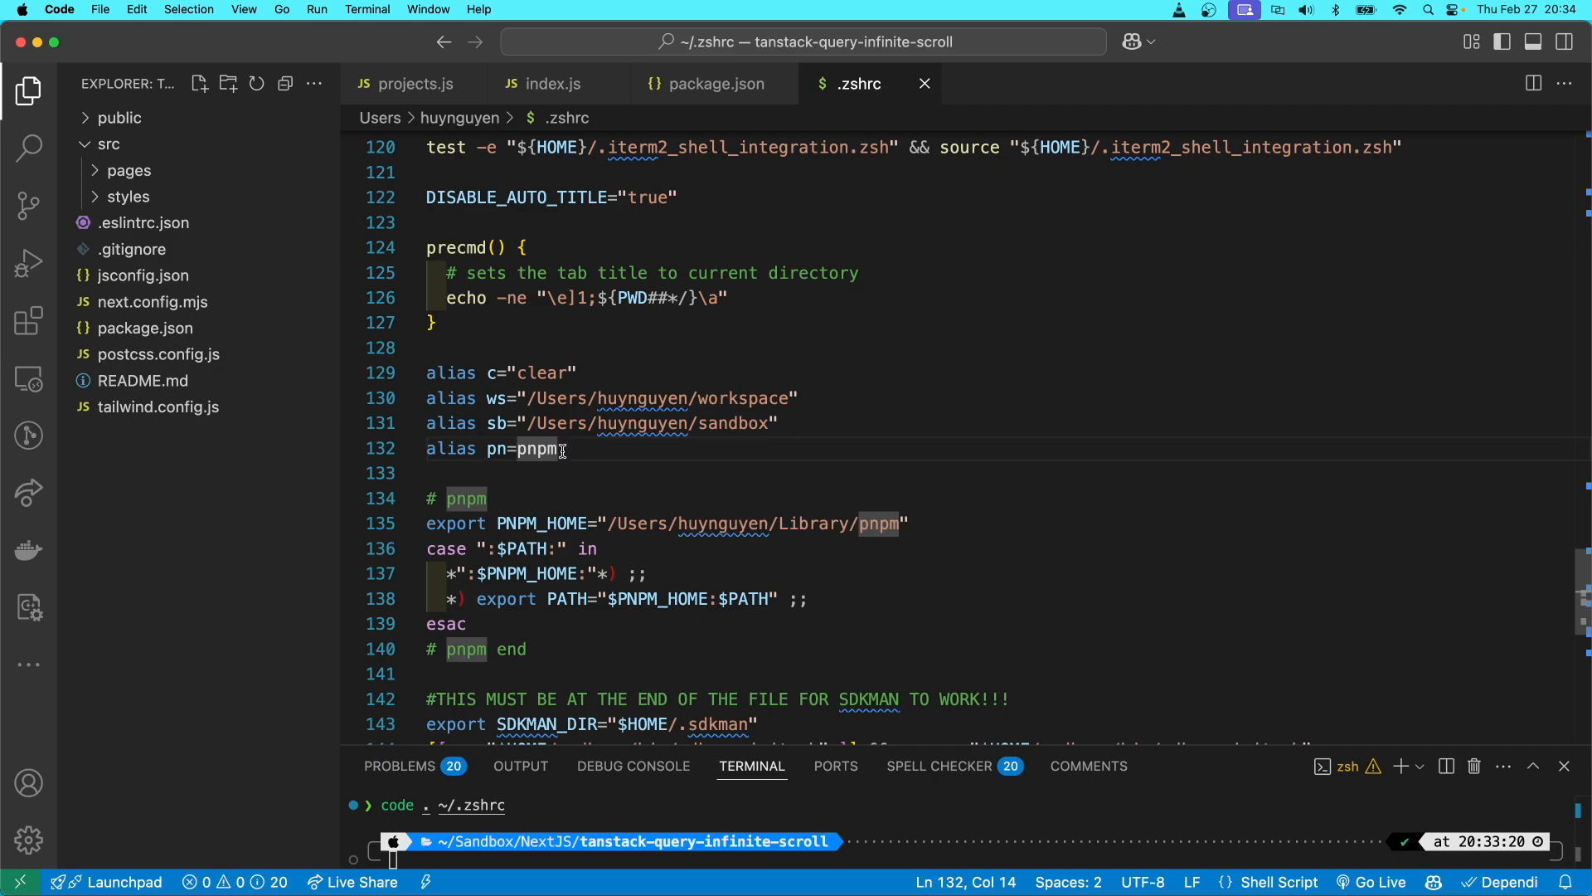
- Highlight the word pnpm in the alias pn=pnpm line of .zshrc
double_click(495, 450)
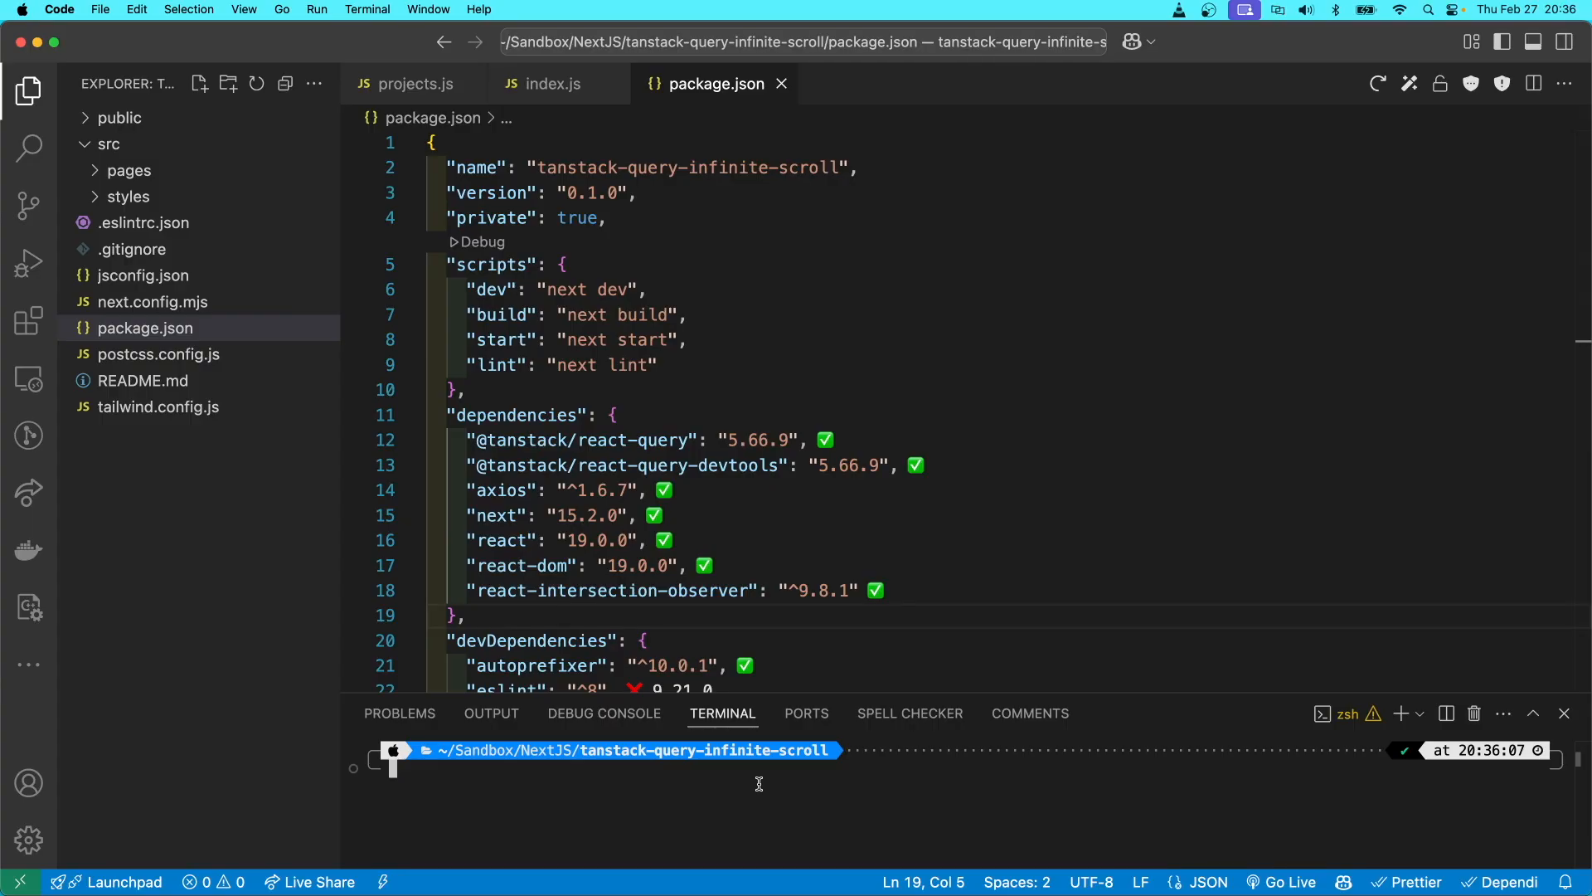
mouse_move(775, 539)
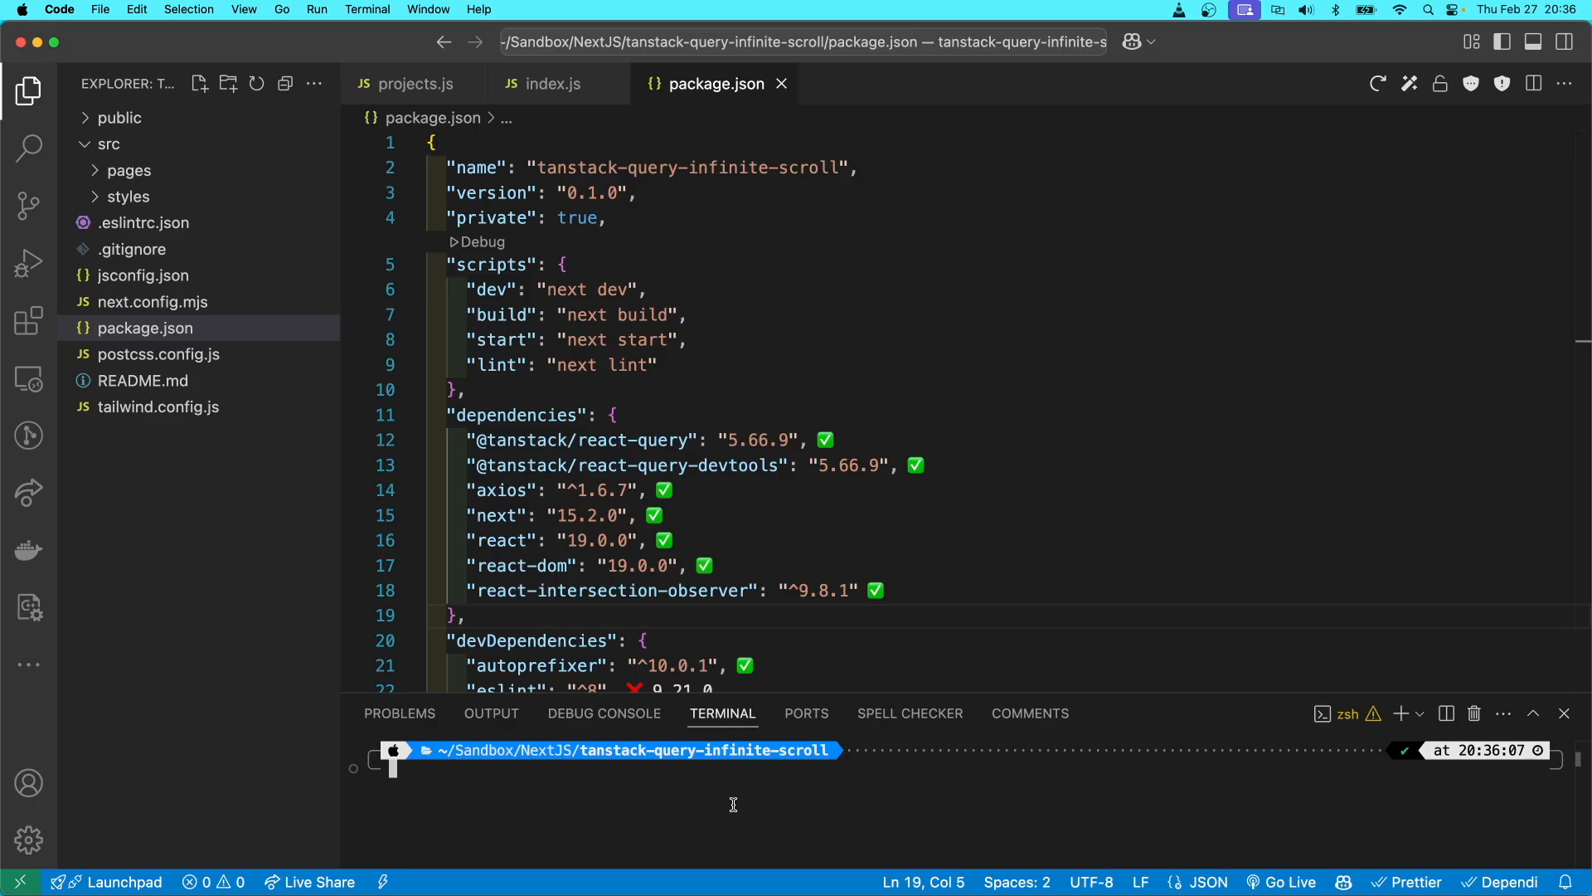
- Install the project dependencies via the pn alias, producing node_modules and pnpm-lock.yaml
text(pn run start)
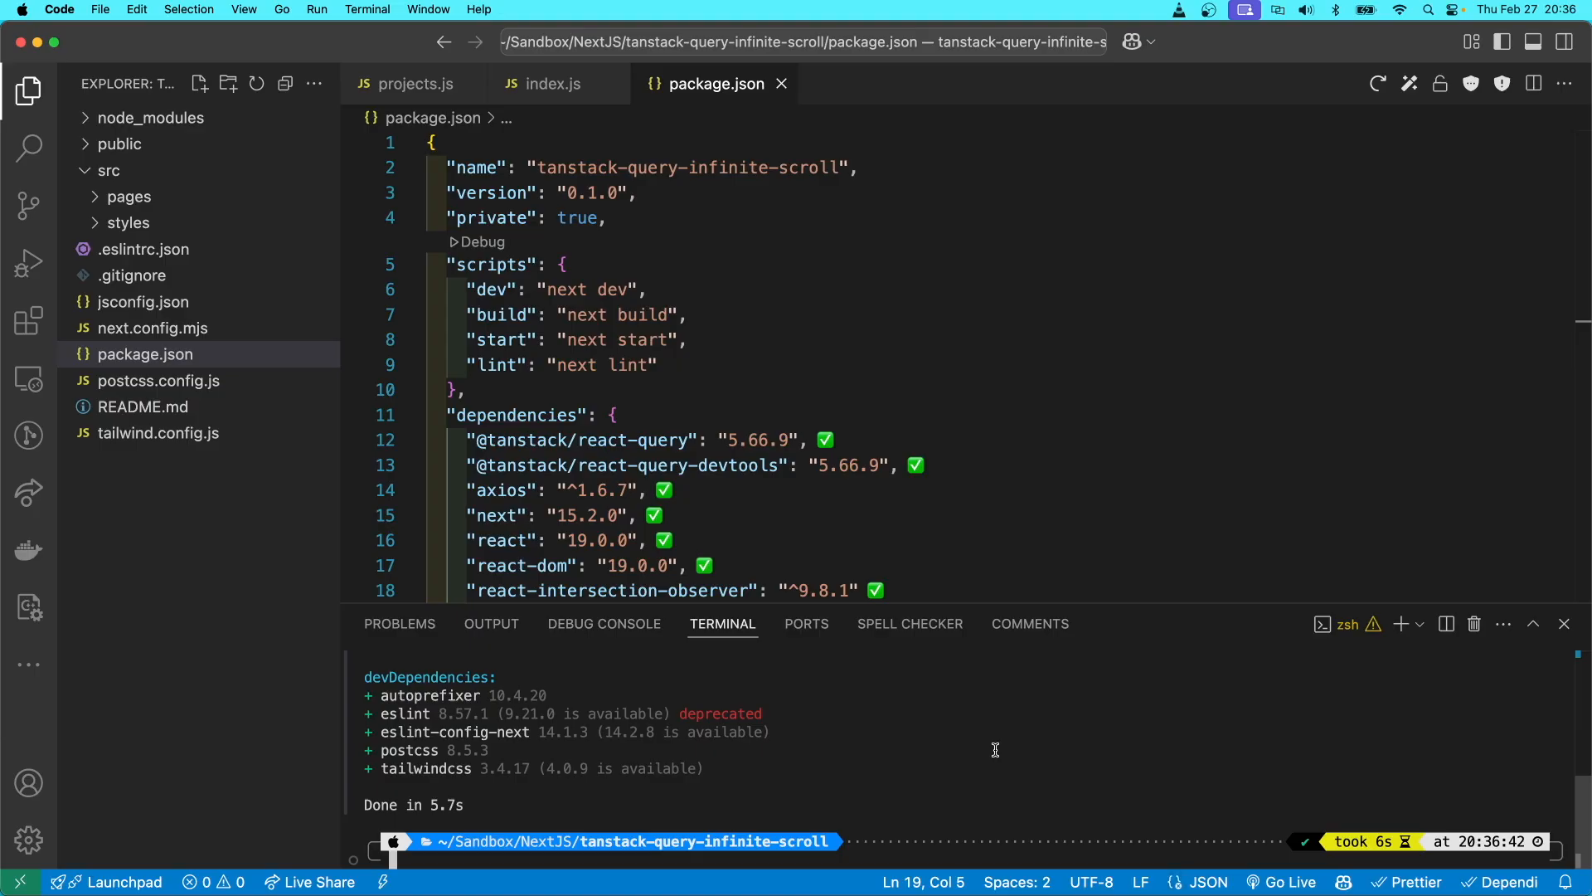
scroll(down, 3)
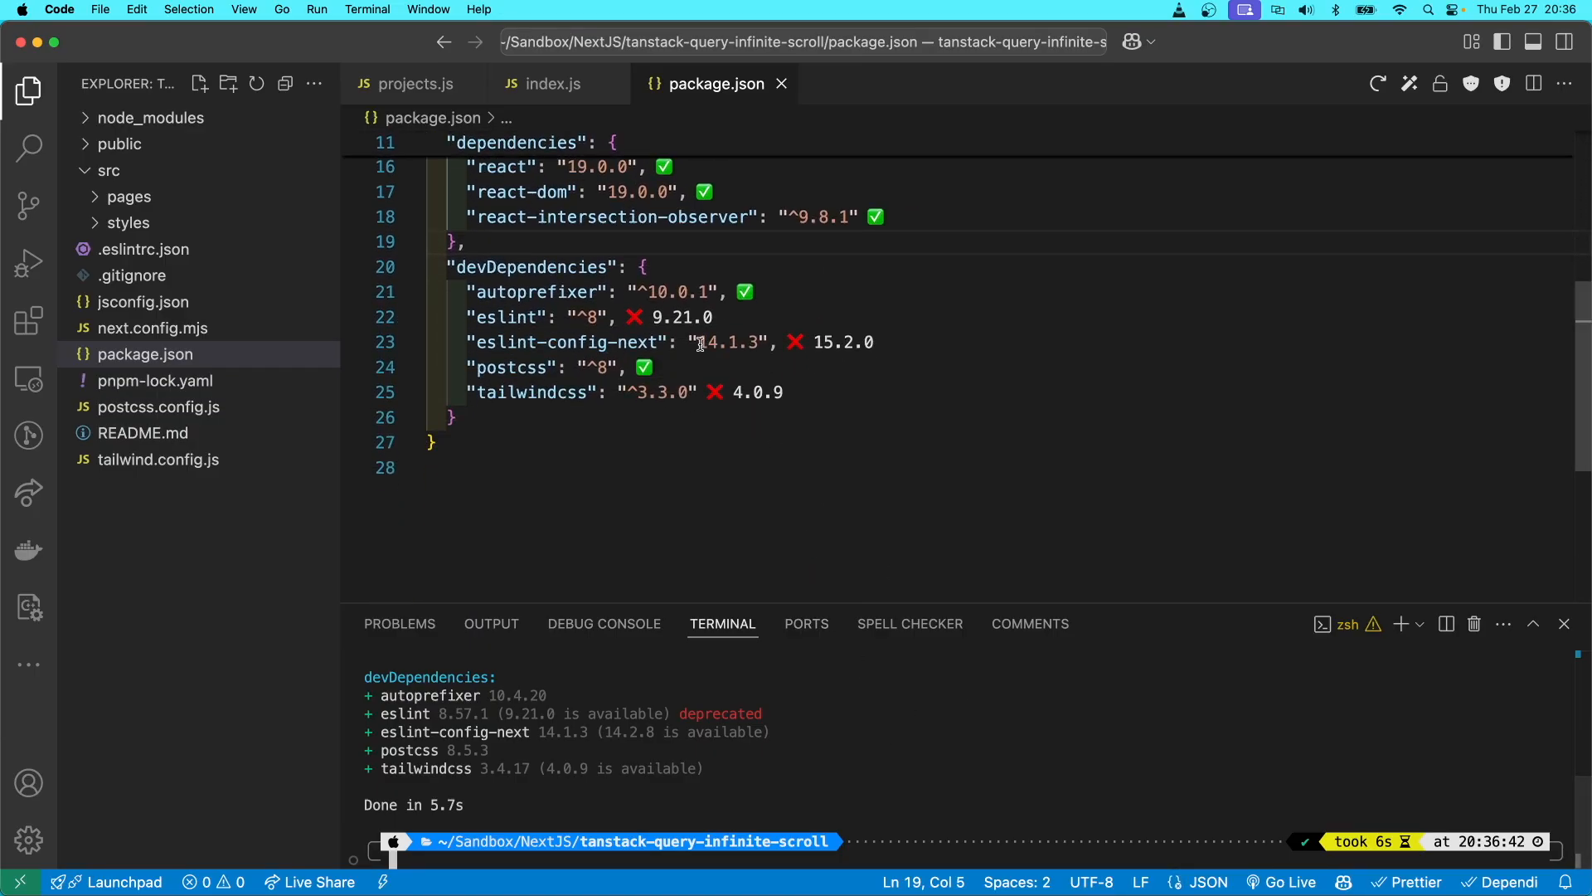
click(802, 292)
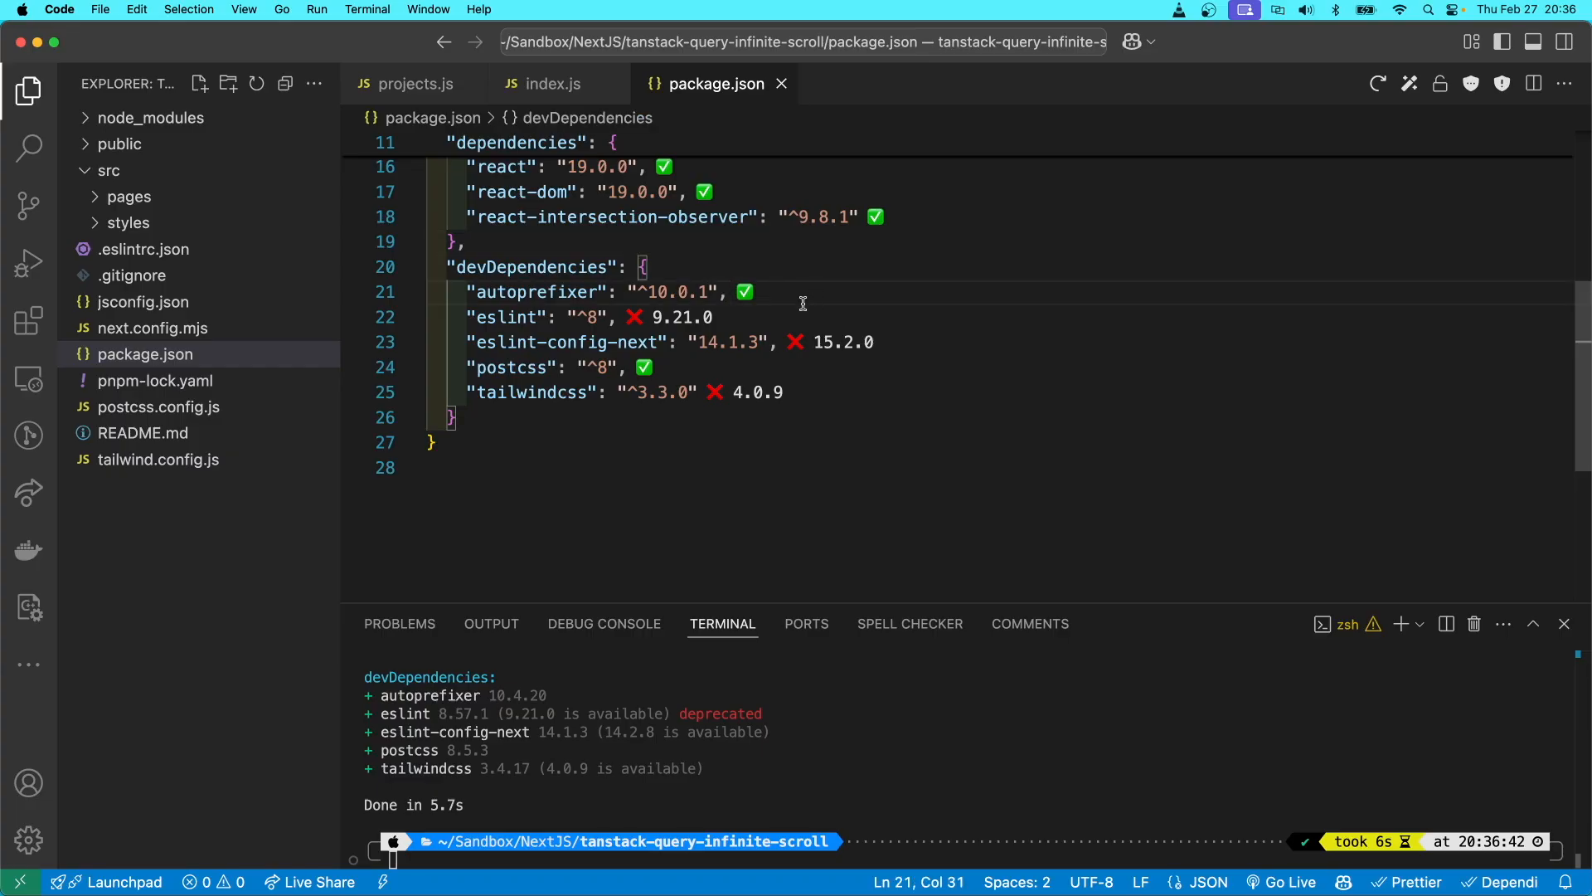
click(828, 327)
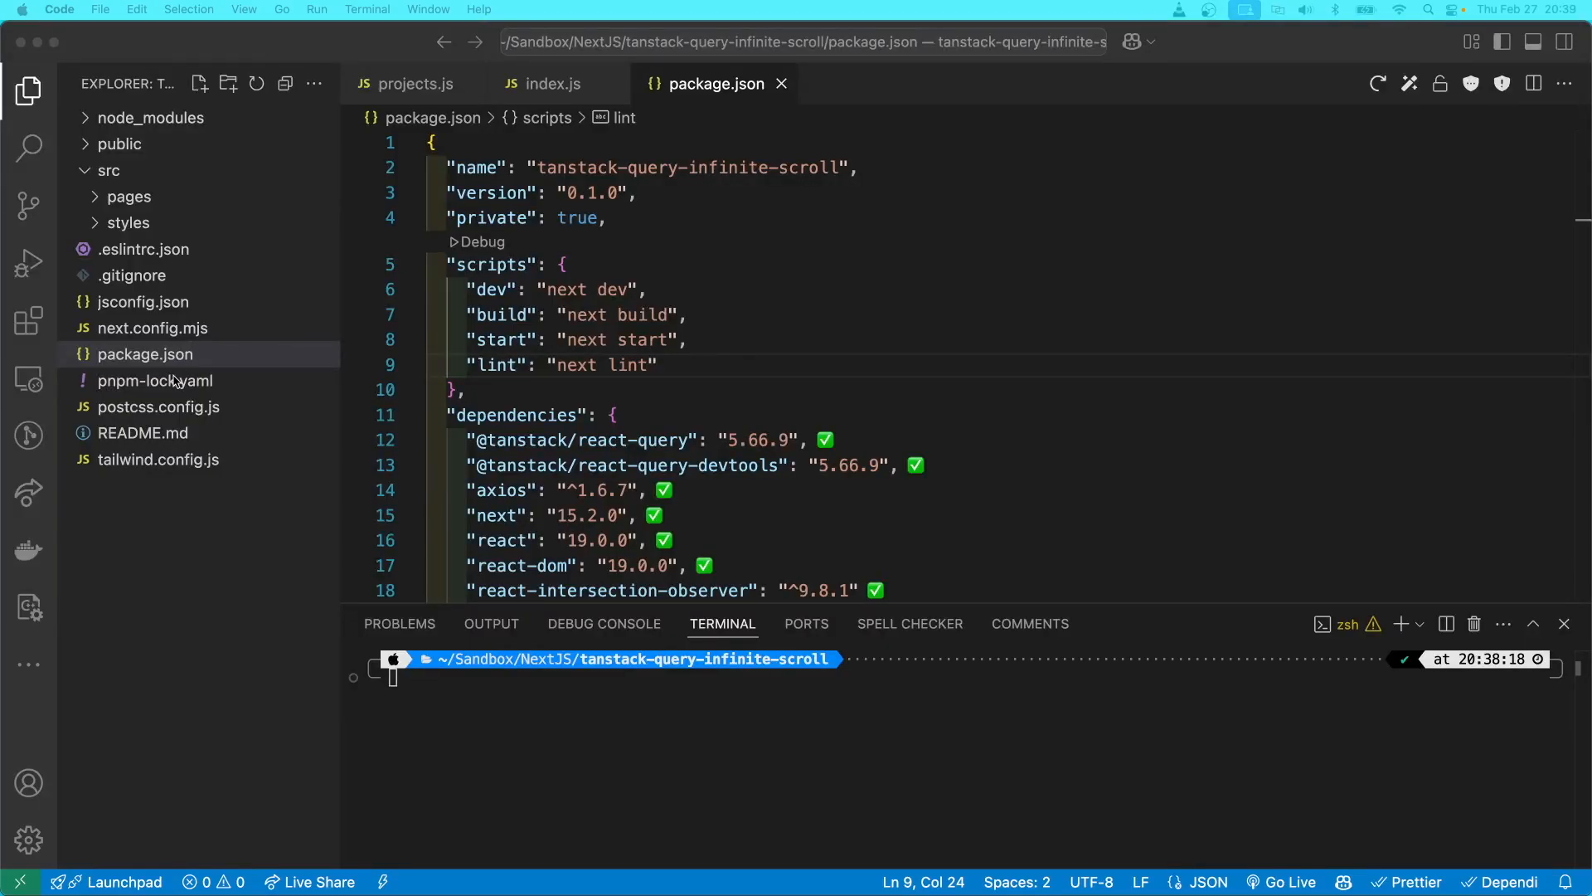
- Review pnpm-lock.yaml, checking lockfileVersion and the resolved dependency entries
click(156, 380)
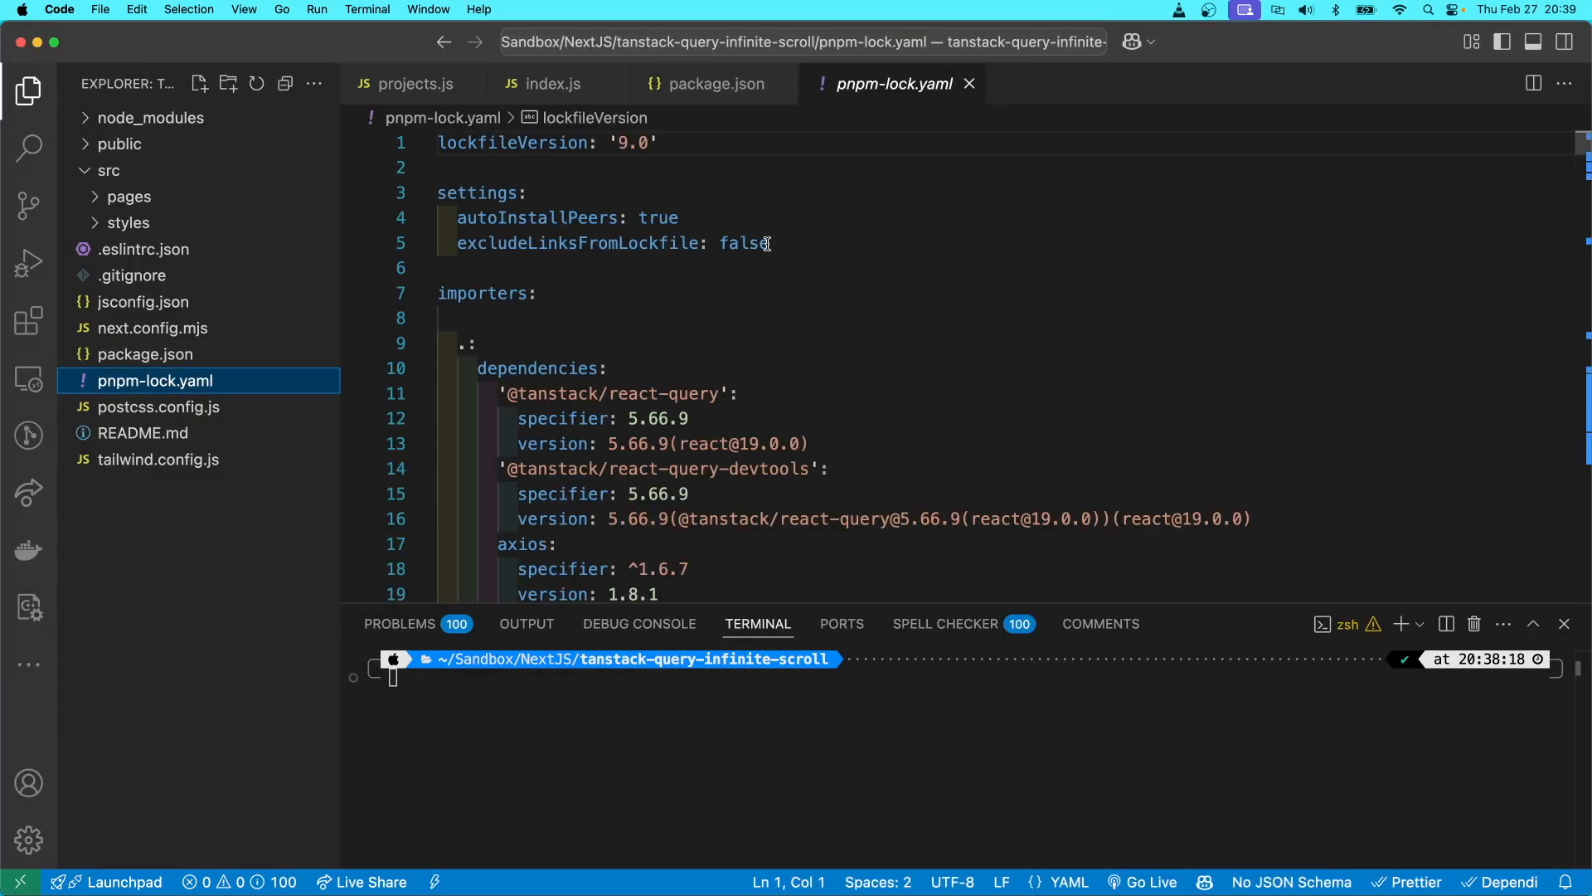
mouse_move(794, 166)
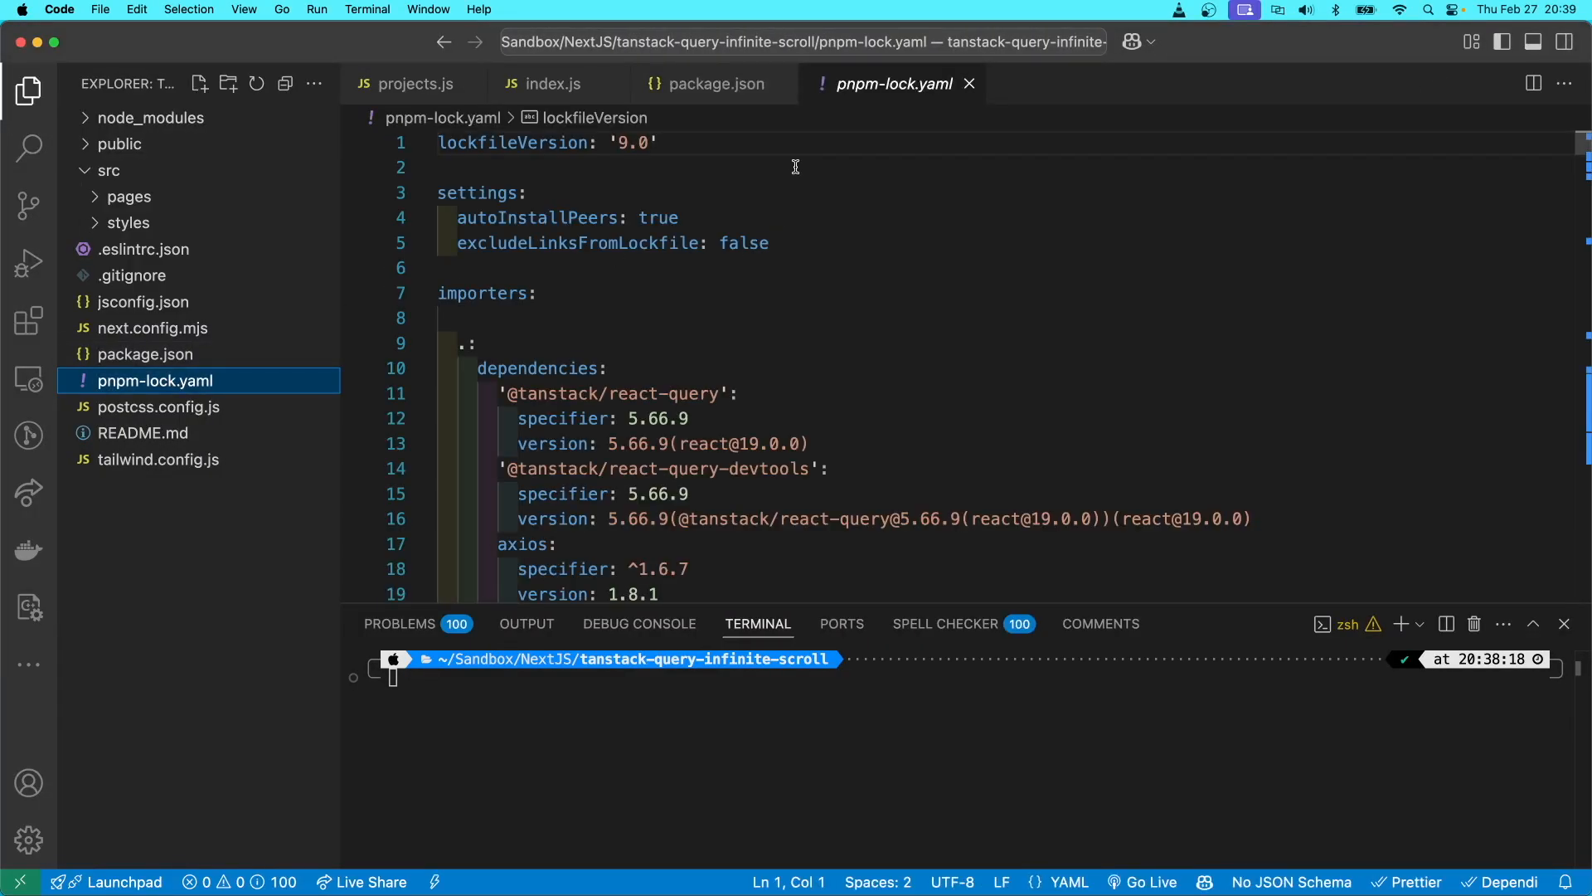
double_click(513, 142)
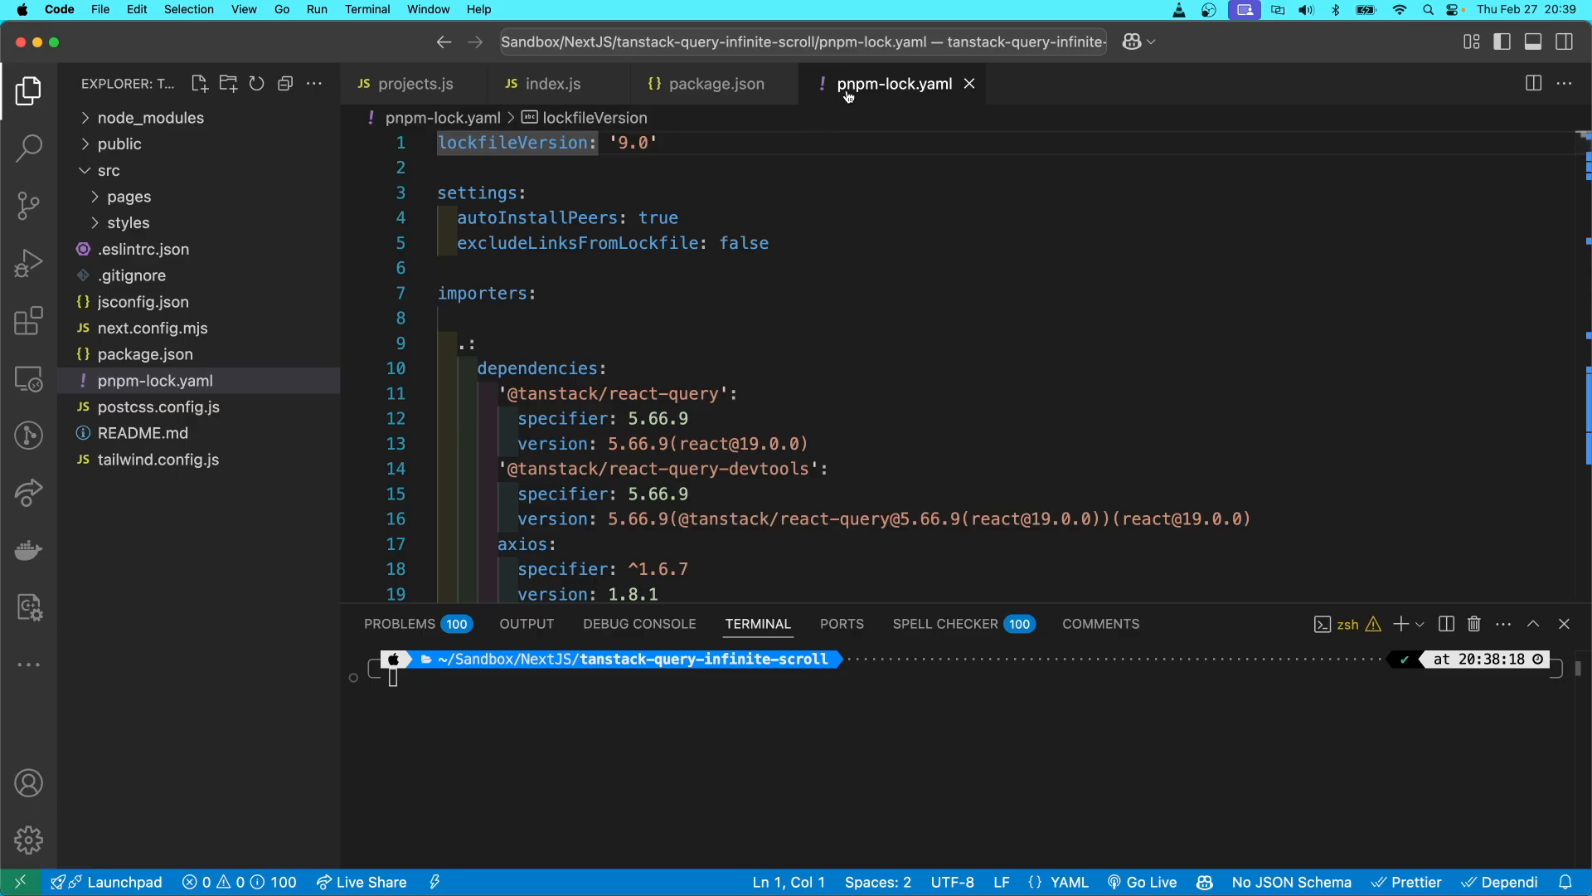
mouse_move(894, 83)
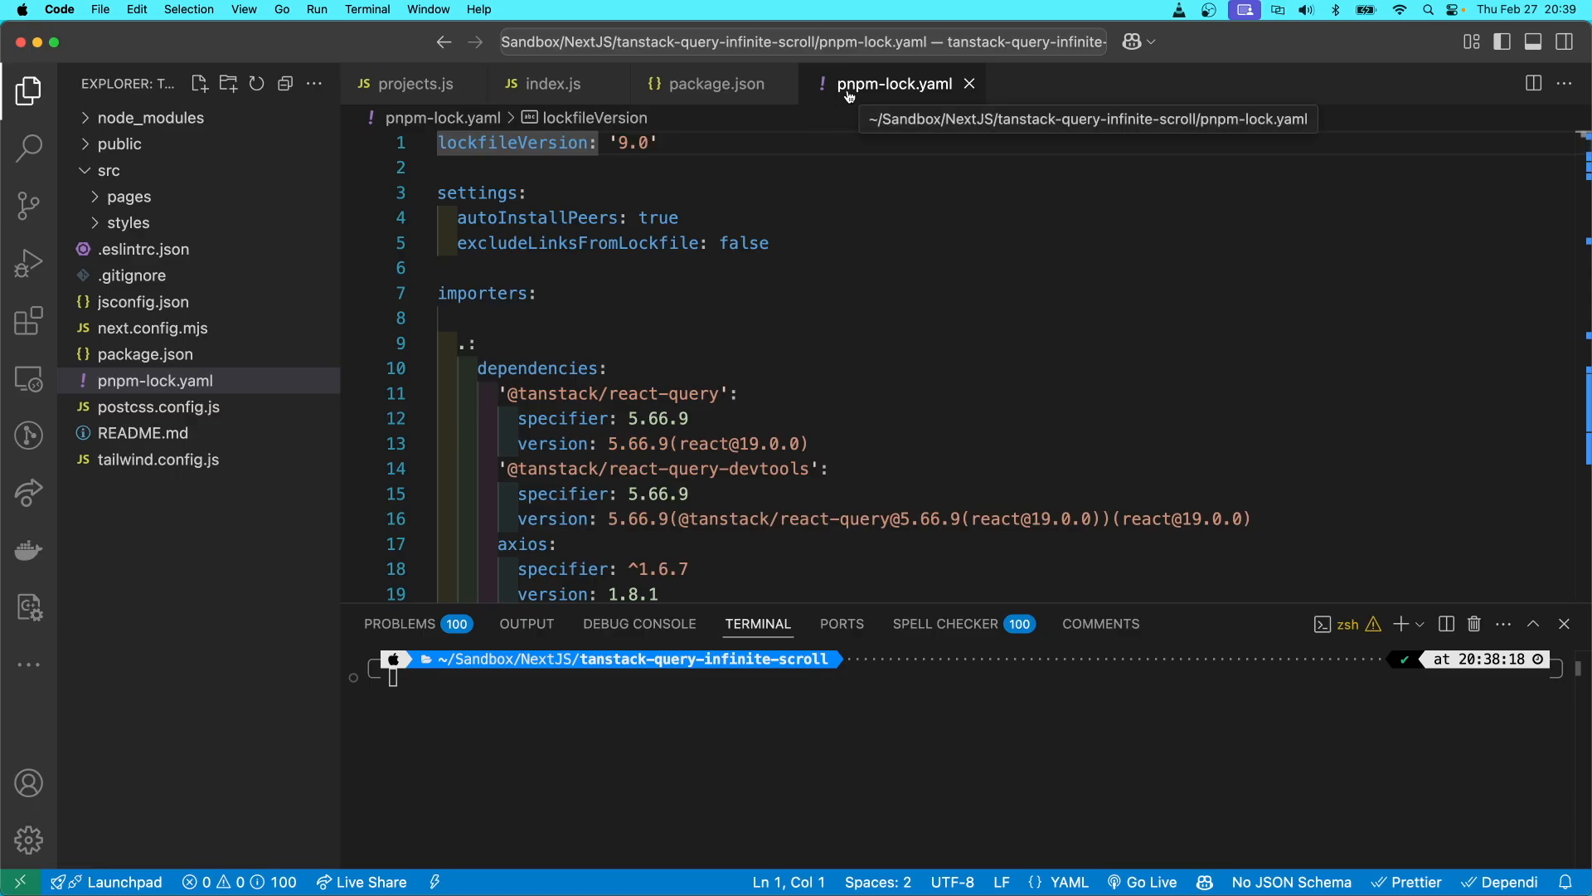
mouse_move(897, 93)
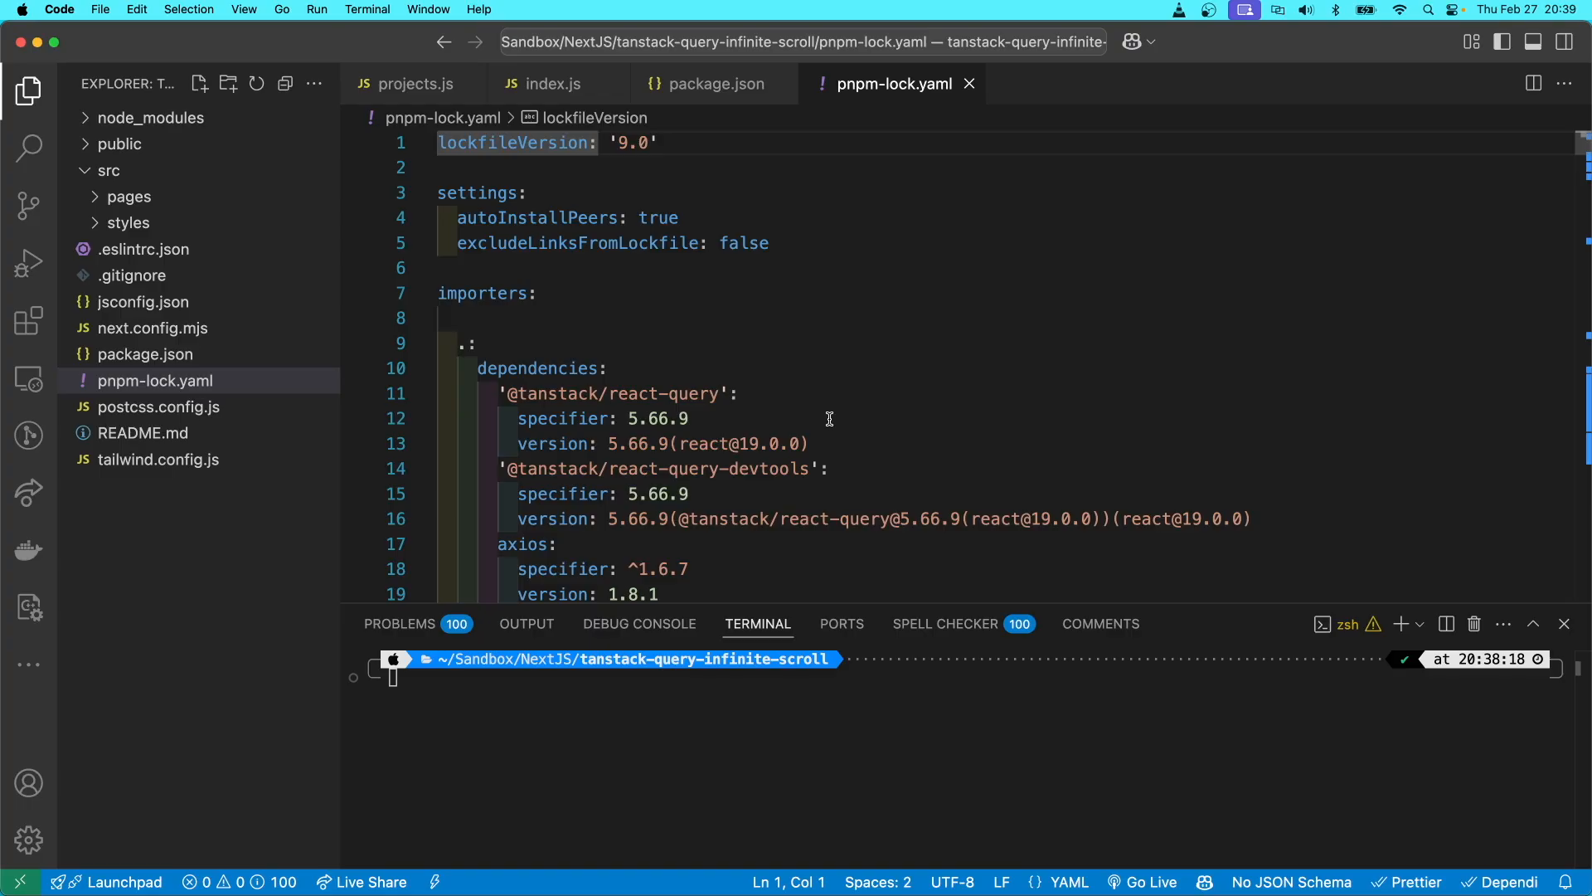
scroll(down, 3)
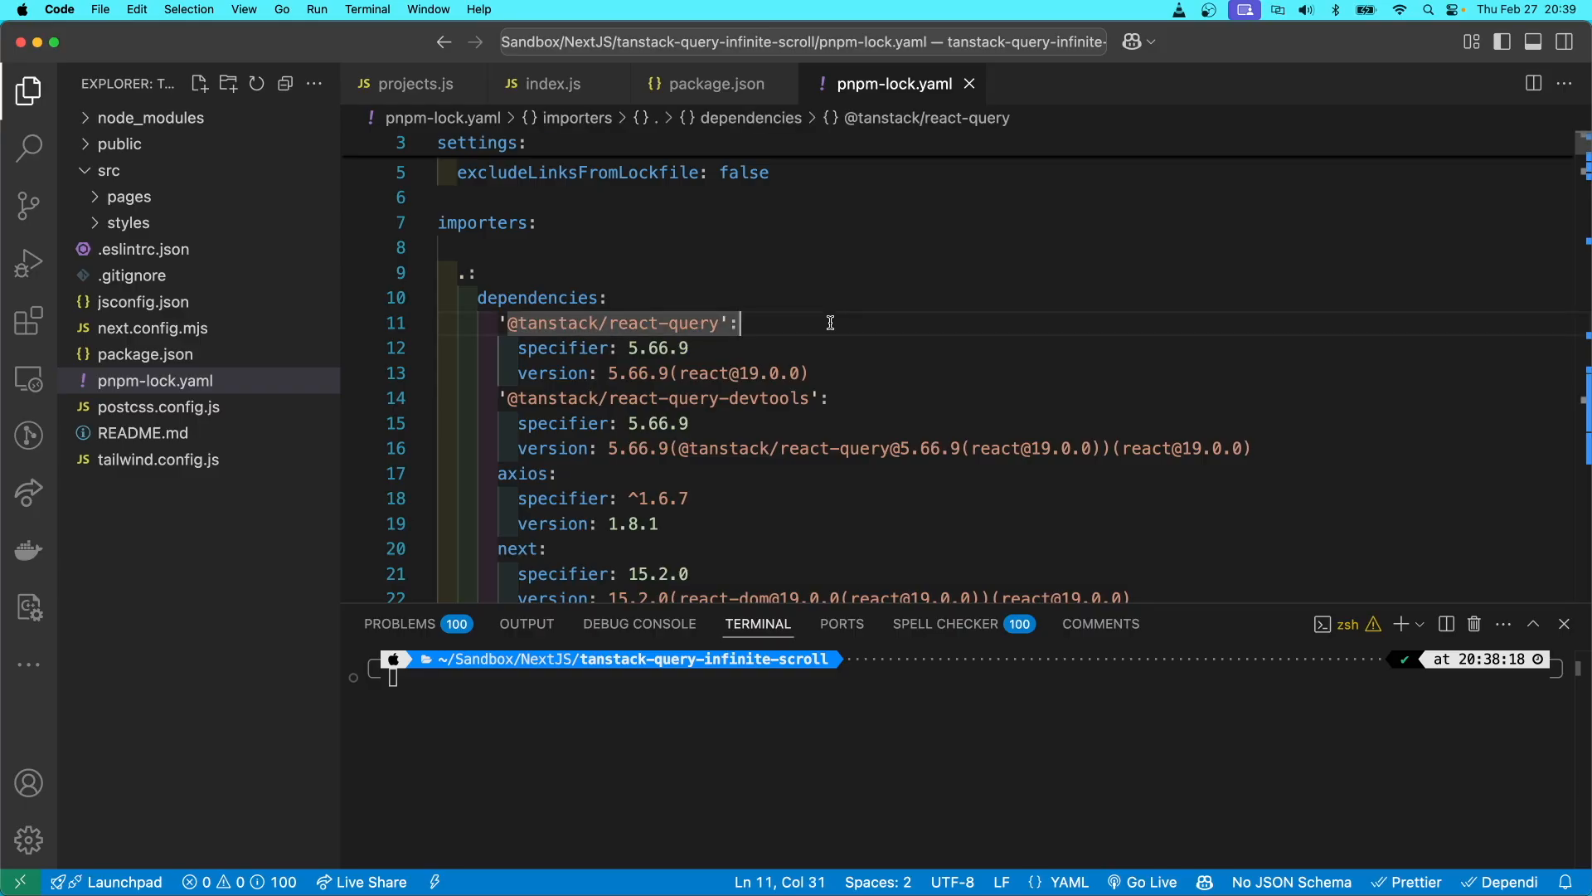
mouse_move(847, 189)
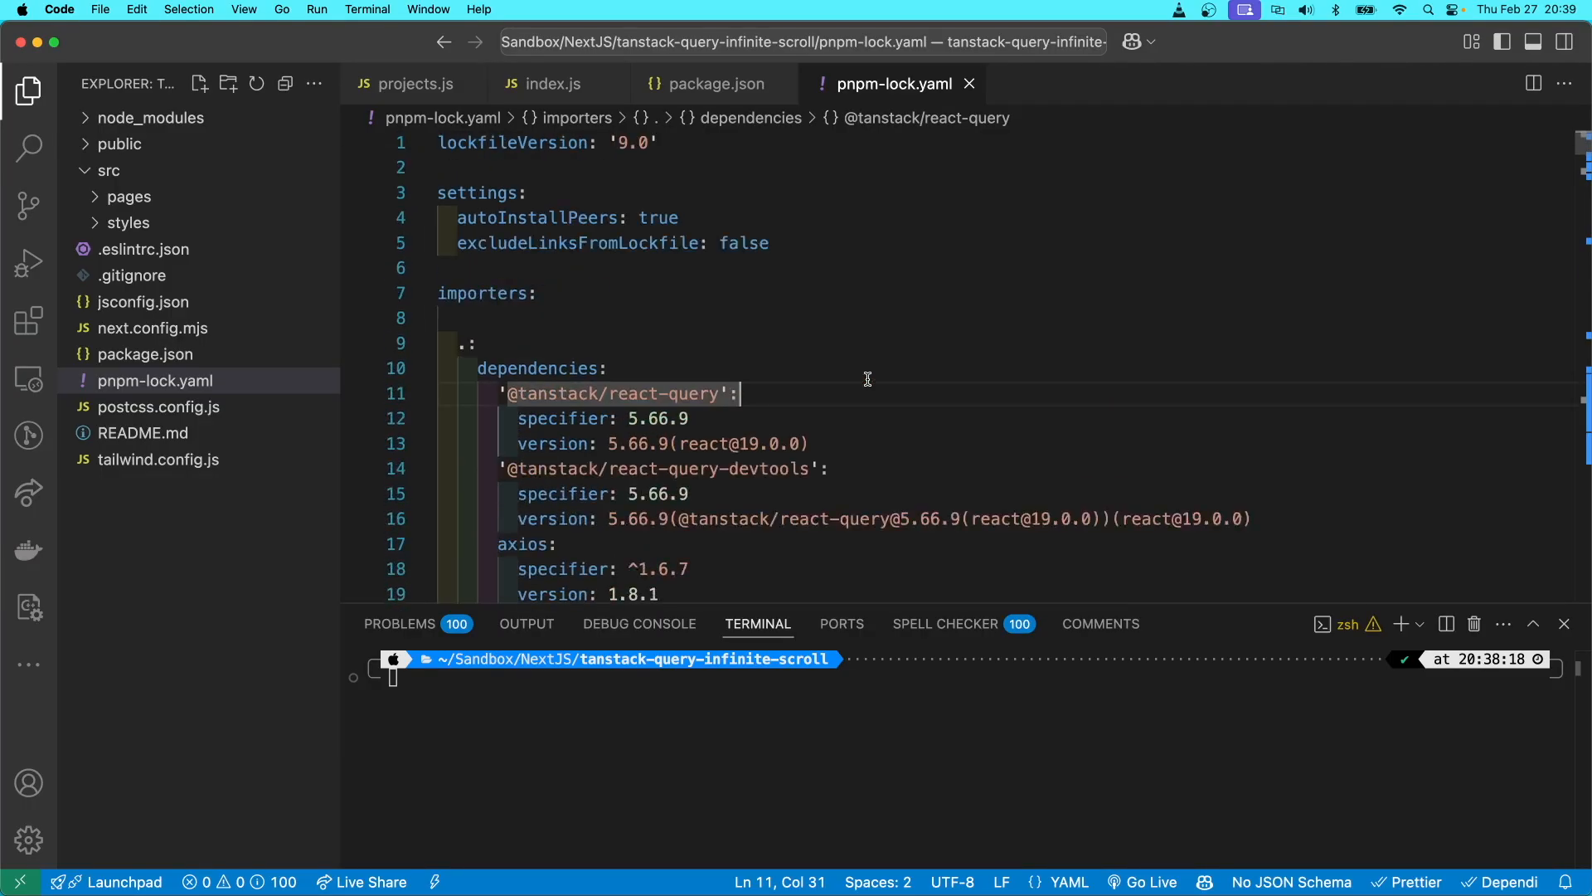
mouse_move(866, 218)
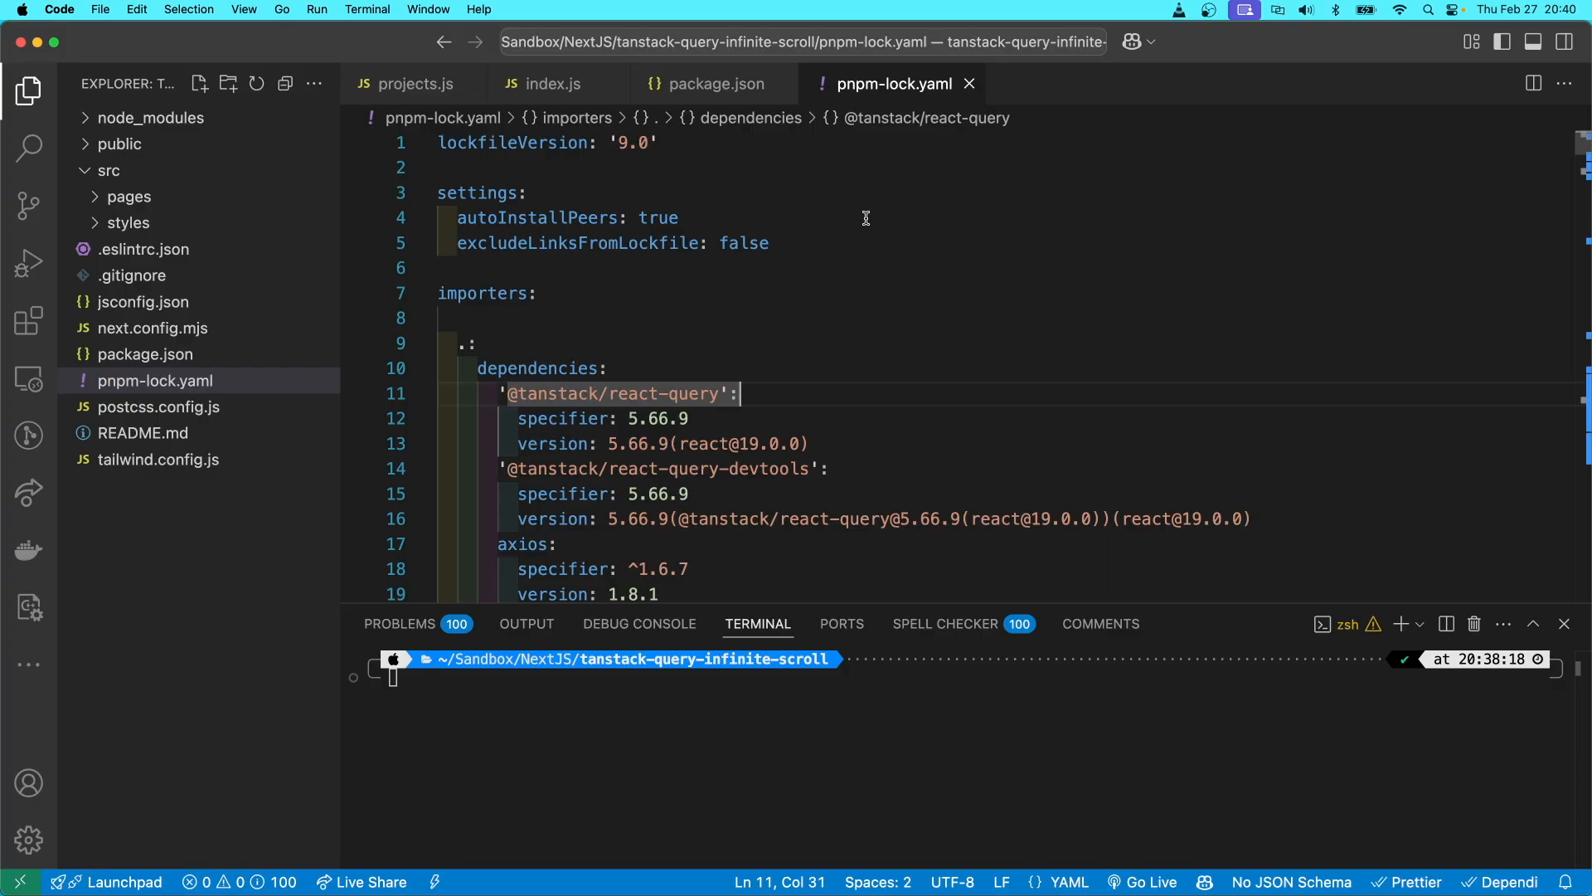
mouse_move(745, 174)
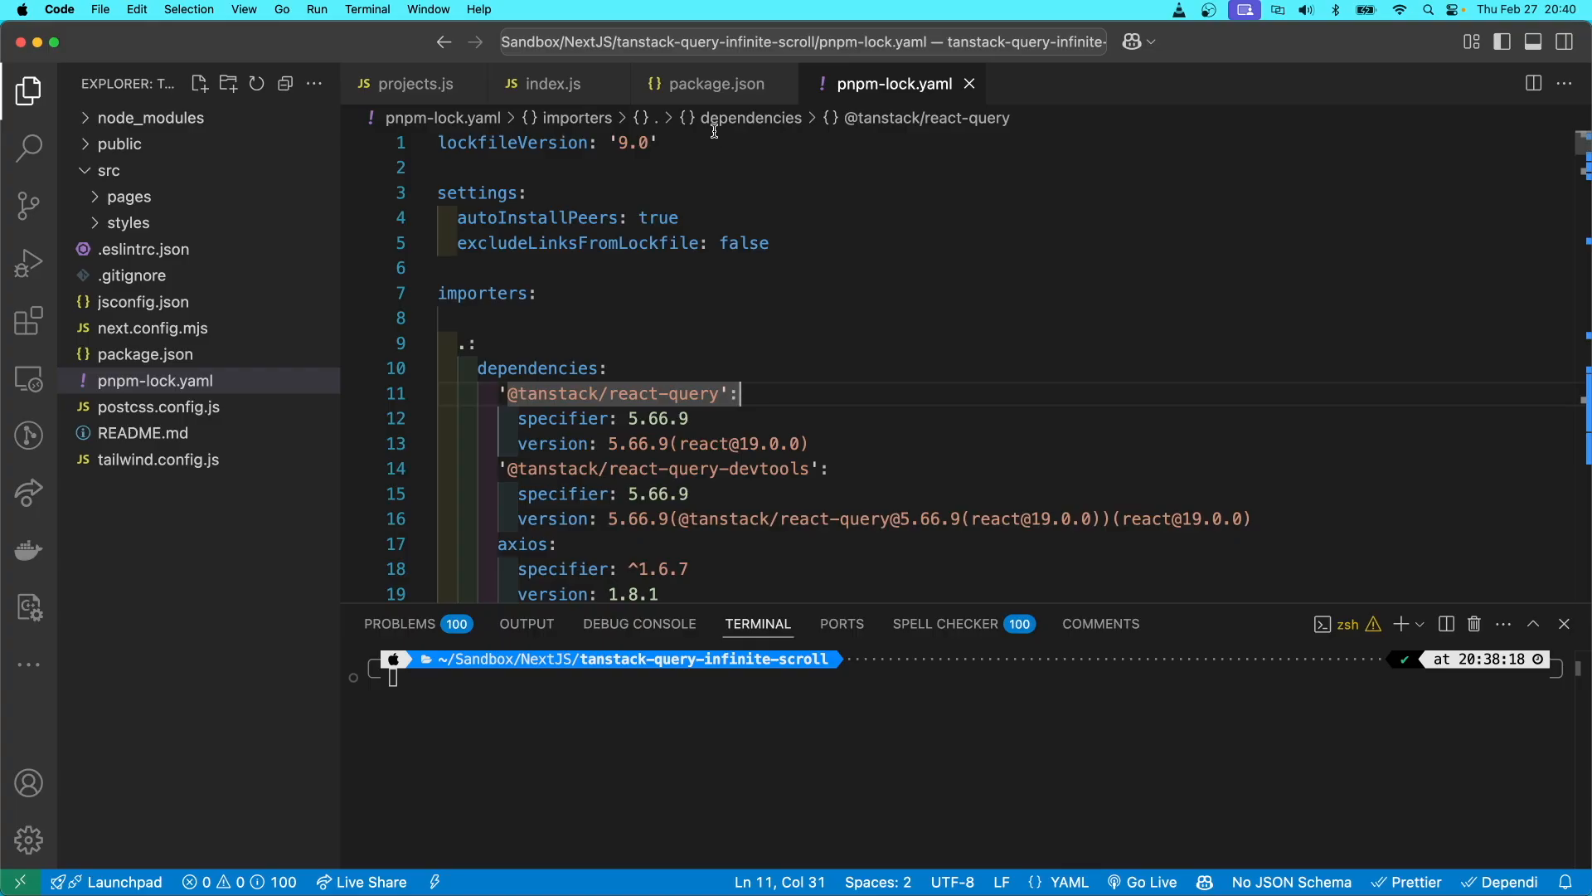
mouse_move(860, 302)
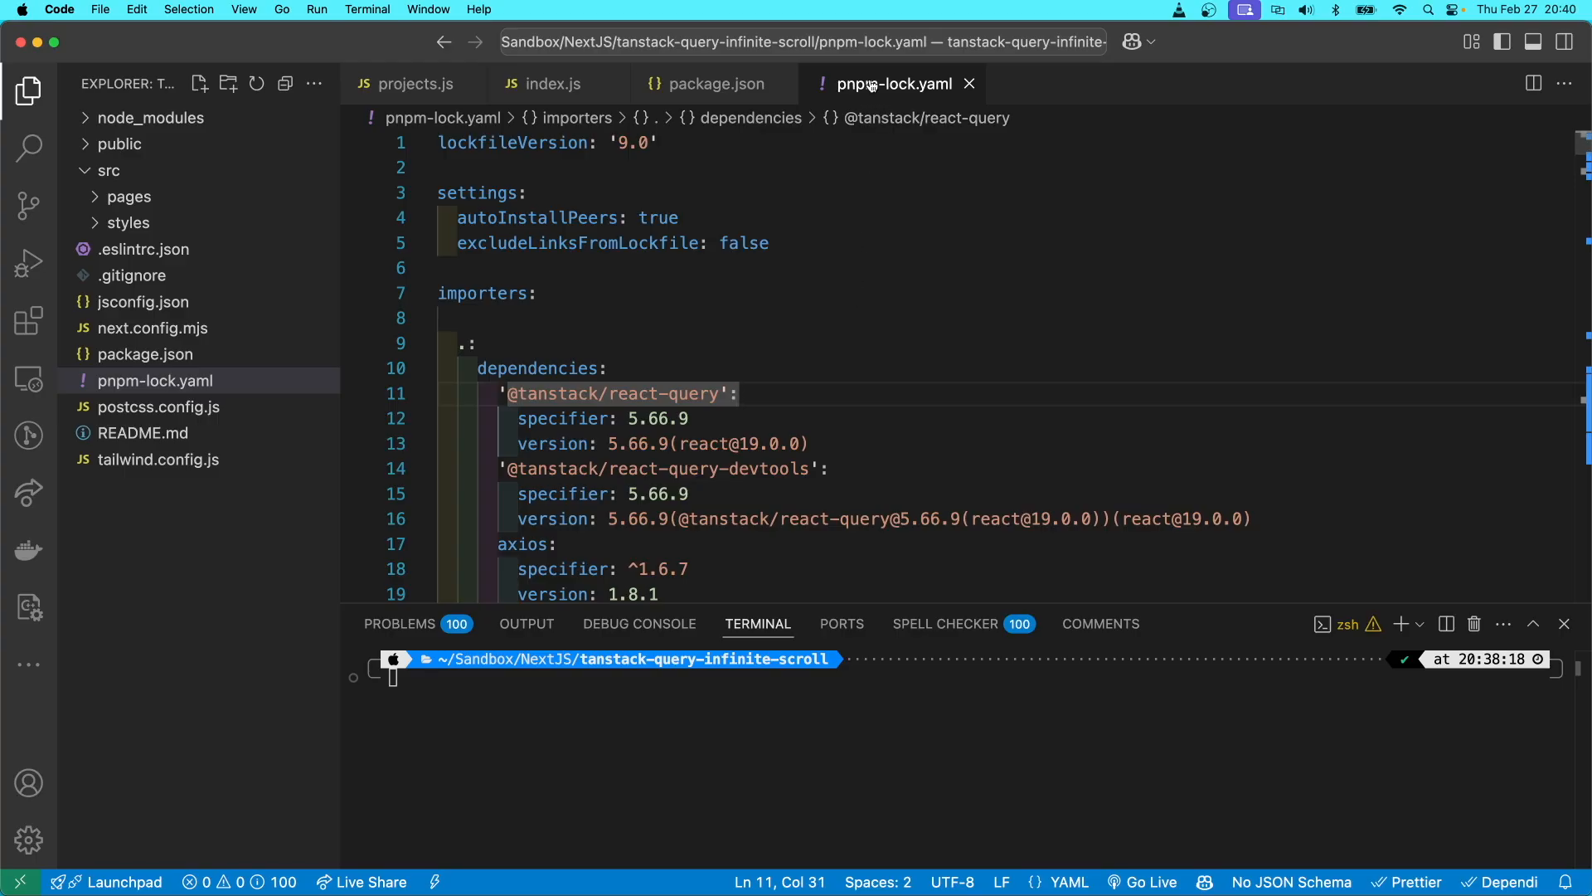
mouse_move(877, 258)
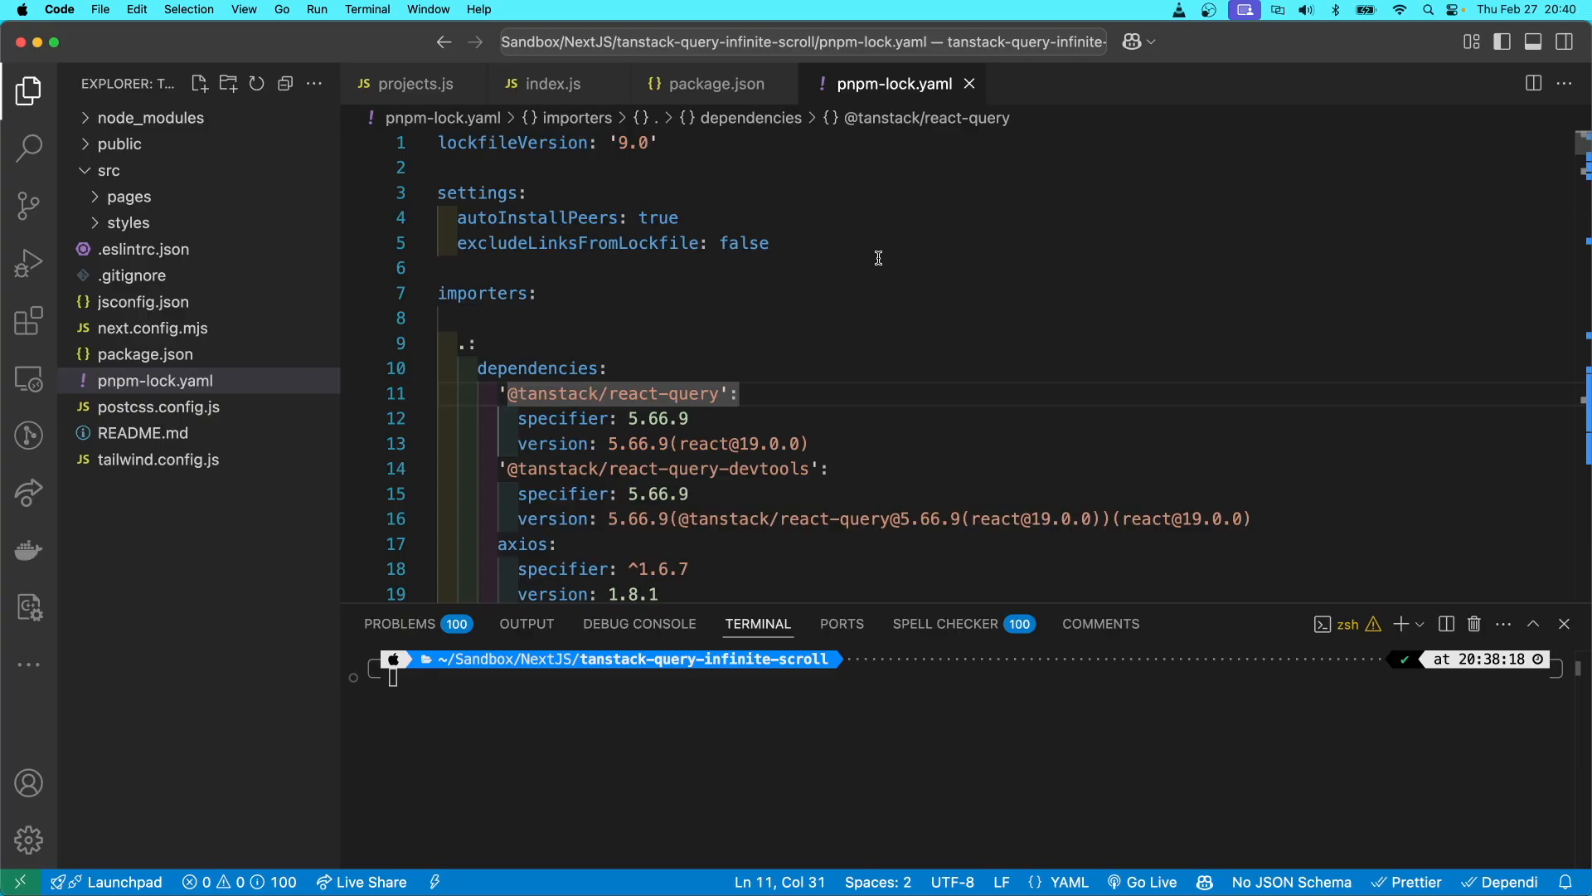
mouse_move(877, 216)
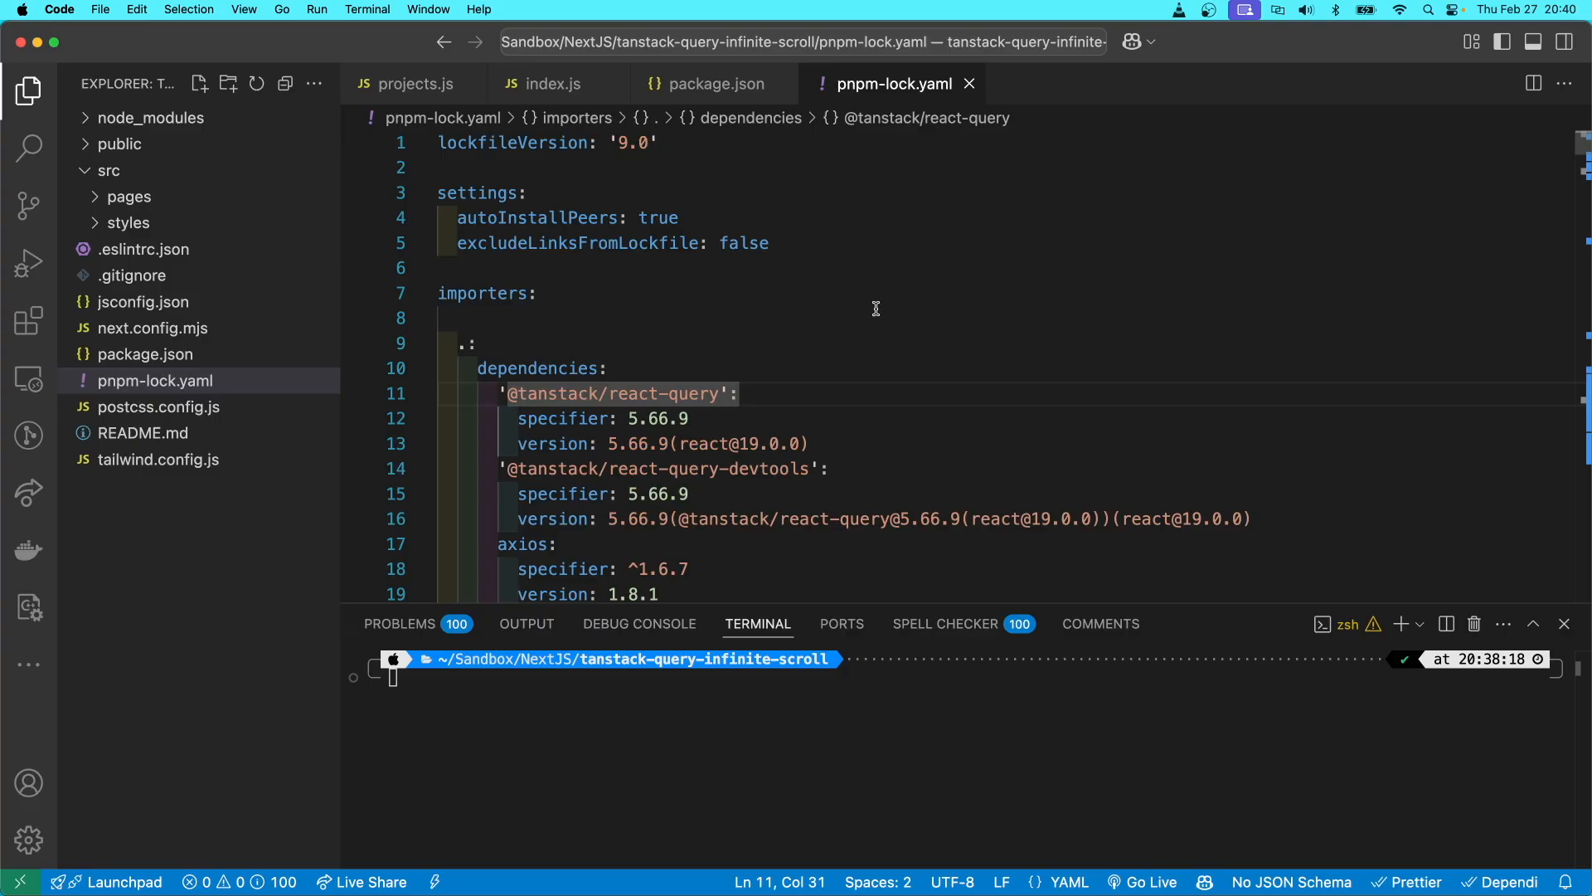
mouse_move(848, 100)
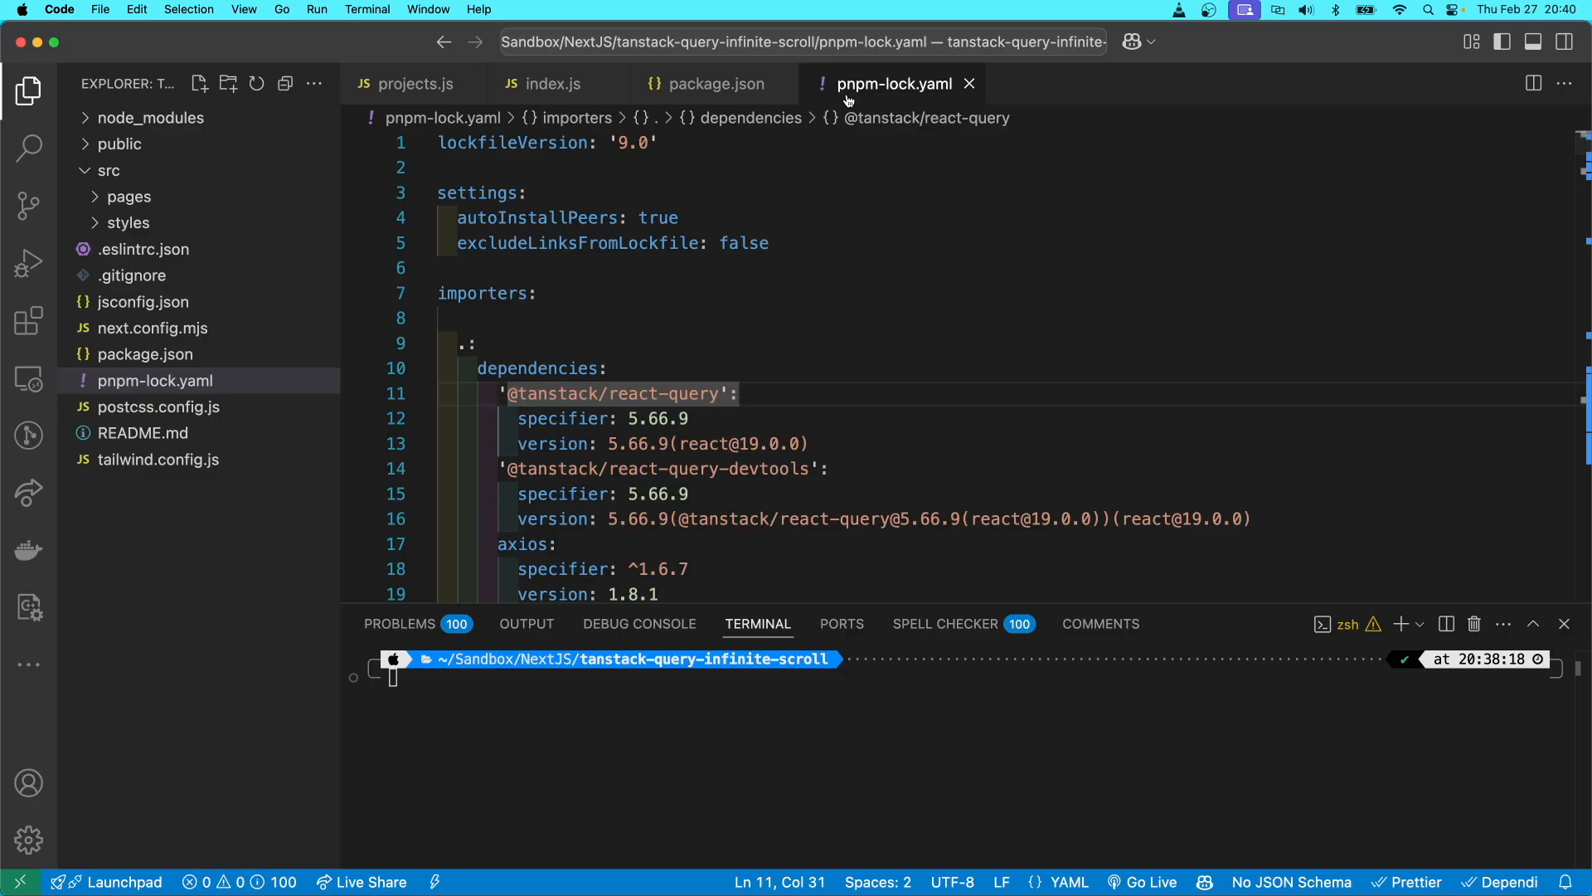
mouse_move(891, 264)
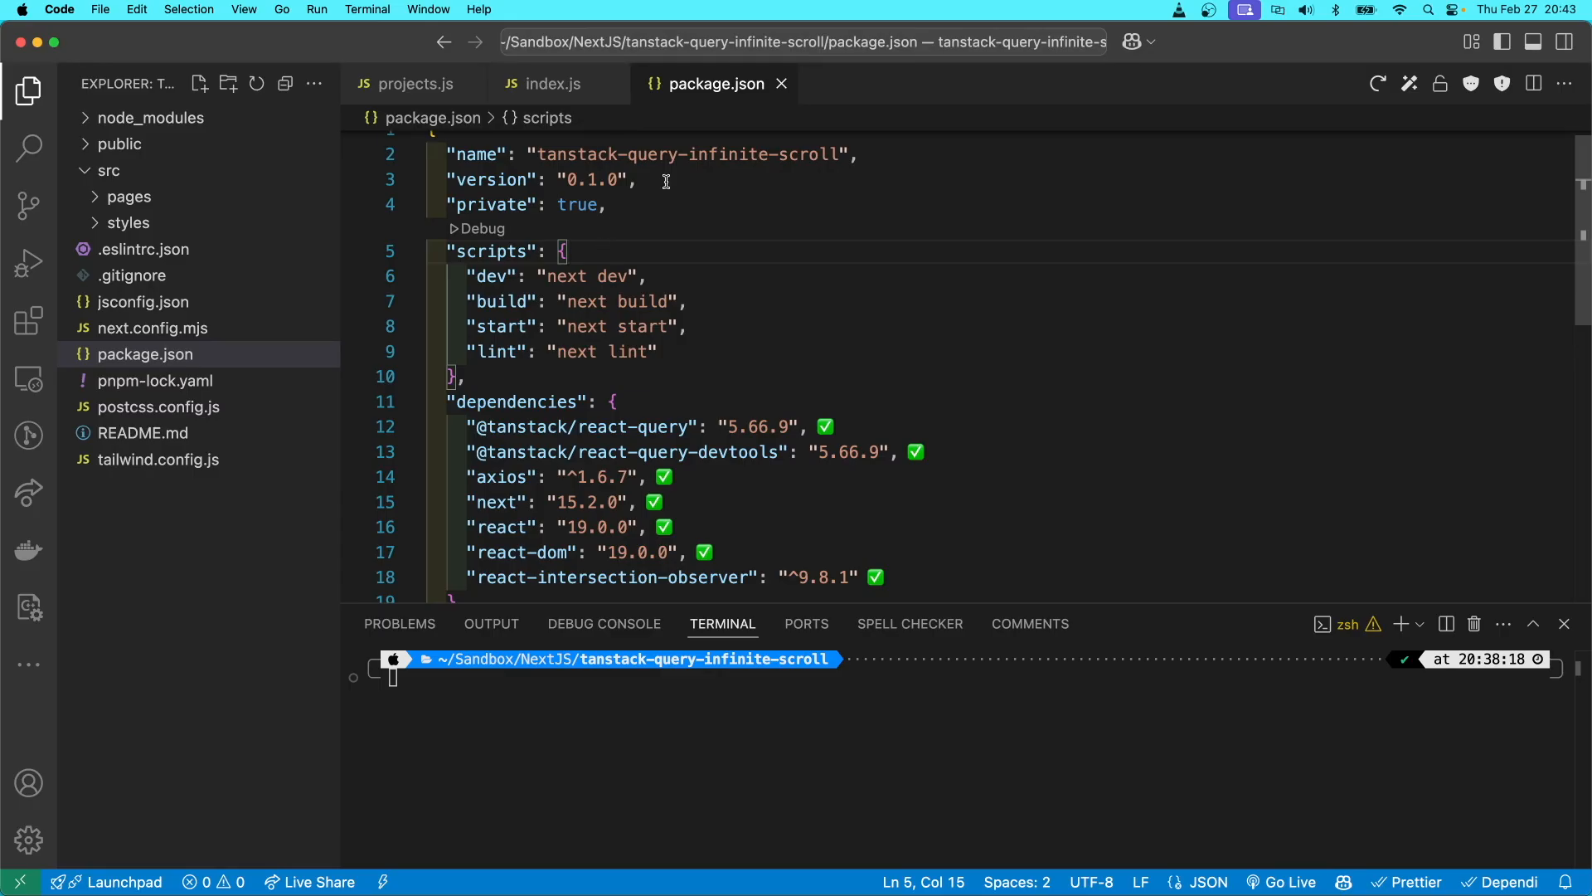
mouse_move(645, 383)
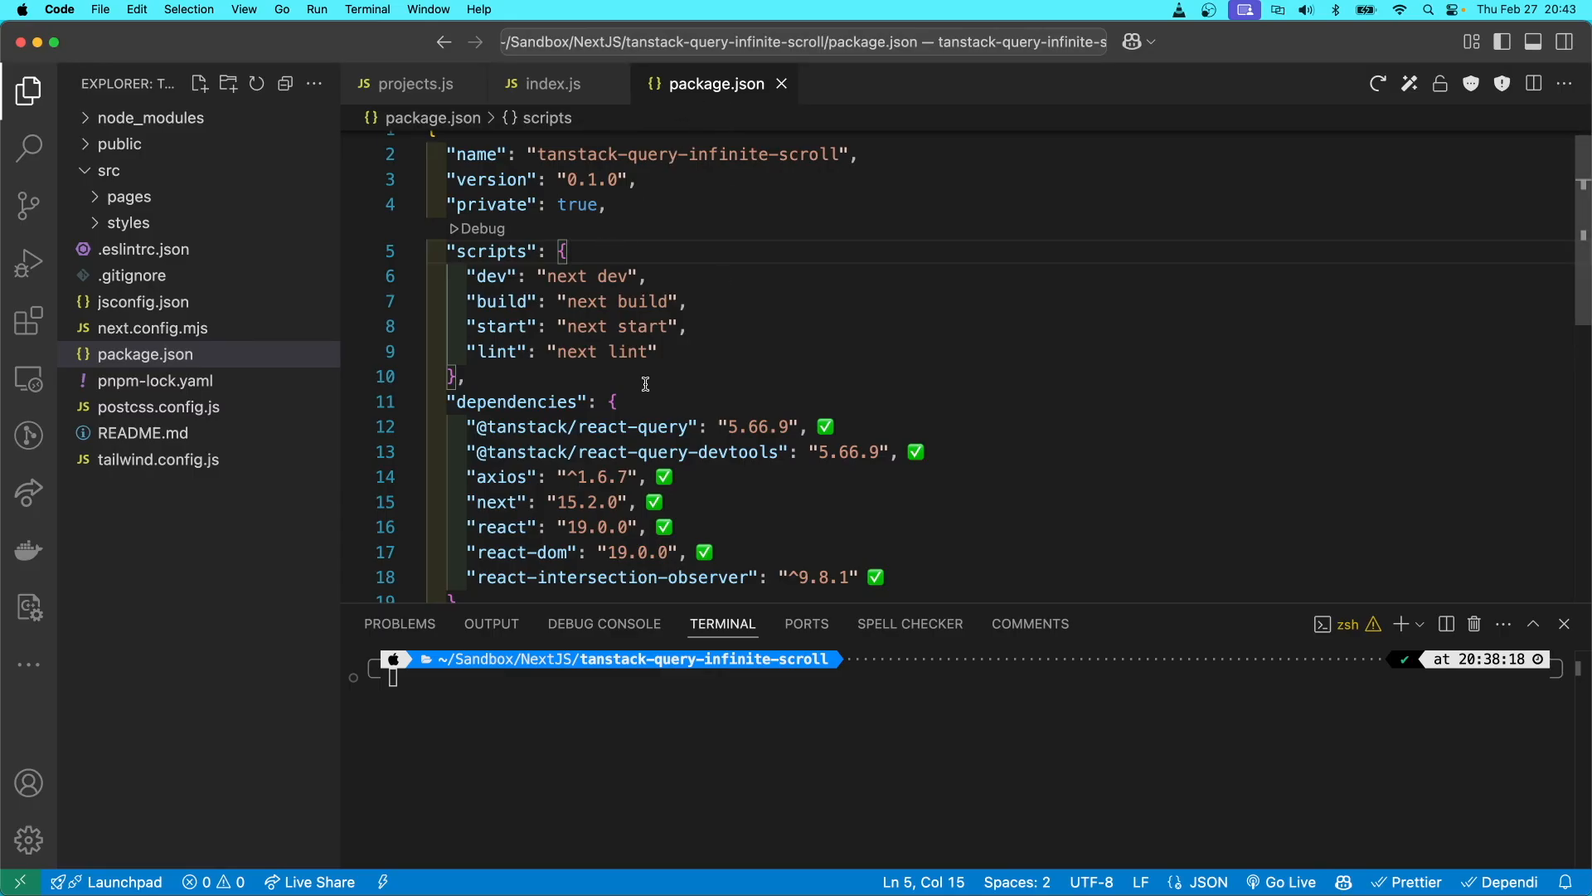
- Run pn i and the Next.js dev server from the terminal, stopping and restarting it
click(660, 352)
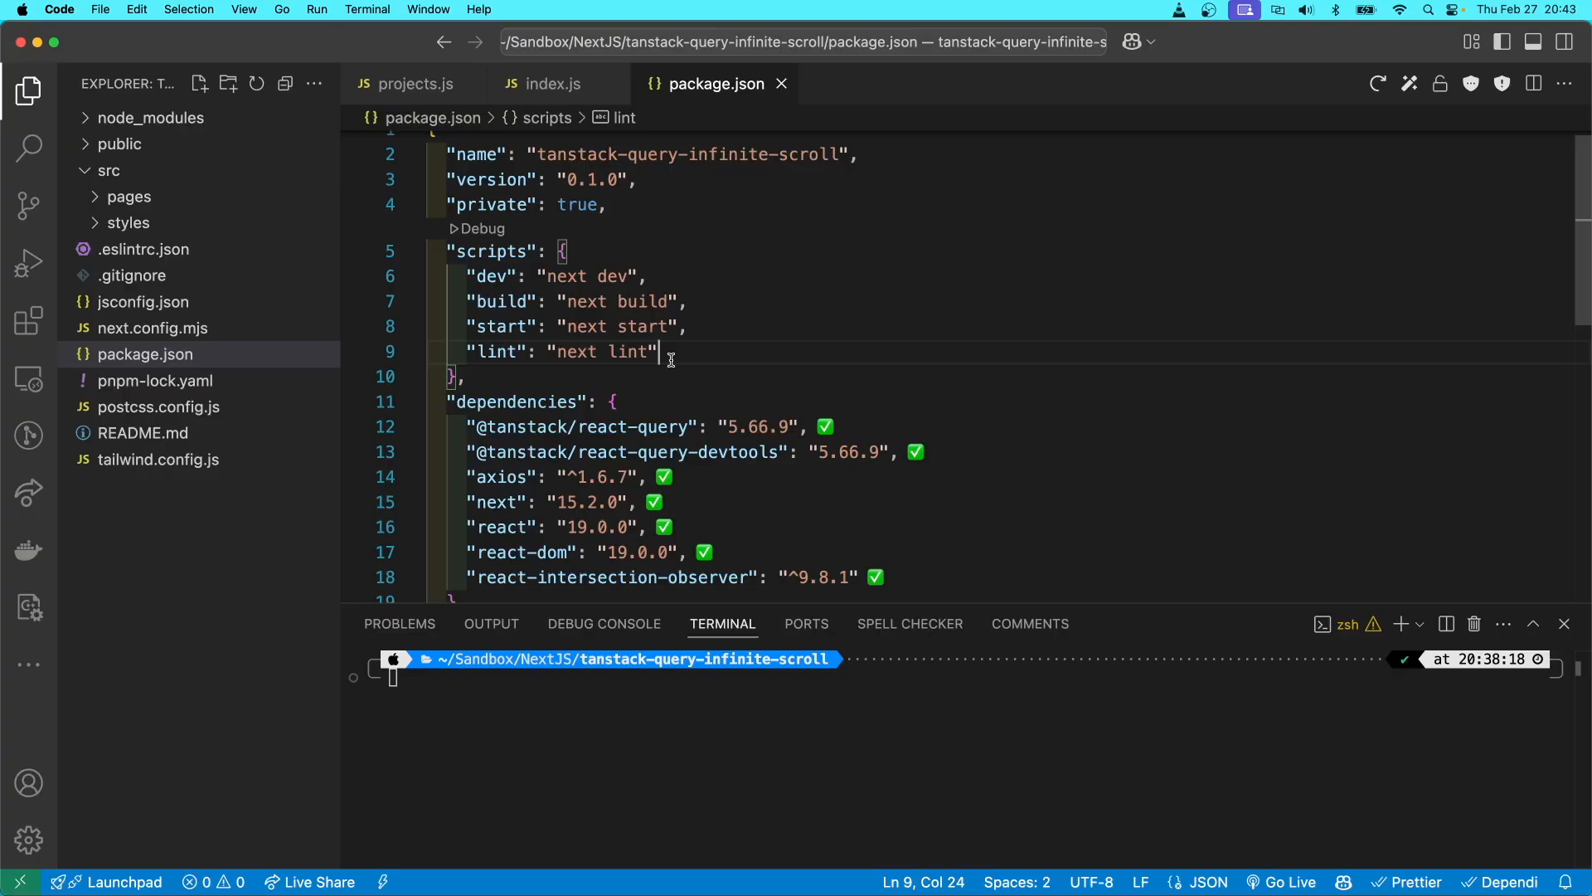
mouse_move(758, 779)
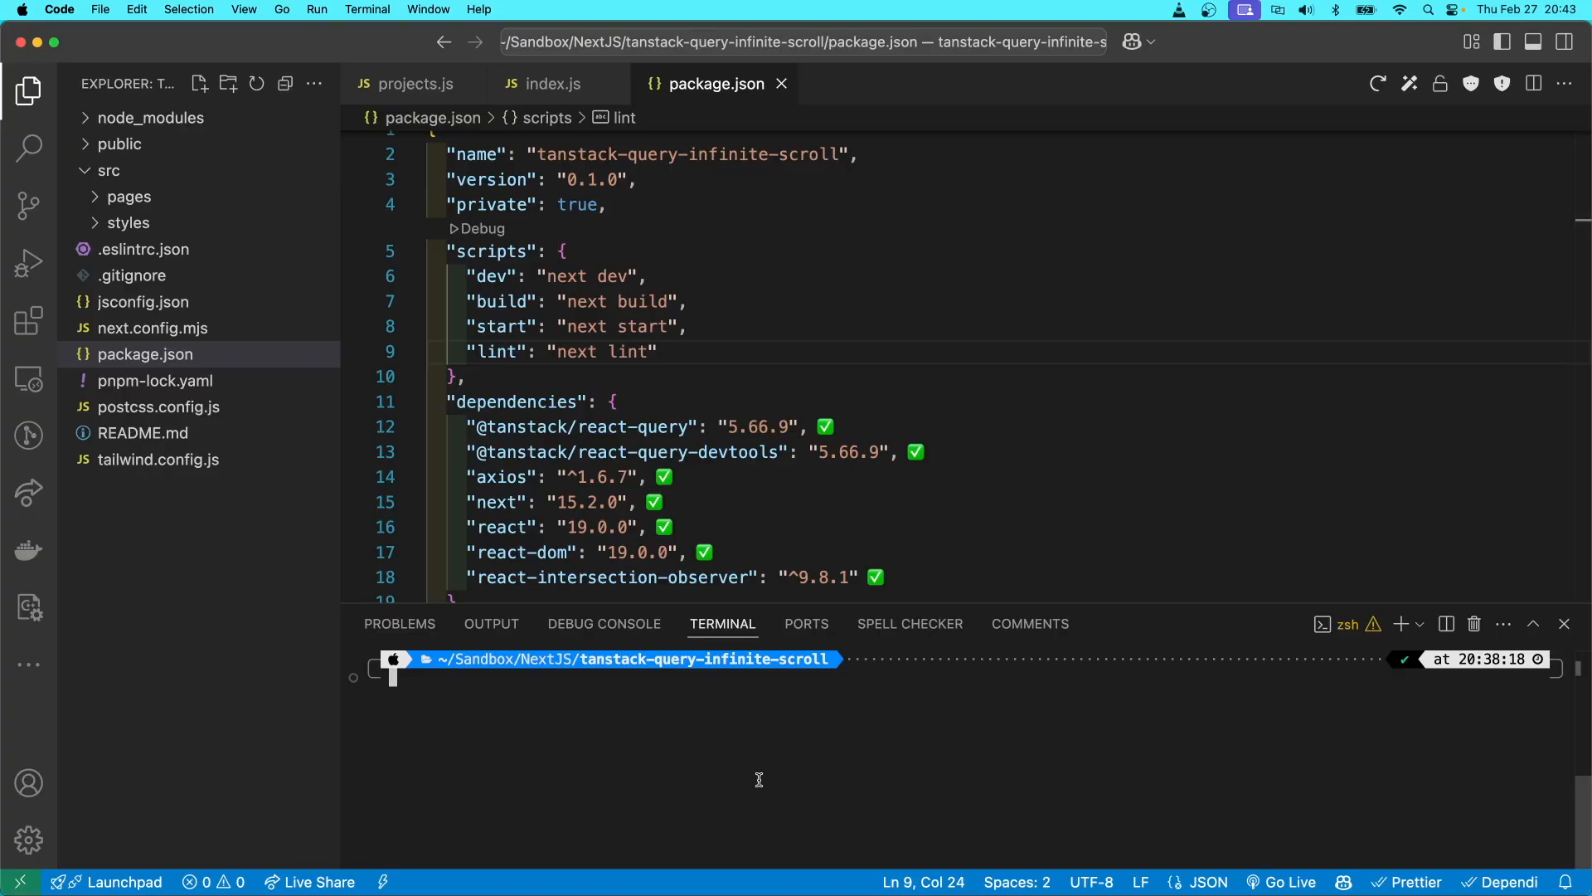
text(pn i)
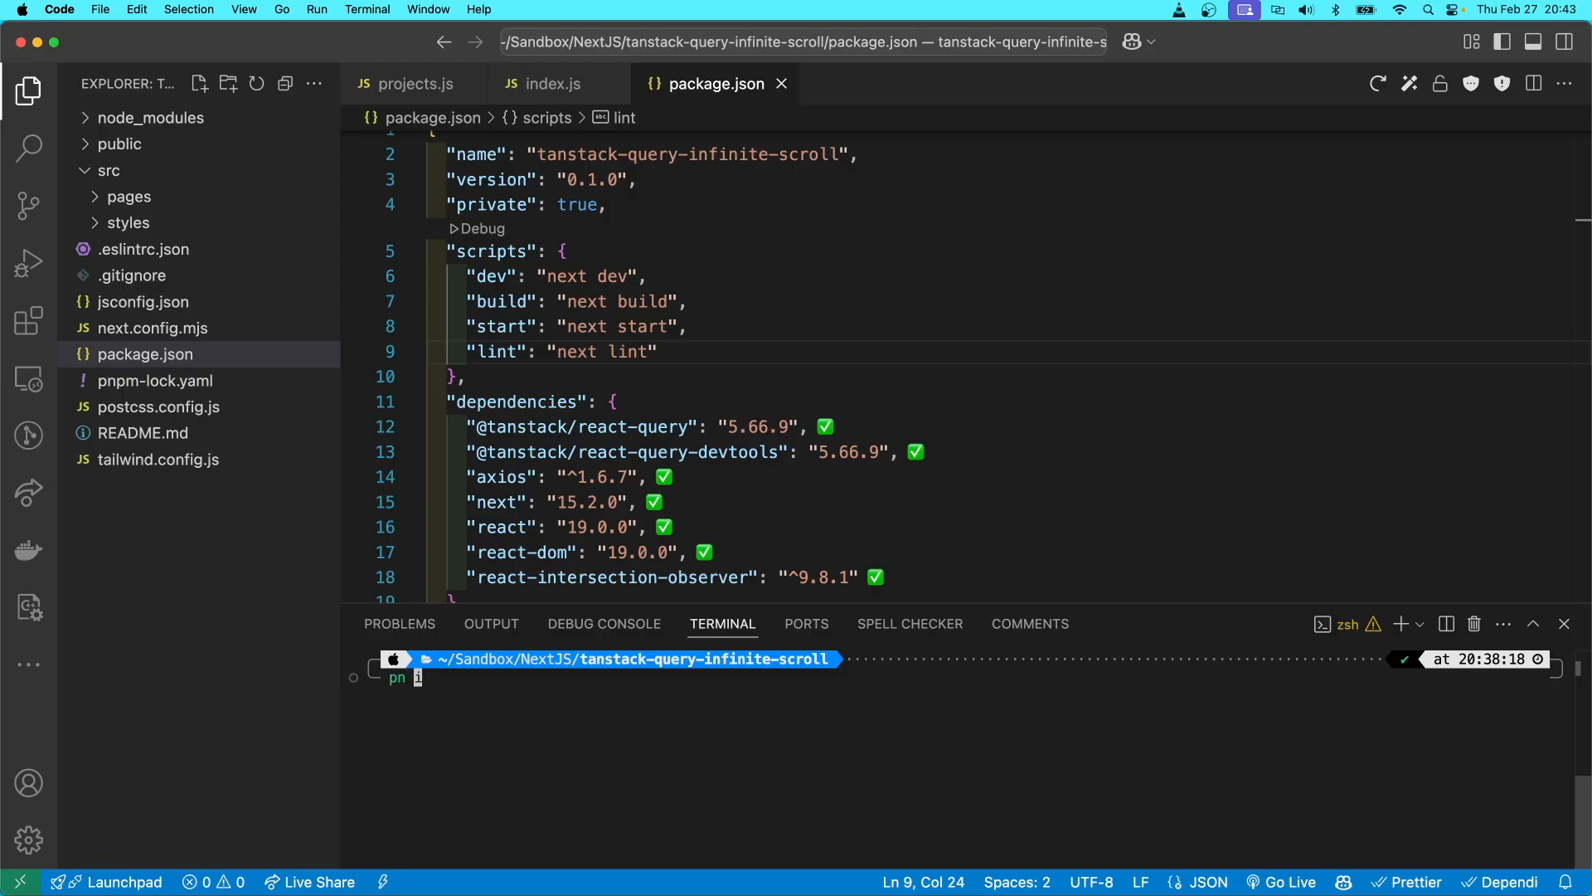
text( run dev)
key(Enter)
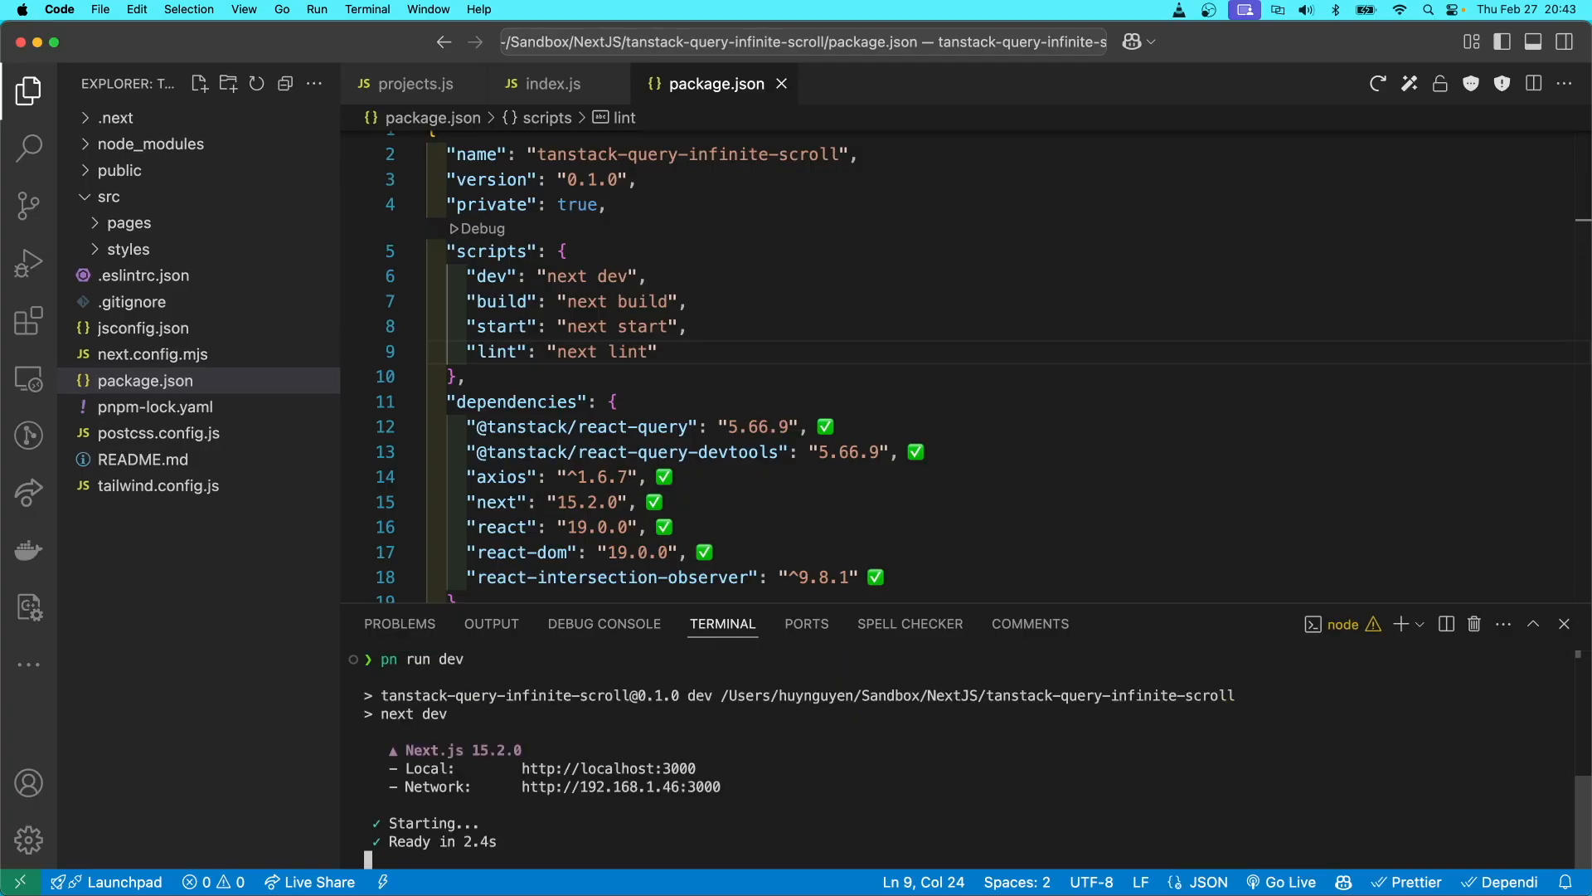
key(ctrl+c)
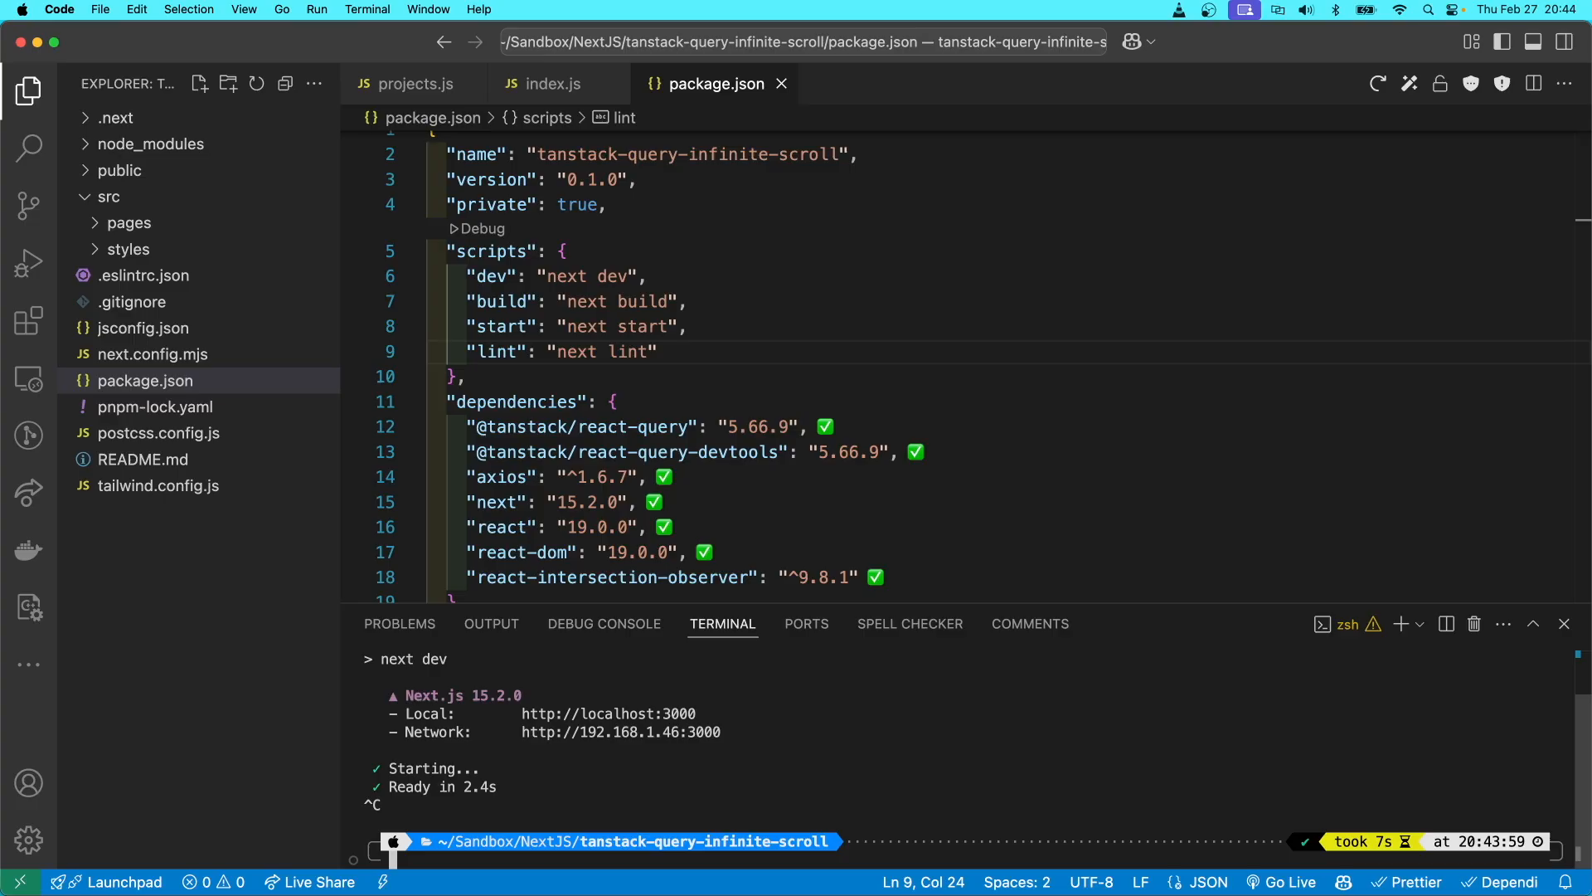
text(pn run dev)
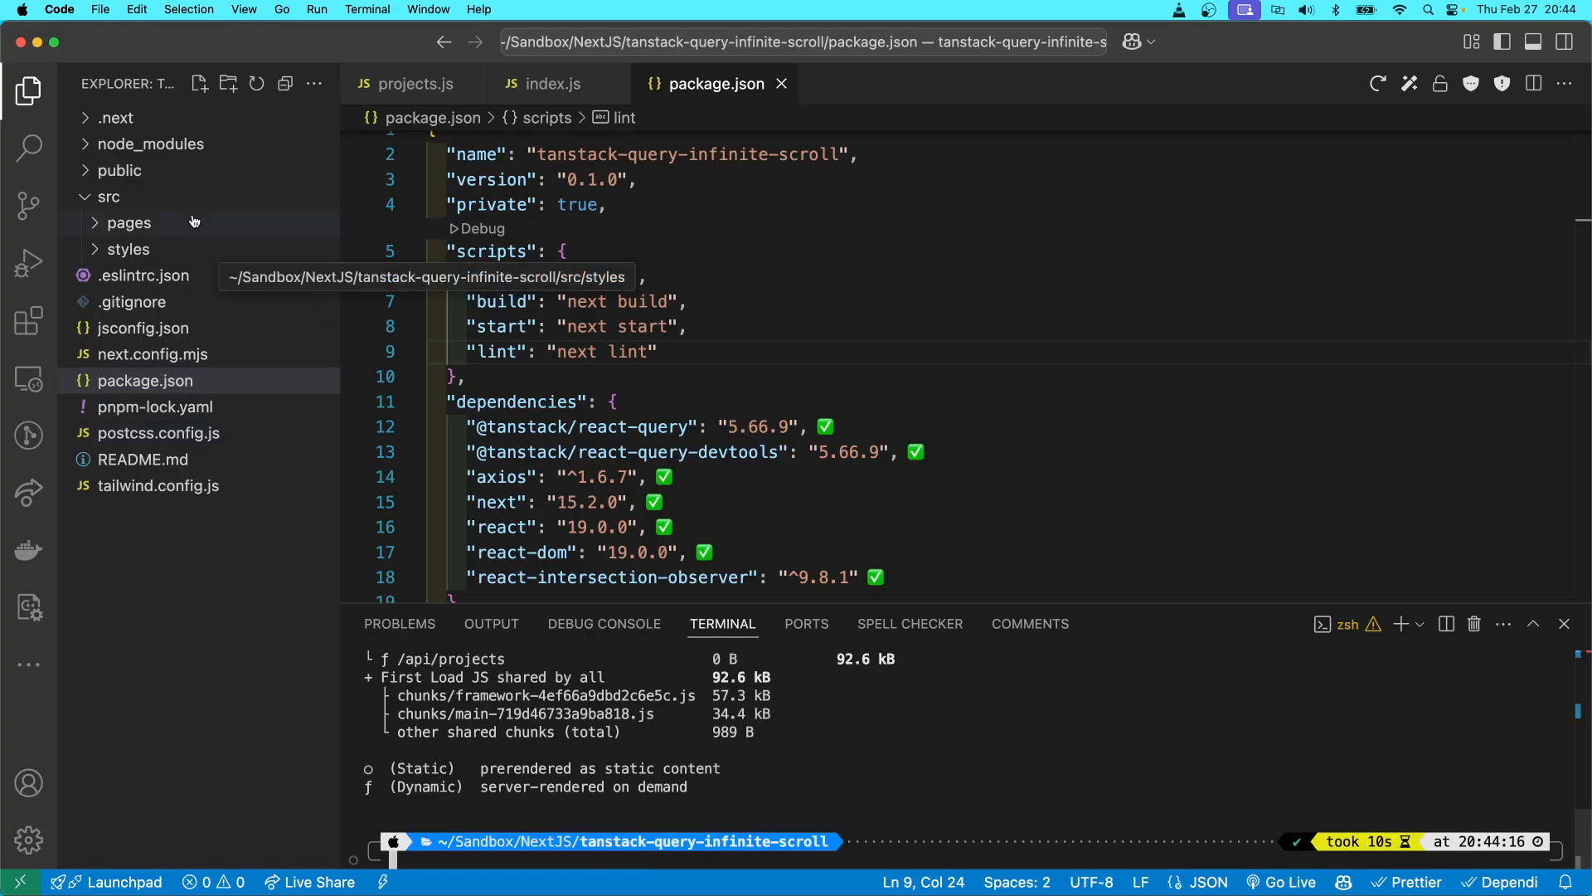
click(116, 116)
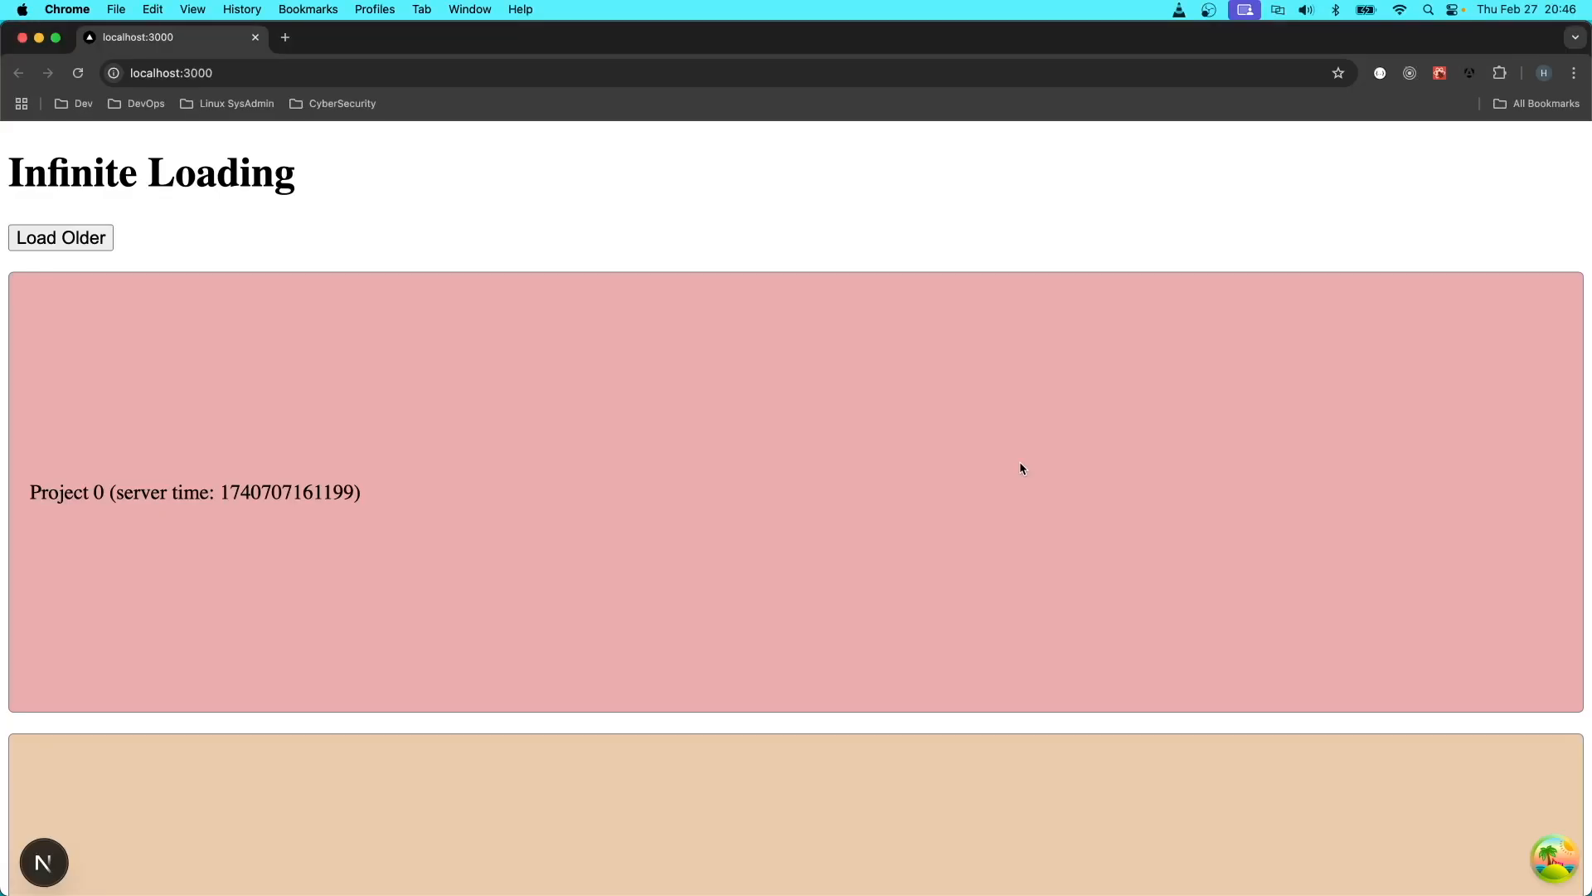
- Scroll the localhost:3000 page until Projects 0-14 load and 'Nothing more to load' appears
scroll(down, 3)
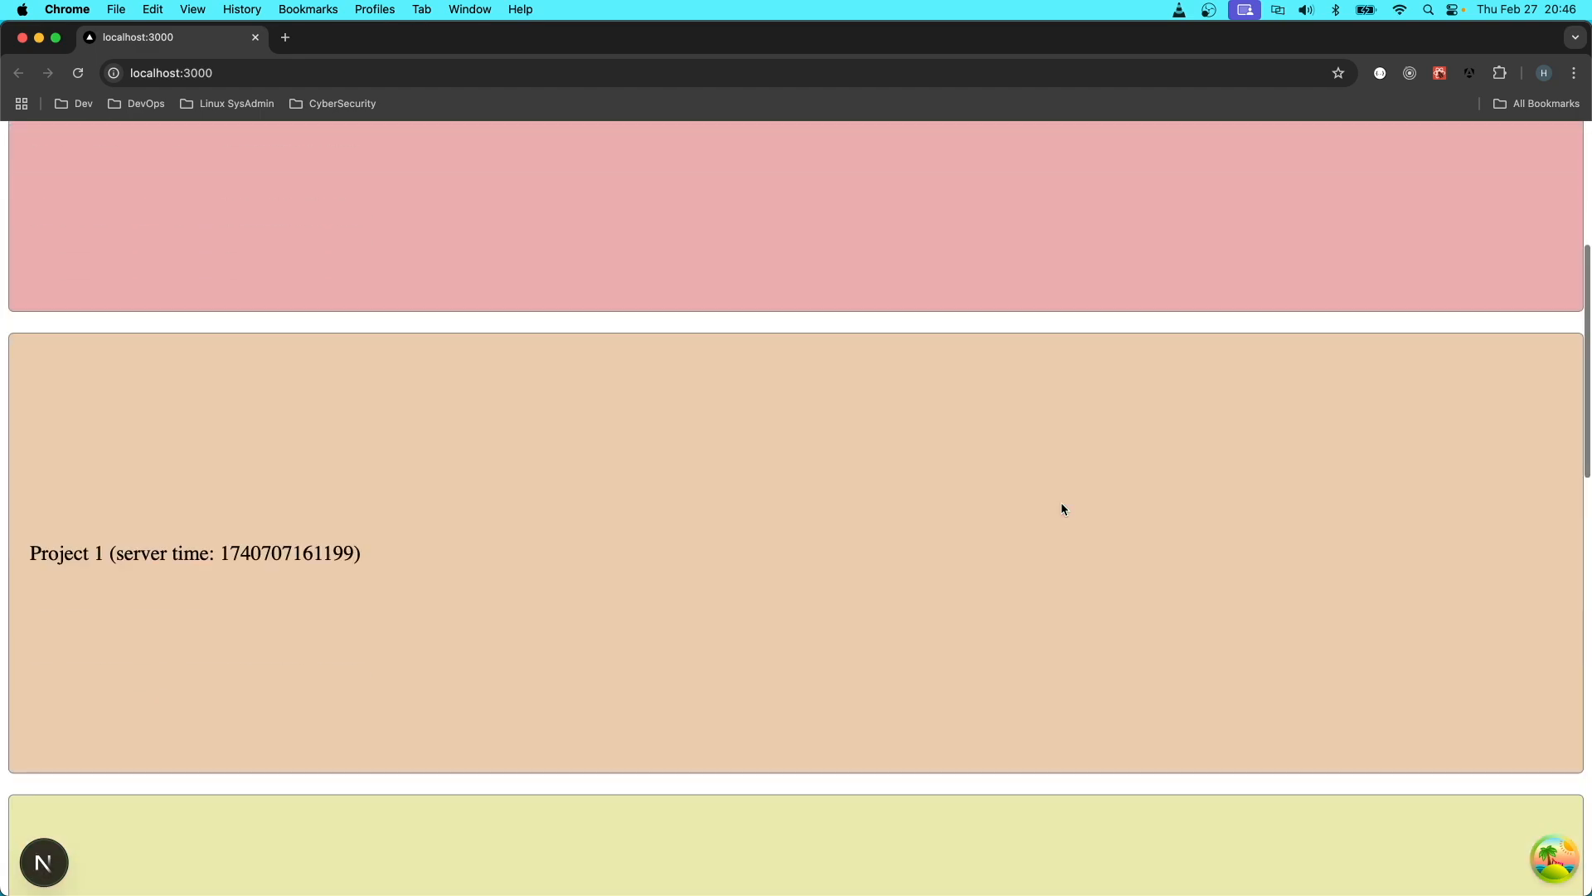
scroll(down, 3)
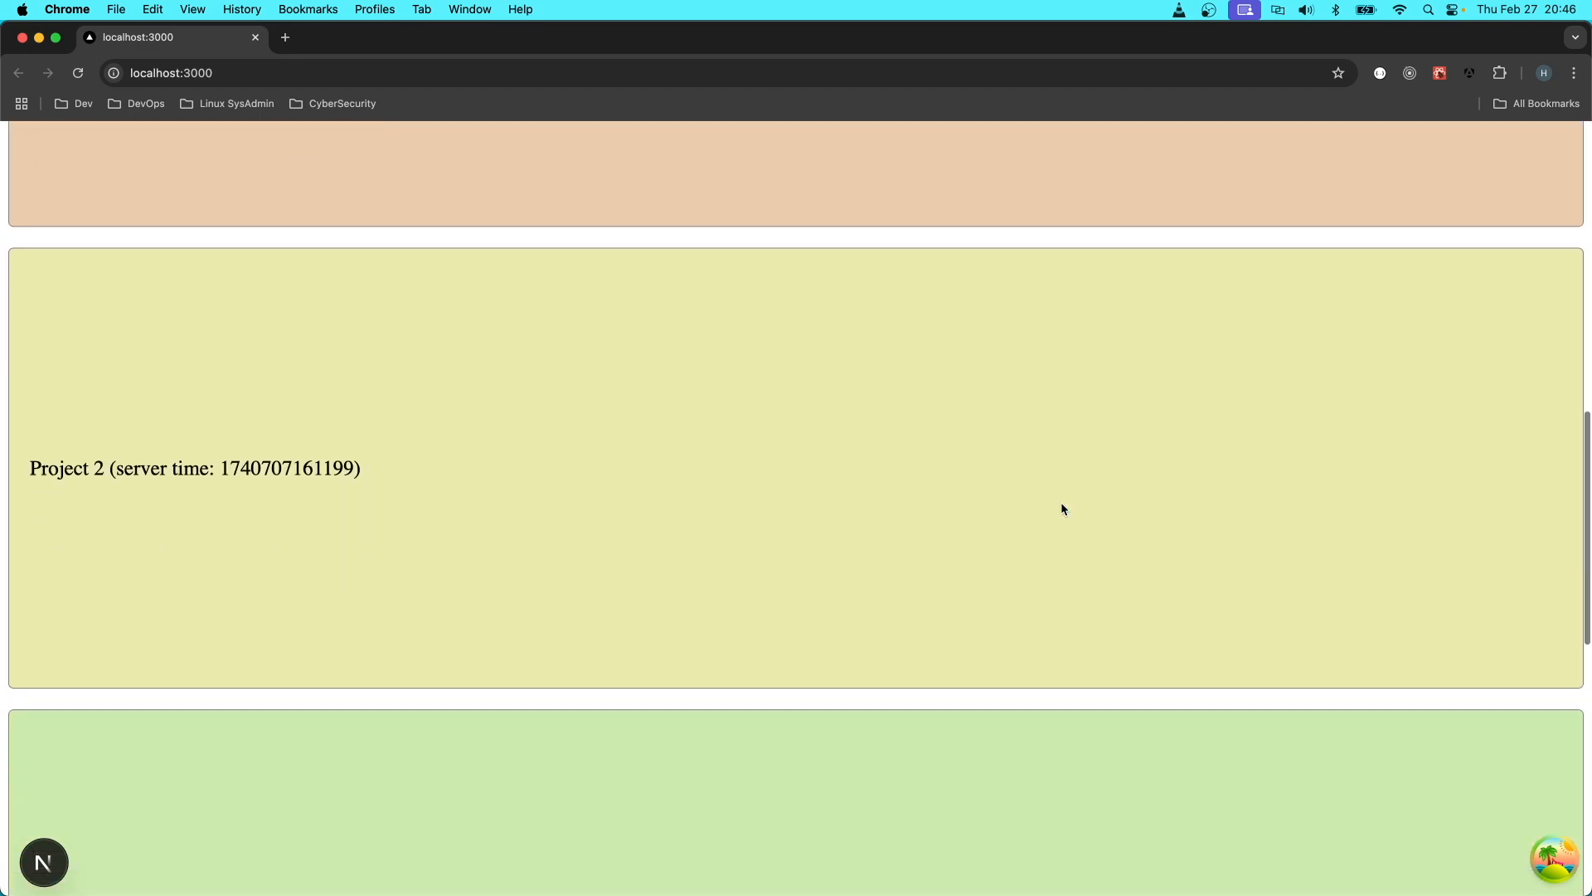
scroll(down, 3)
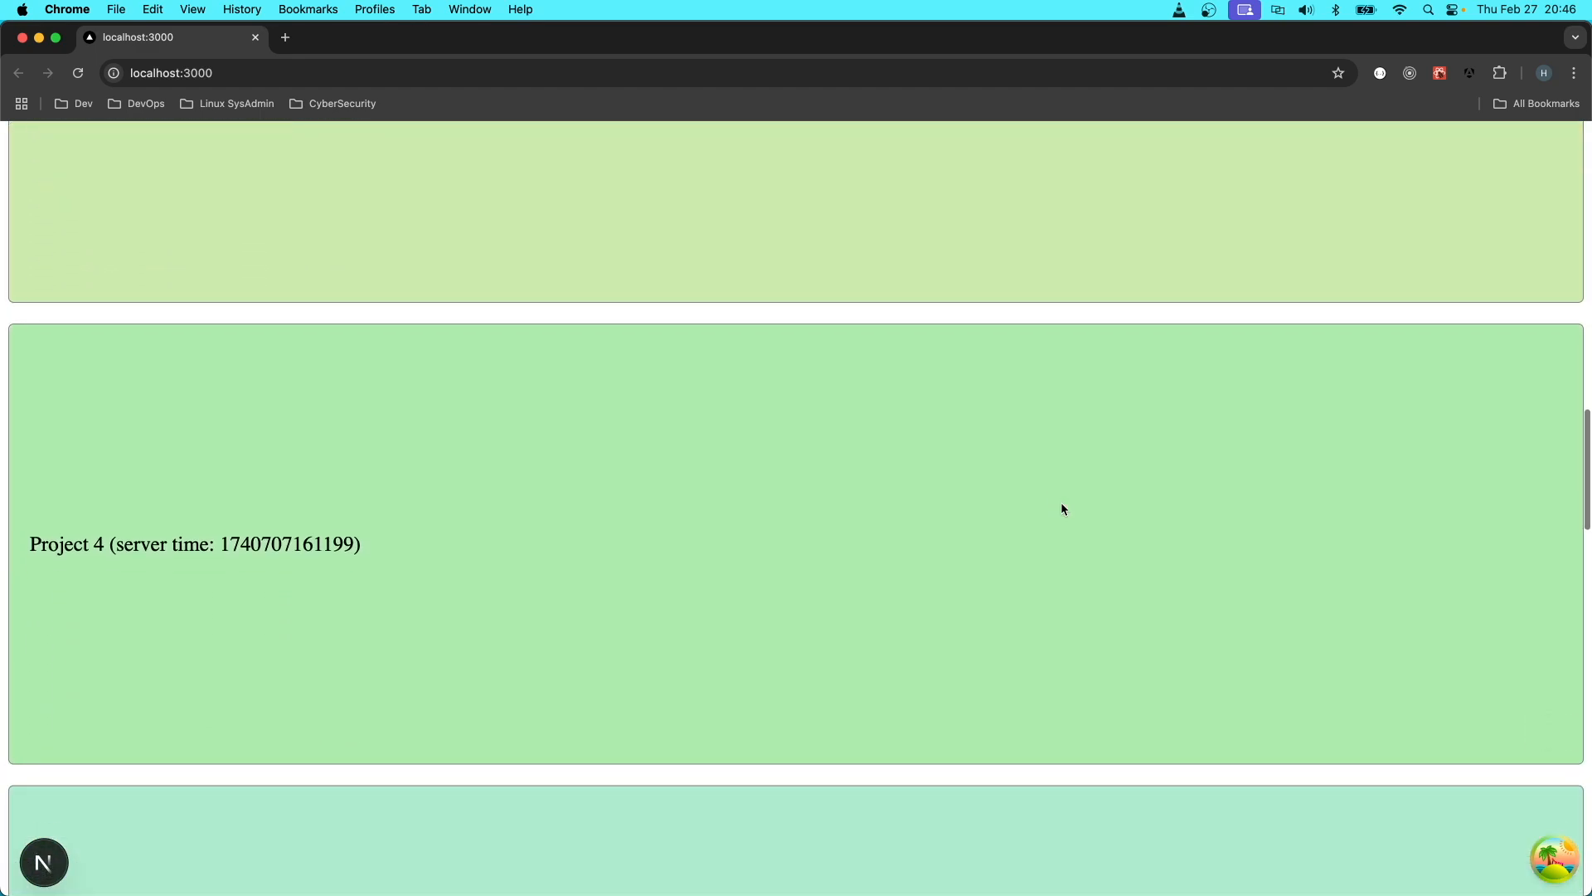
scroll(down, 3)
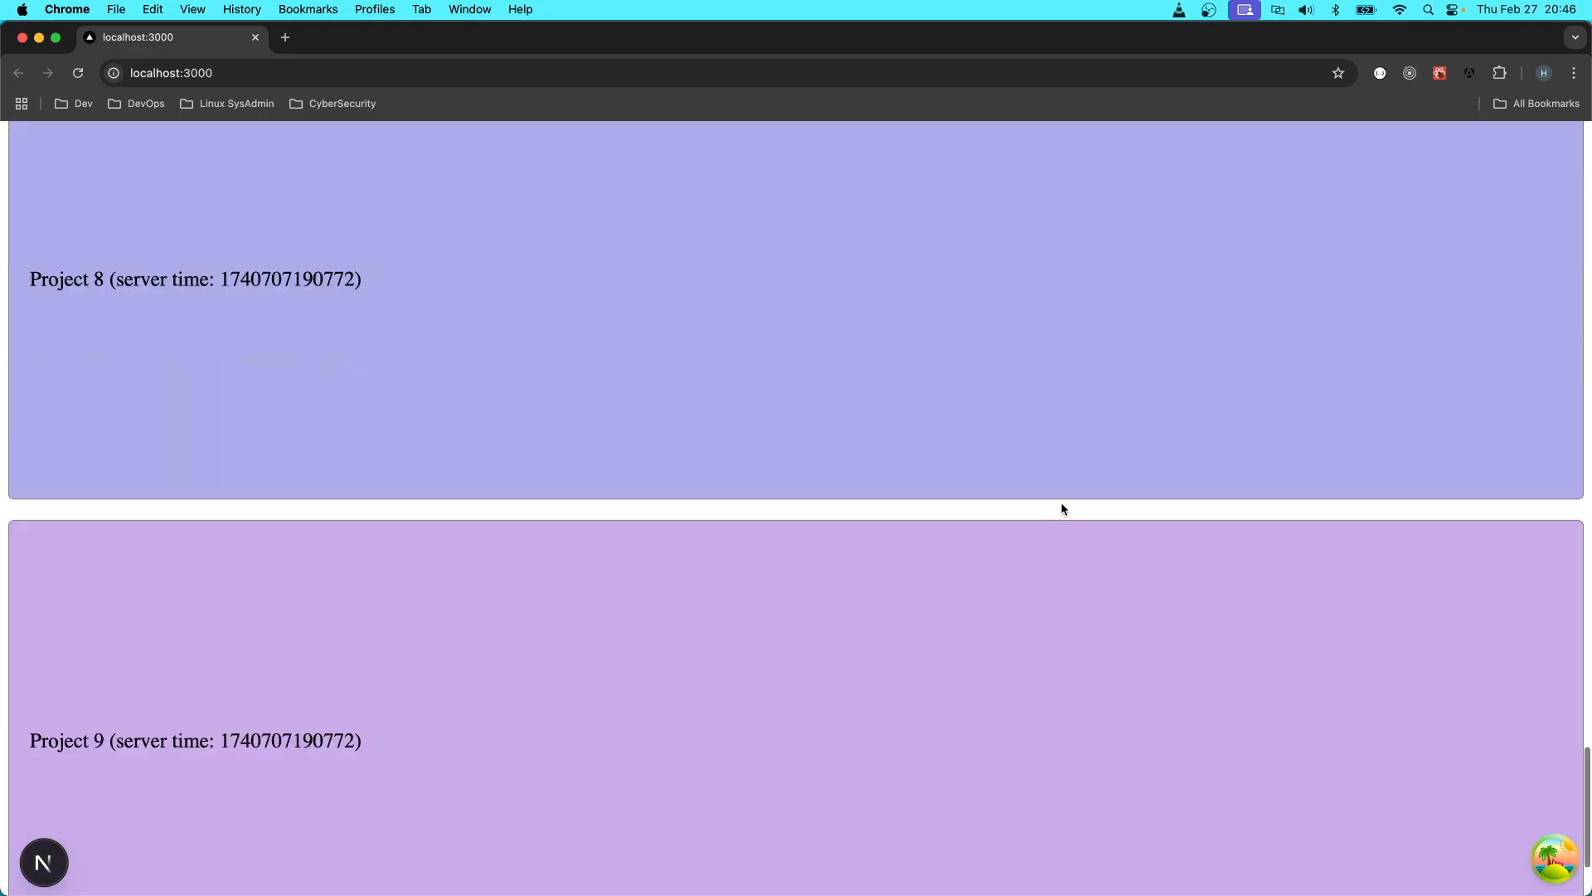
scroll(down, 3)
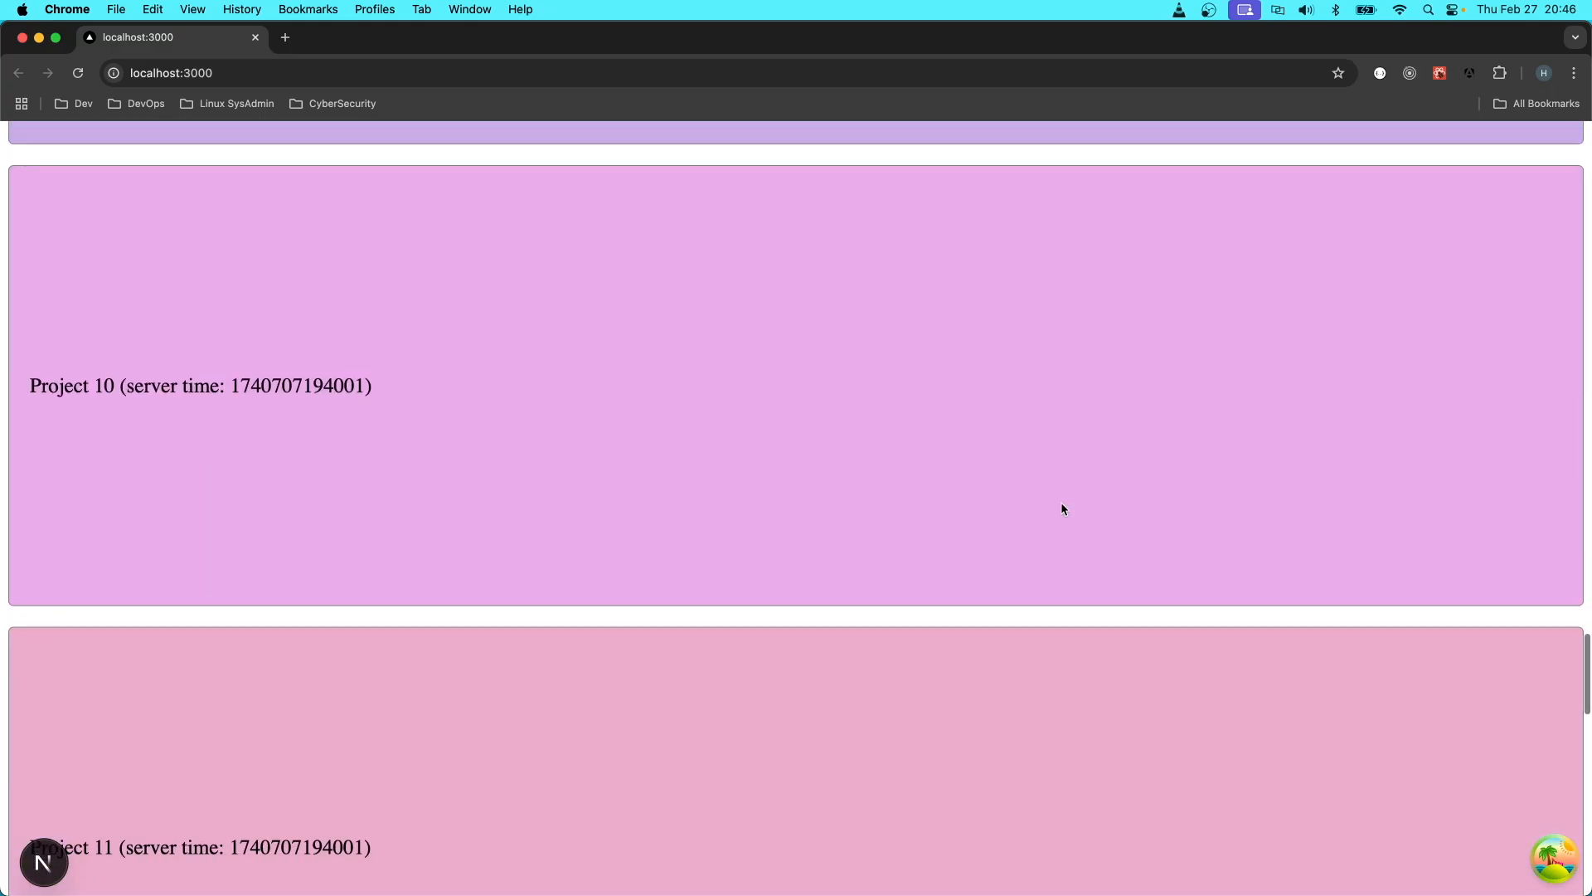
scroll(down, 3)
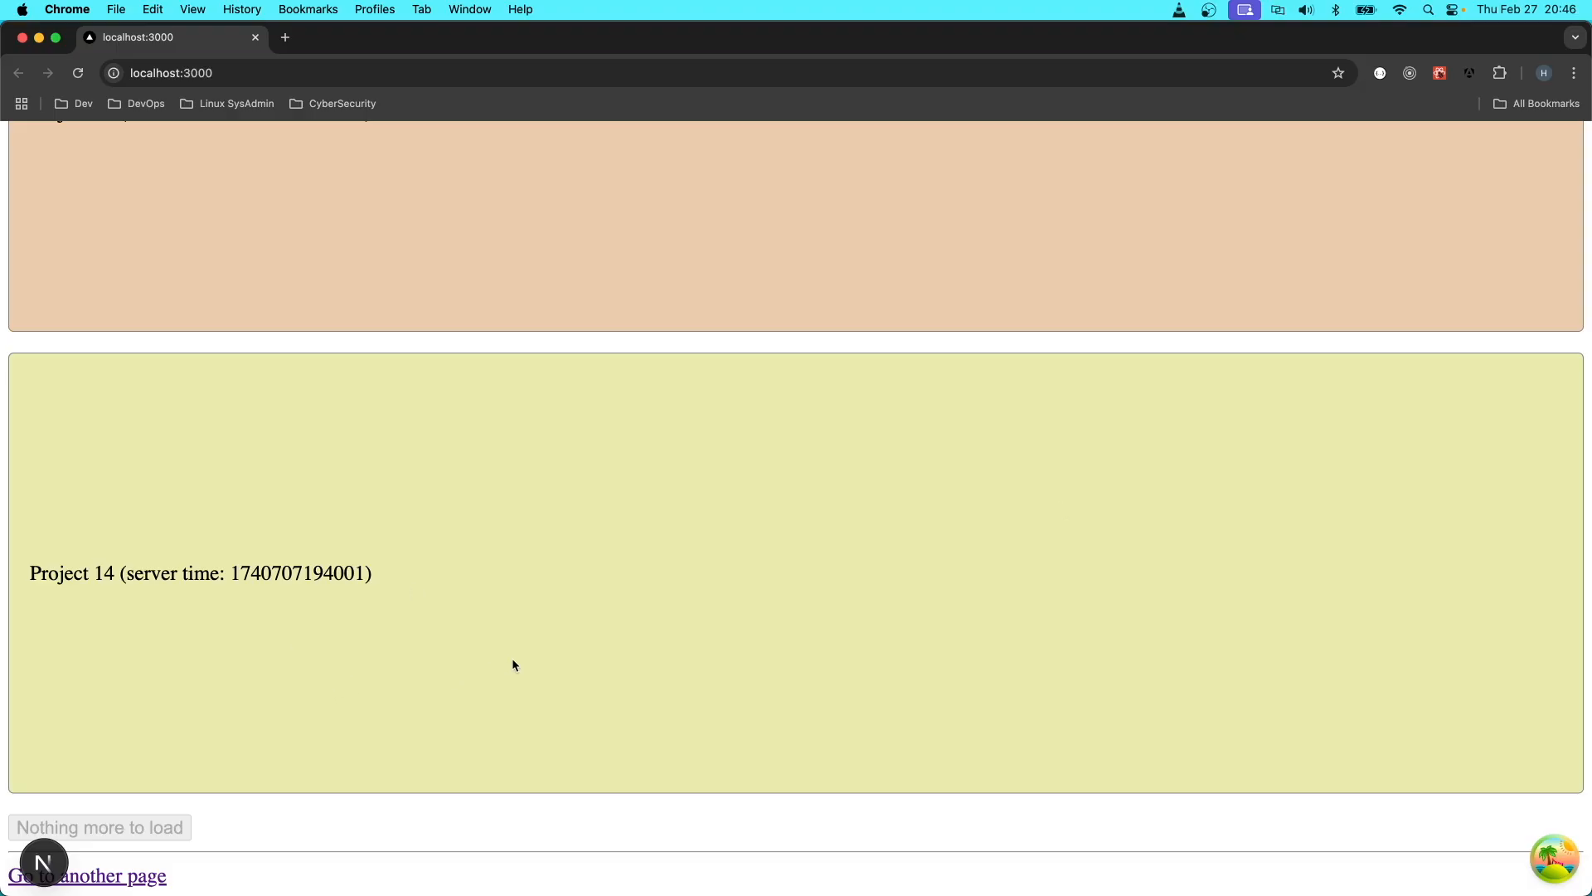
- Inspect the page and show the TanStack React Query devtools listing the ["projects"] query
right_click(513, 665)
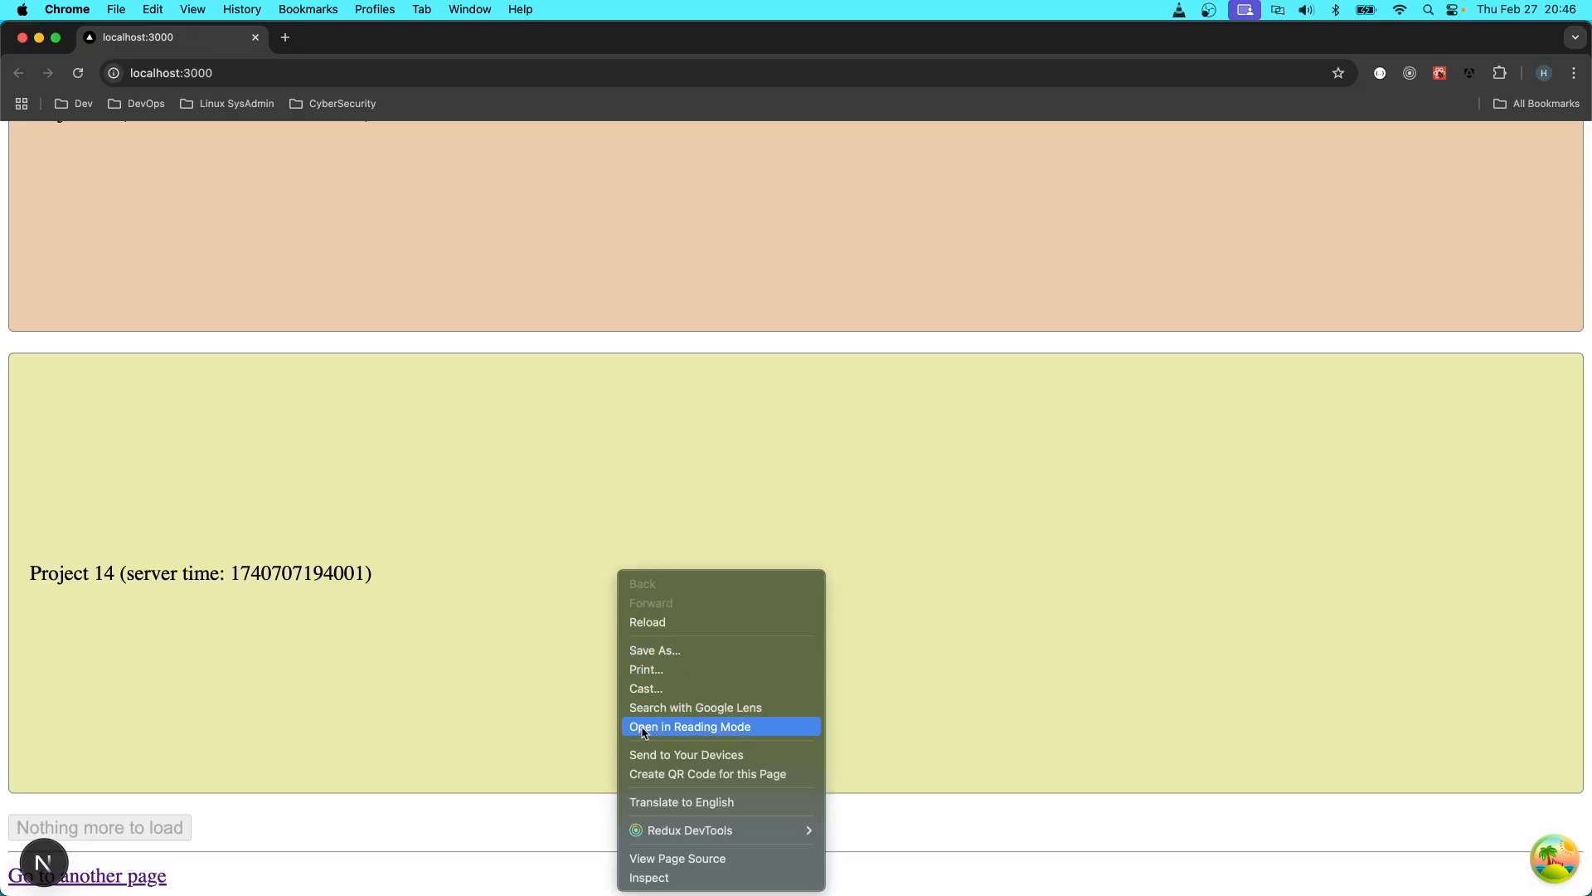
mouse_move(647, 876)
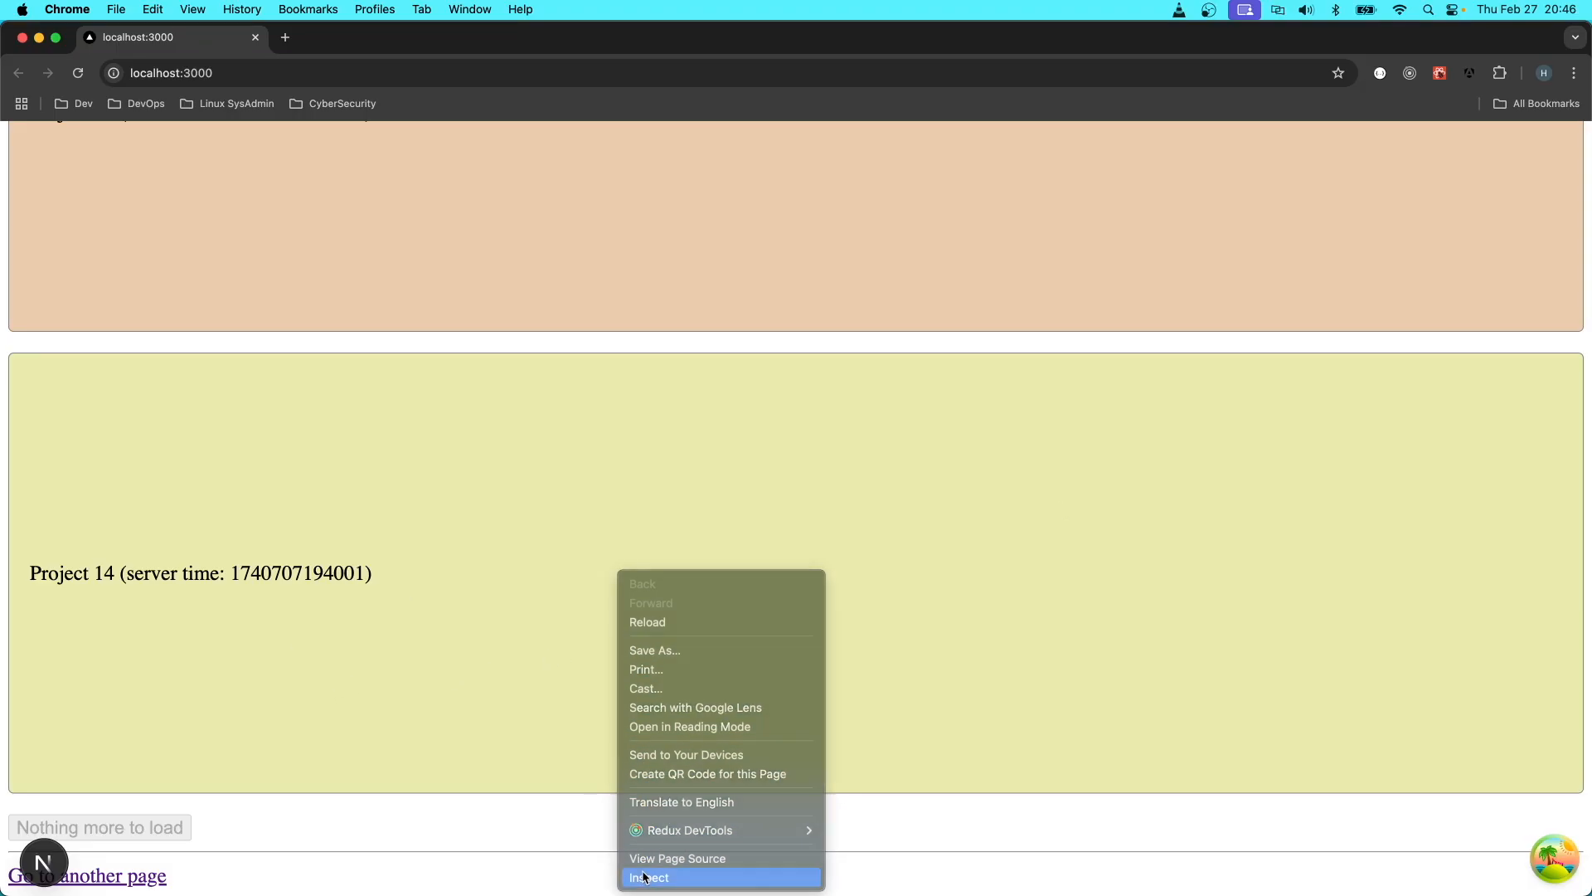
click(649, 876)
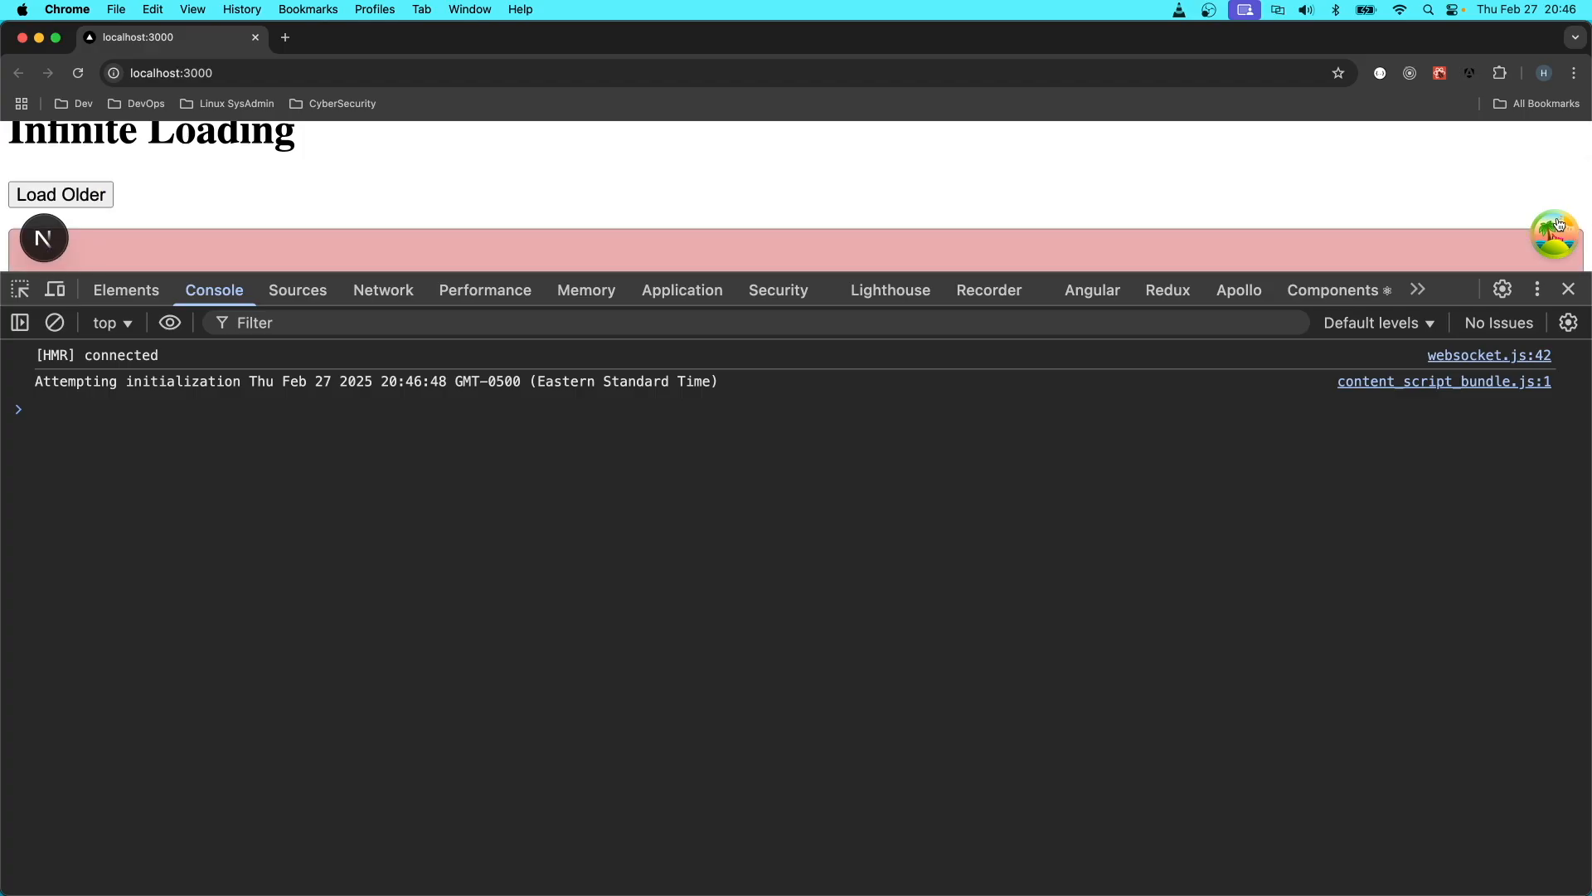
click(1556, 235)
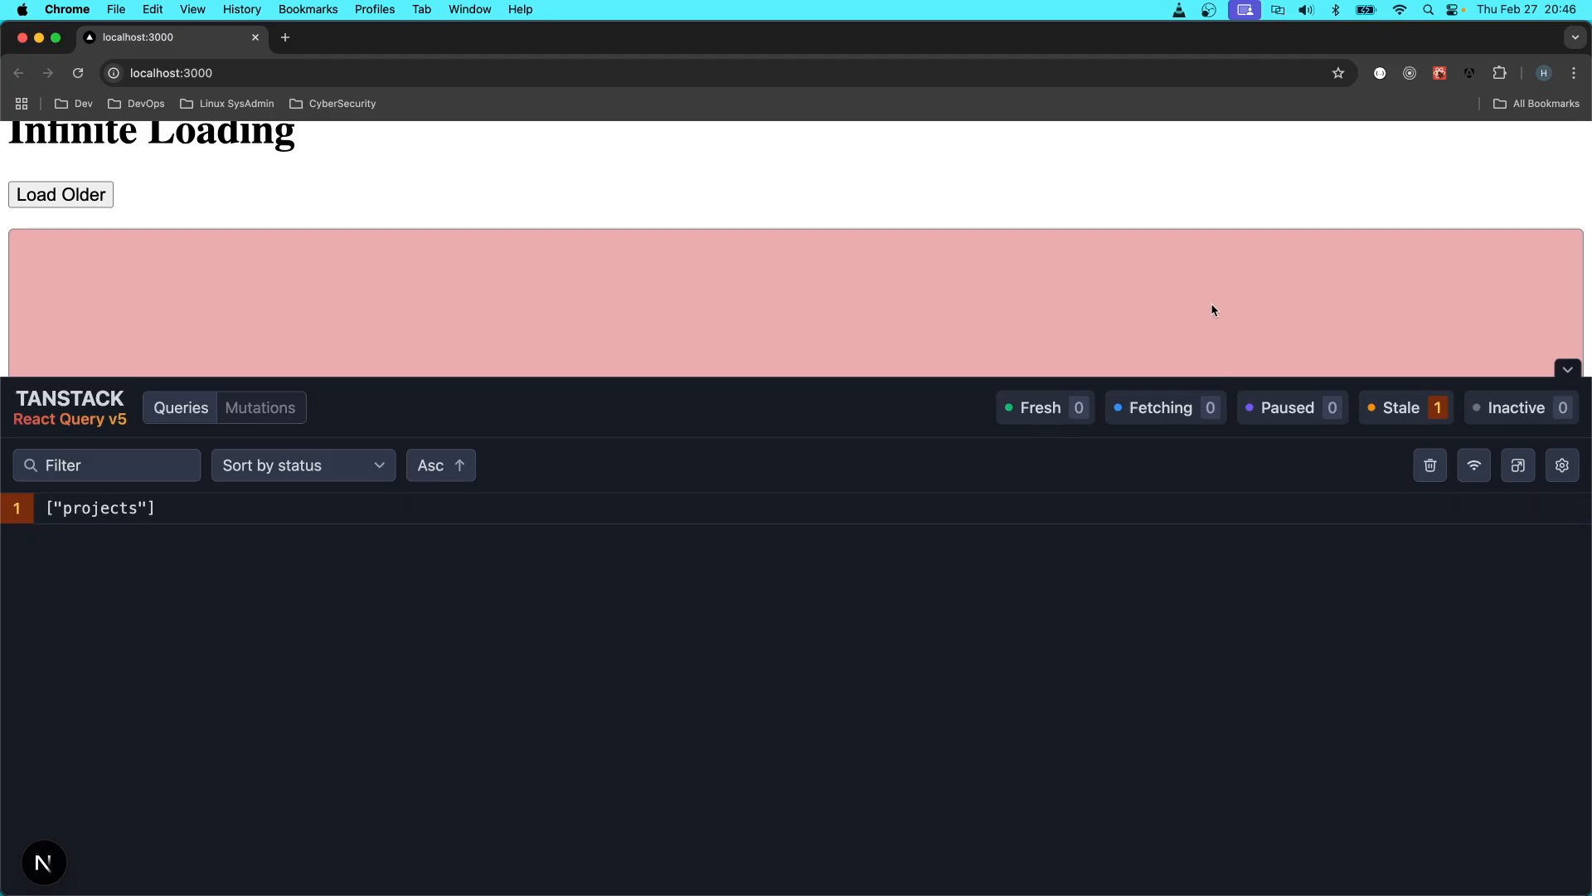
mouse_move(1354, 464)
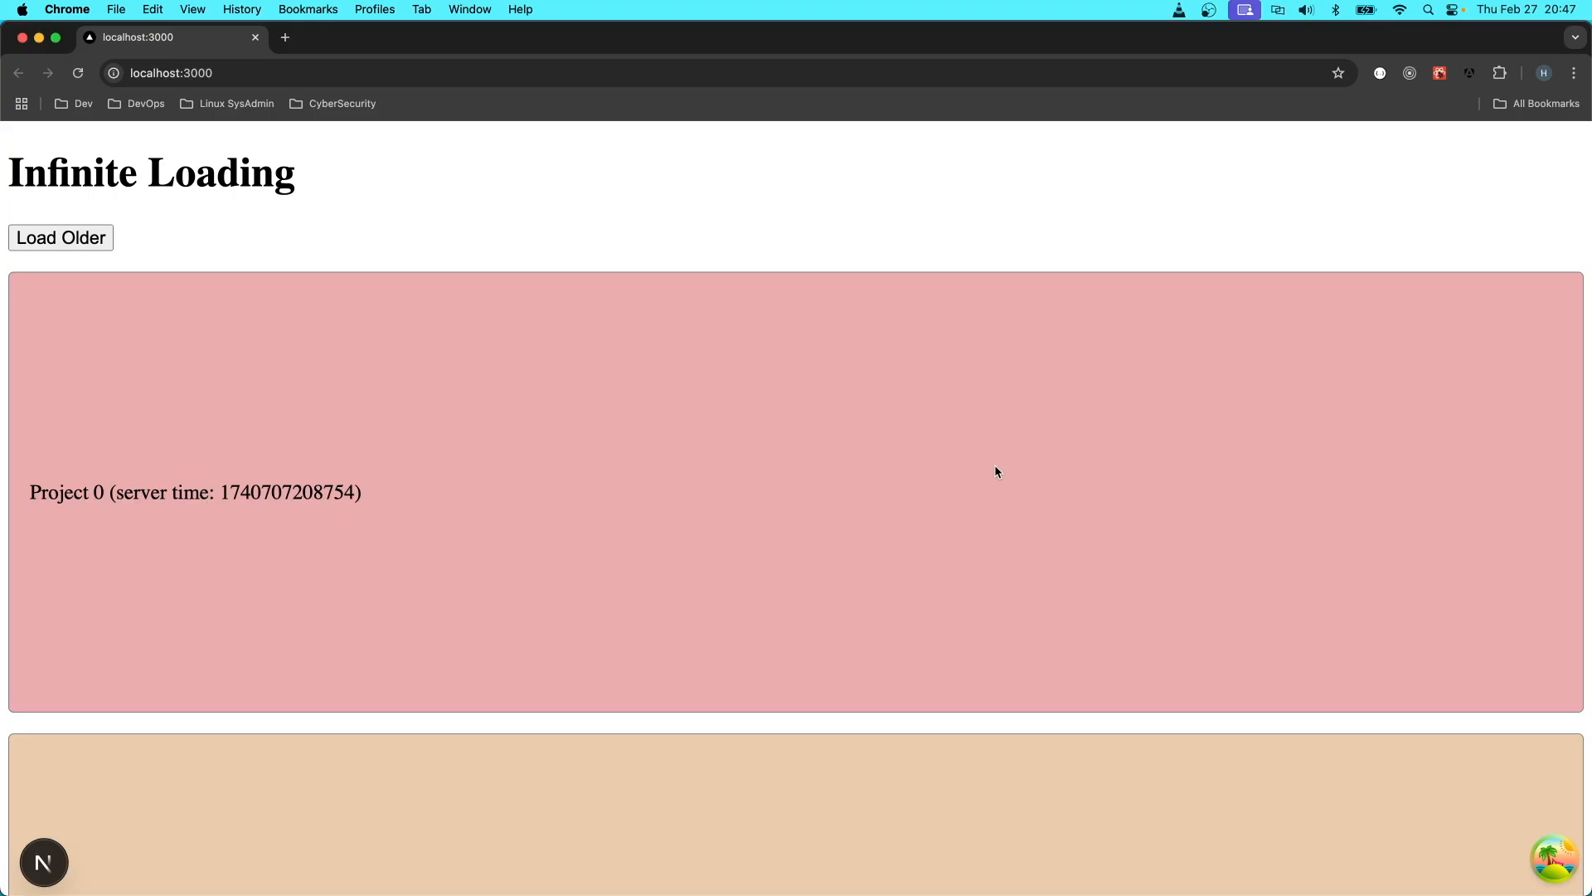
mouse_move(1011, 537)
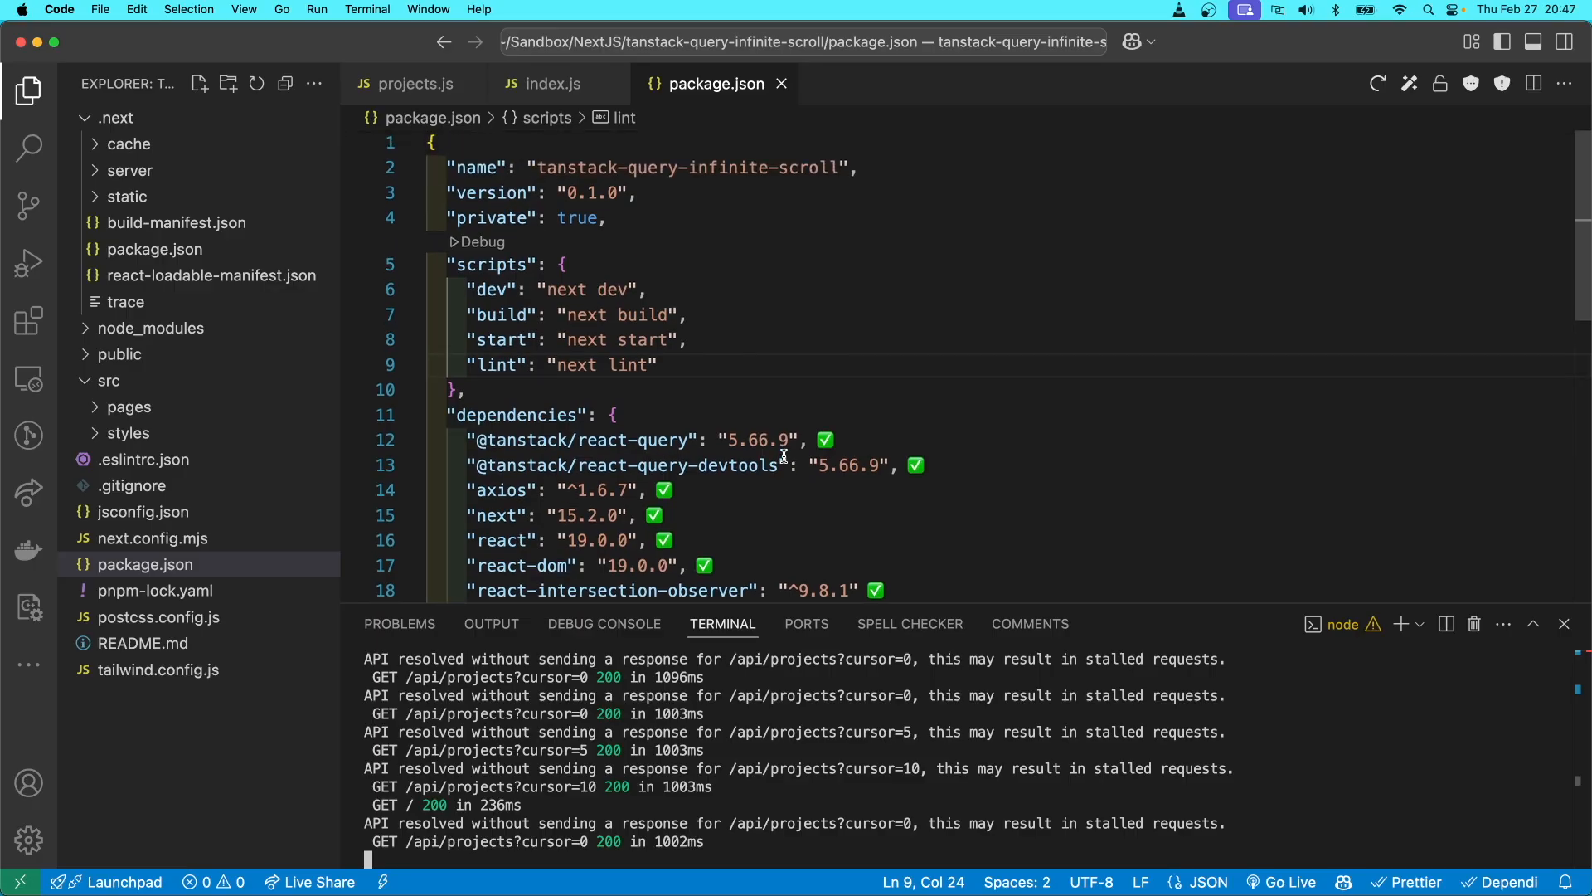
- Return to package.json in VS Code while the terminal logs /api/projects requests returning 200
click(688, 338)
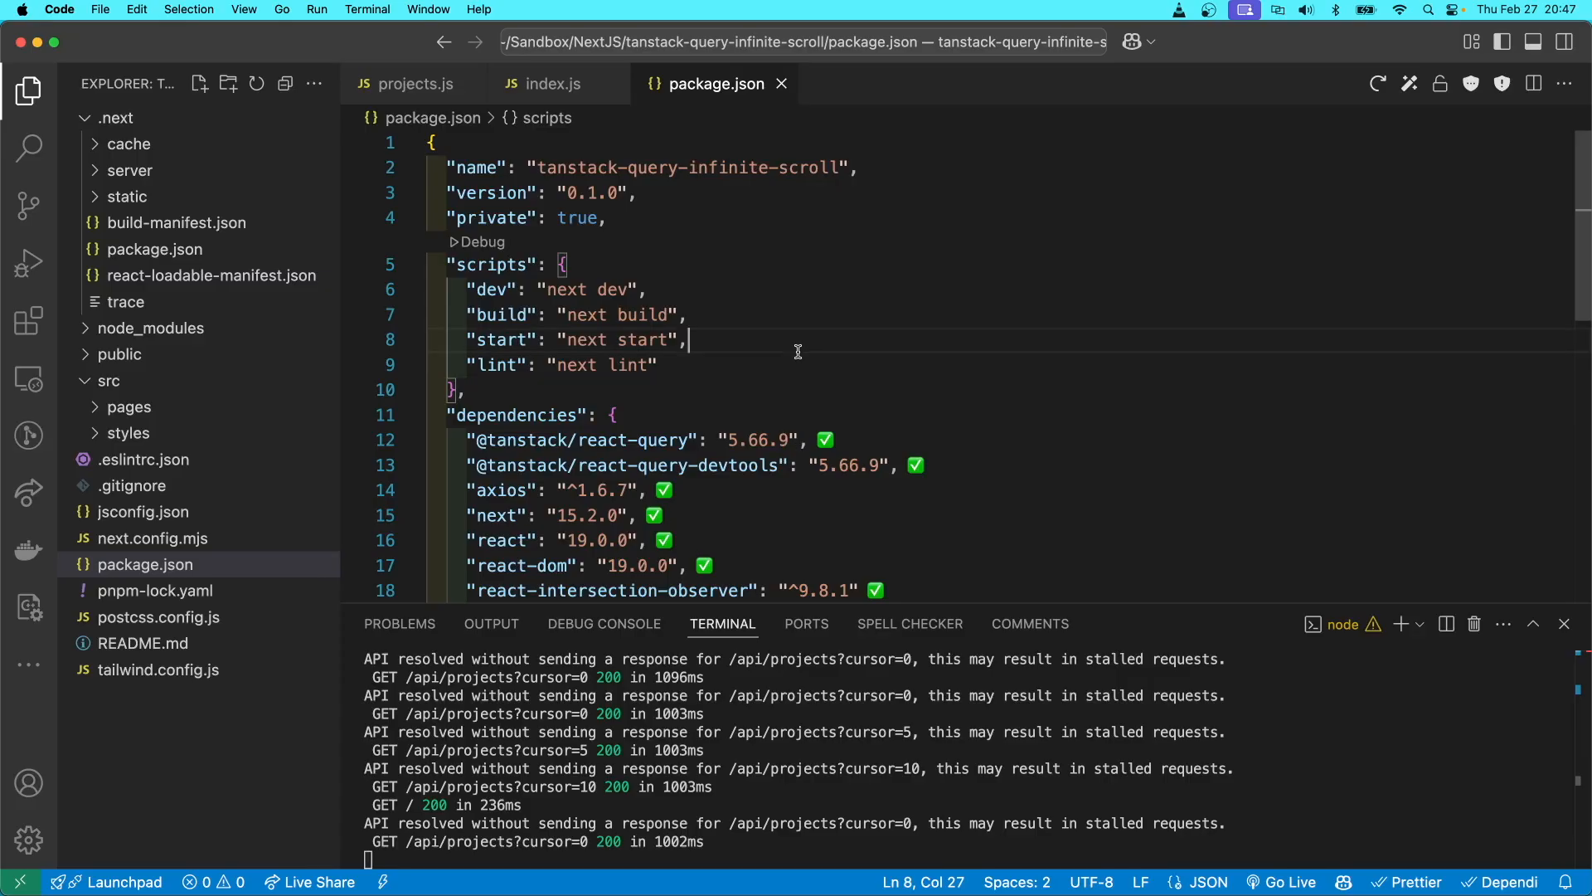